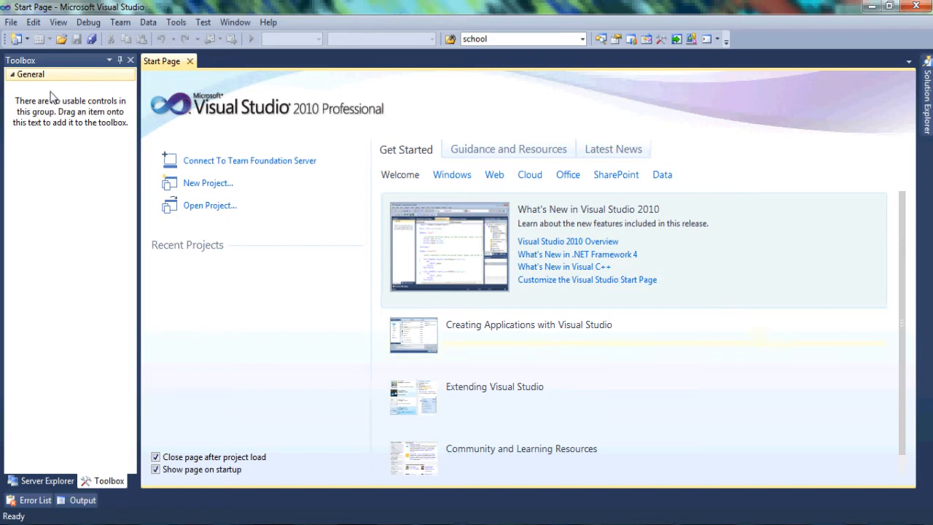
Create a new C# Windows Forms Application project named MusicPlayer.
left_click(12, 22)
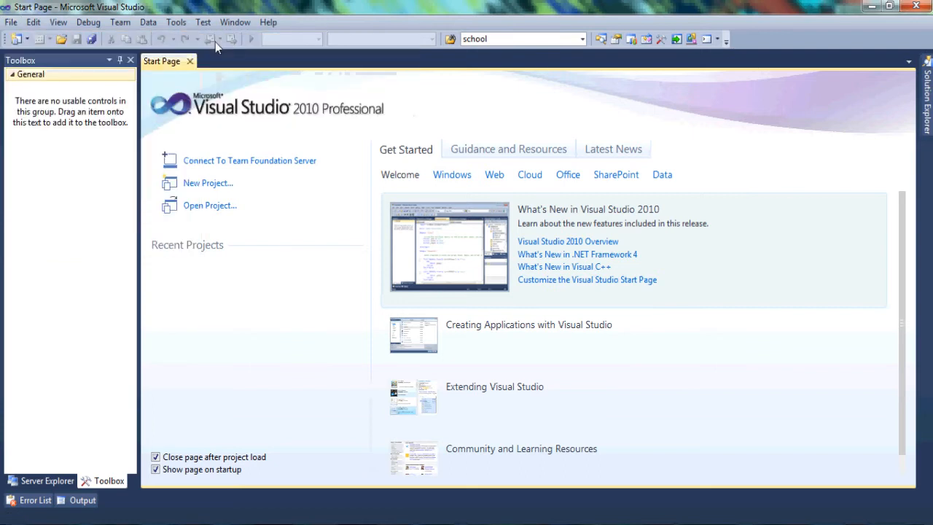
left_click(207, 184)
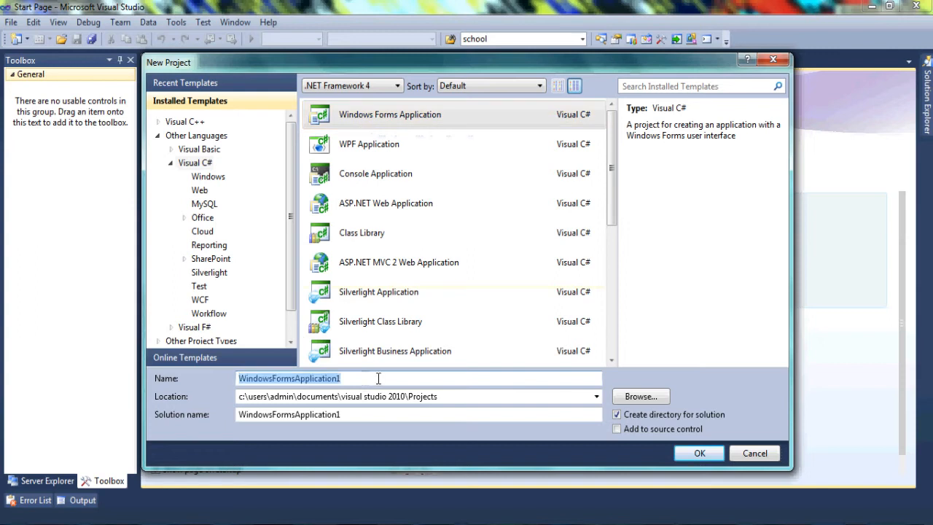
type("MusicPla")
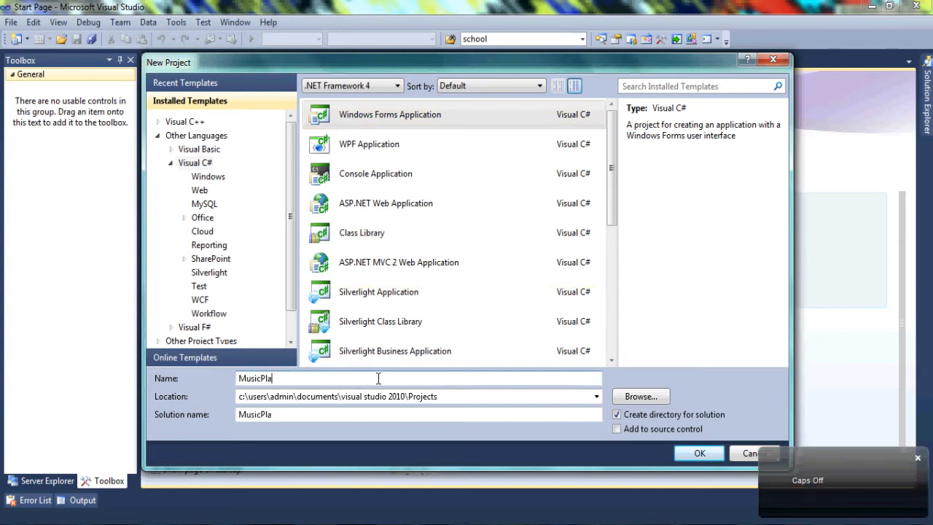
left_click(699, 452)
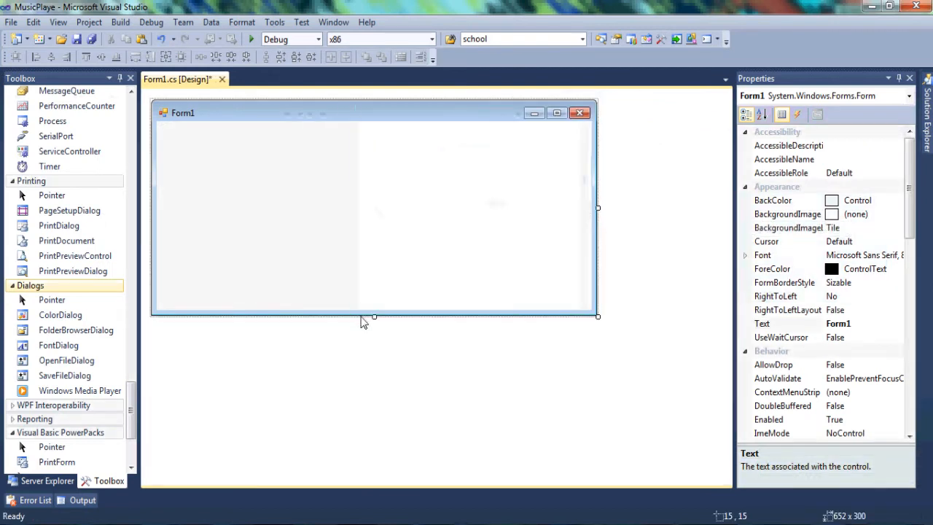
Resize the form and set its Text property to MusicPlayer.
left_click_drag(373, 315, 373, 362)
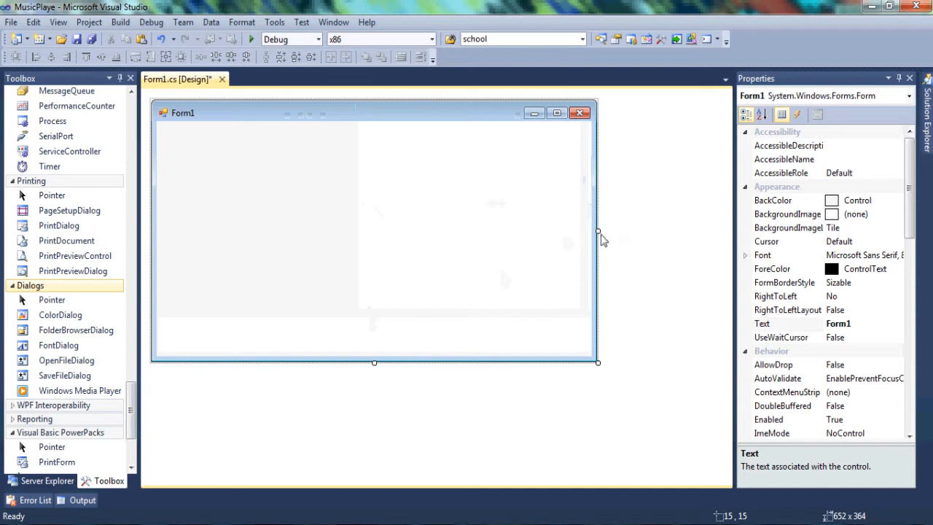
left_click_drag(598, 231, 548, 230)
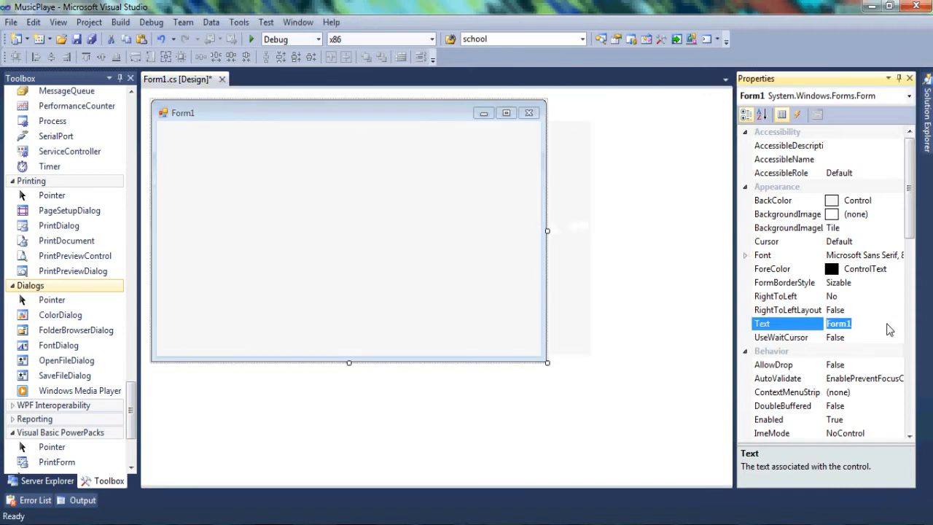
type("Music")
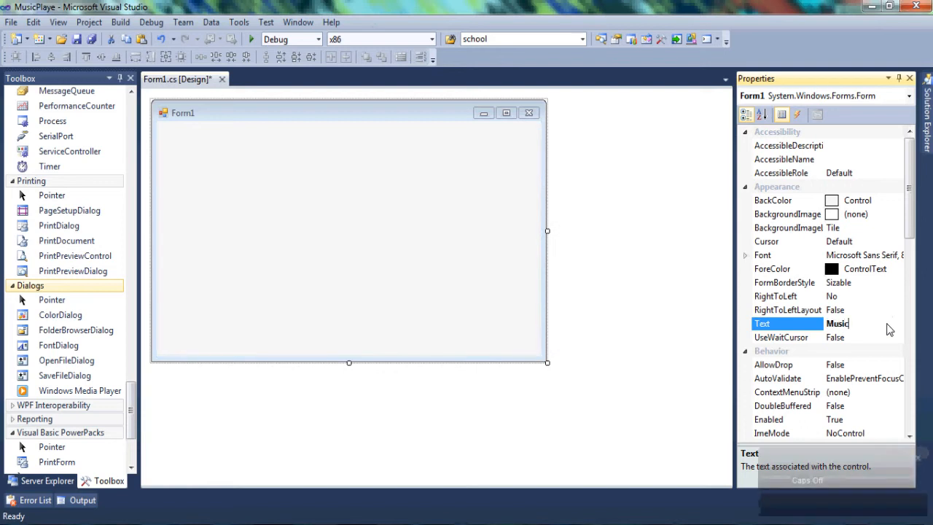
type("Player")
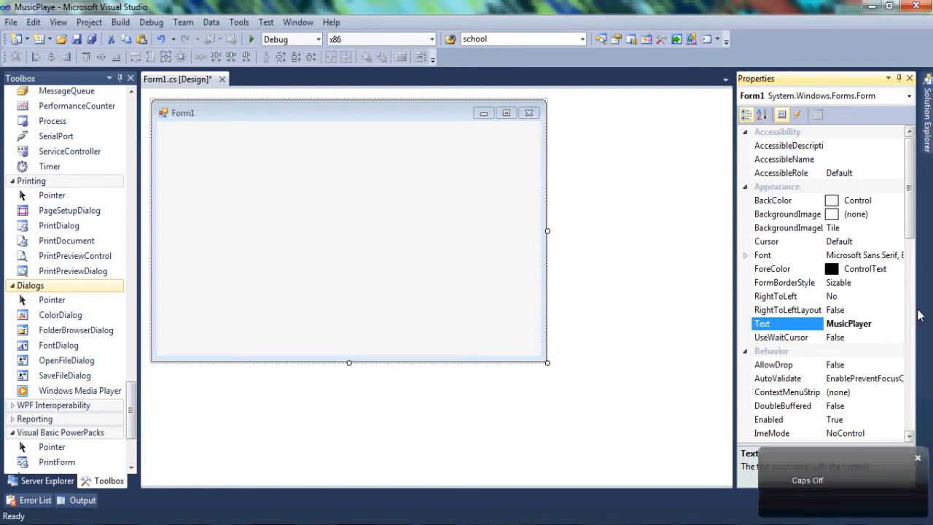
scroll("down", 3)
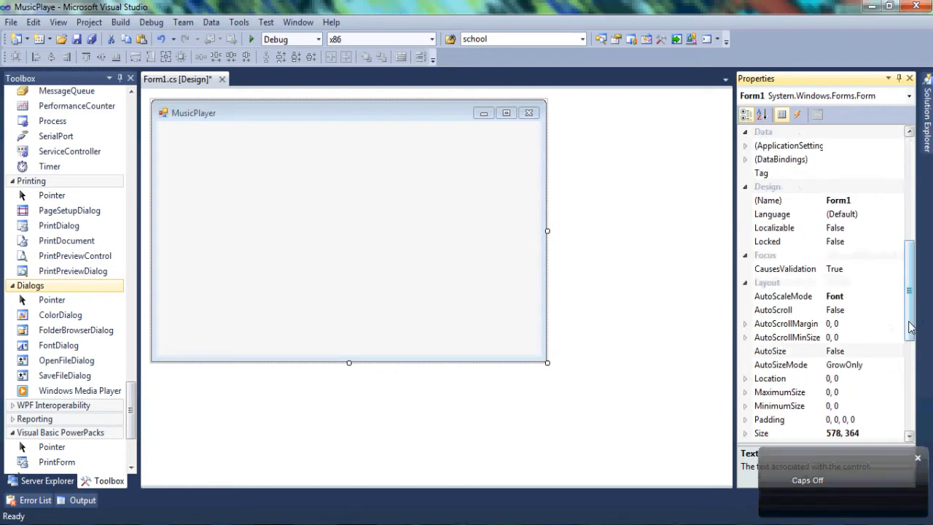
scroll("down", 3)
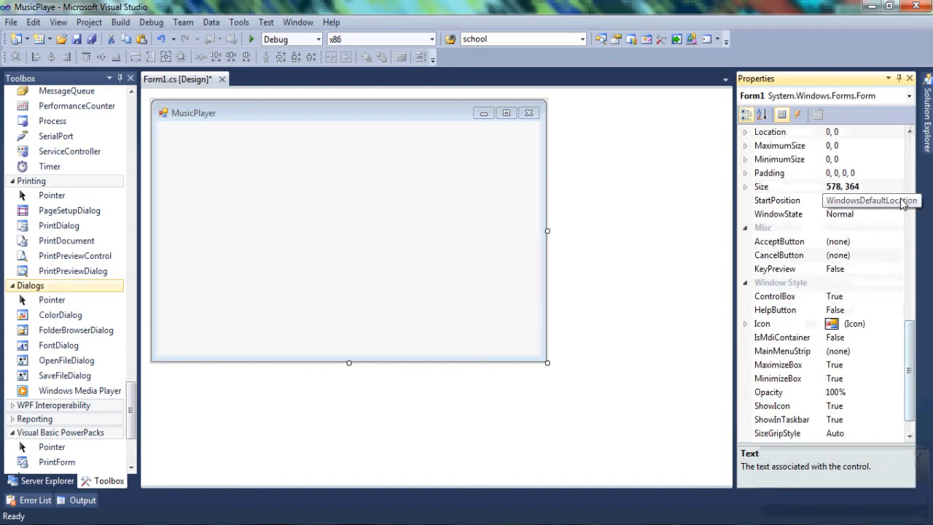
left_click(898, 200)
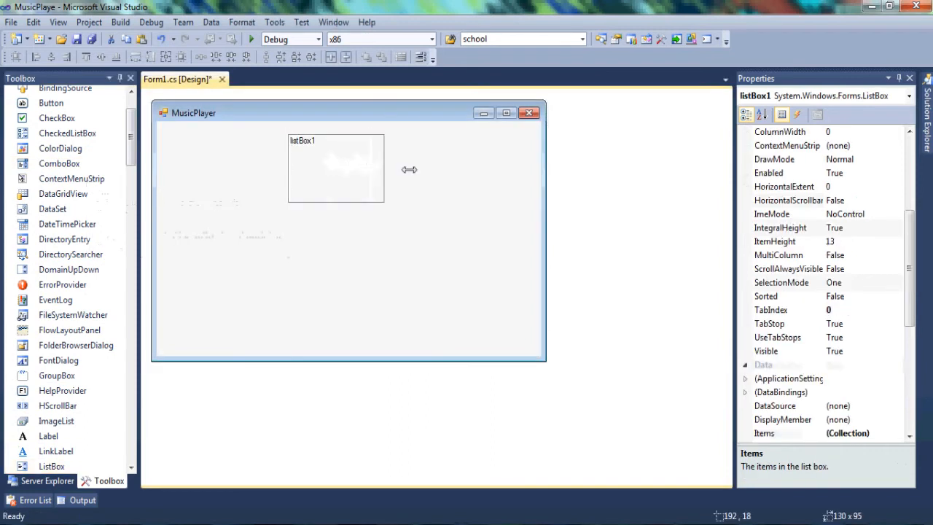
Enlarge listBox1 near the top of the form and widen the first button beneath it.
left_click_drag(385, 170, 454, 169)
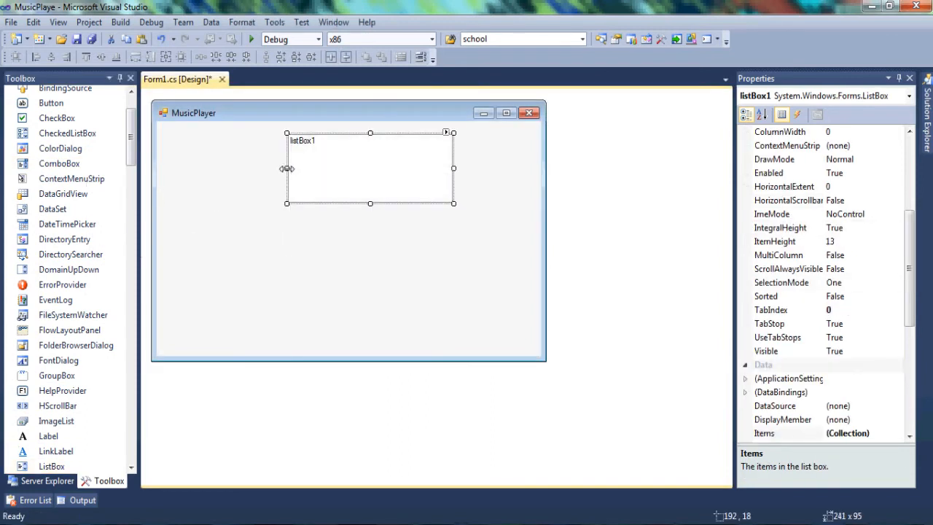
left_click_drag(286, 169, 251, 172)
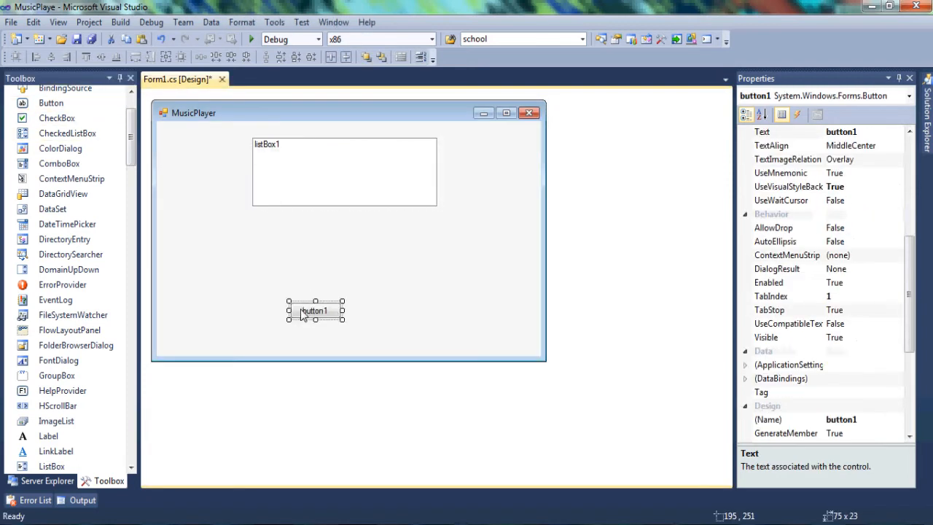
left_click_drag(341, 309, 397, 315)
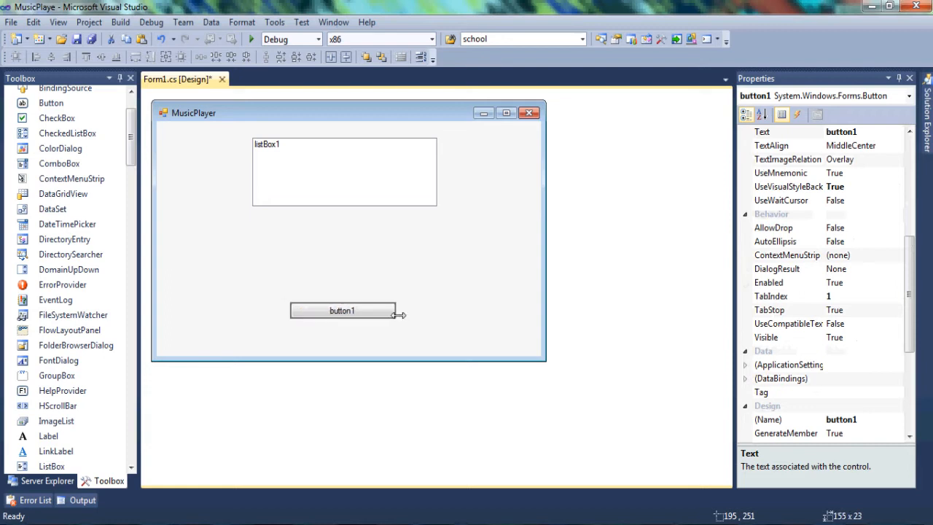
left_click(341, 309)
type("Open Music Files")
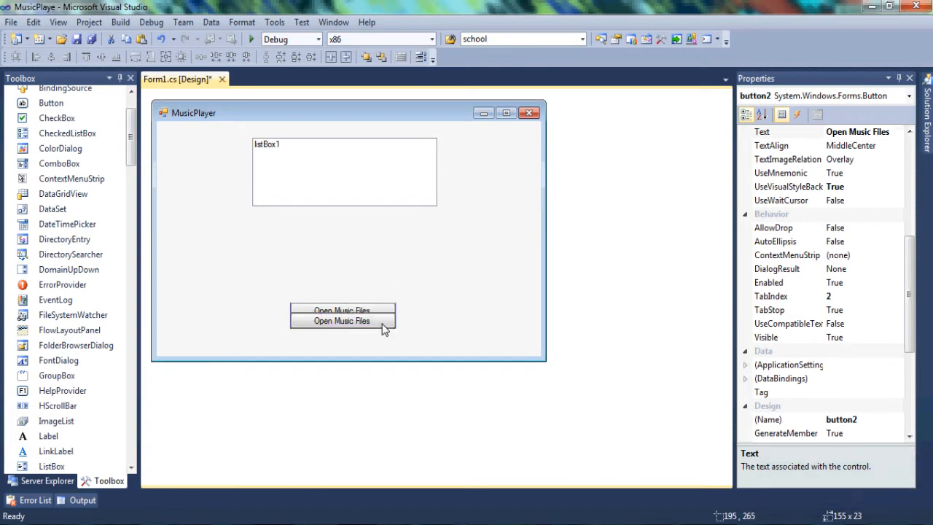
Place a second button below the first and caption it Shuffle.
left_click_drag(341, 321, 341, 331)
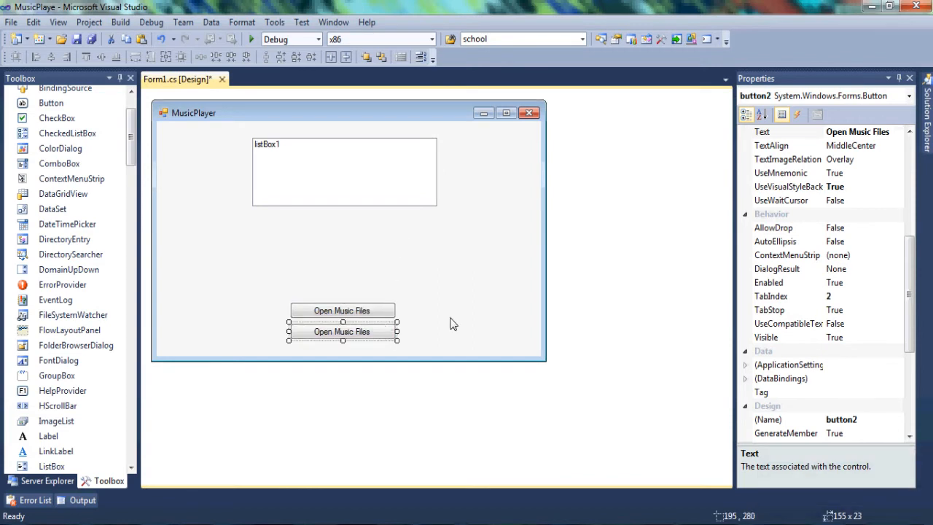
type("Shuffle")
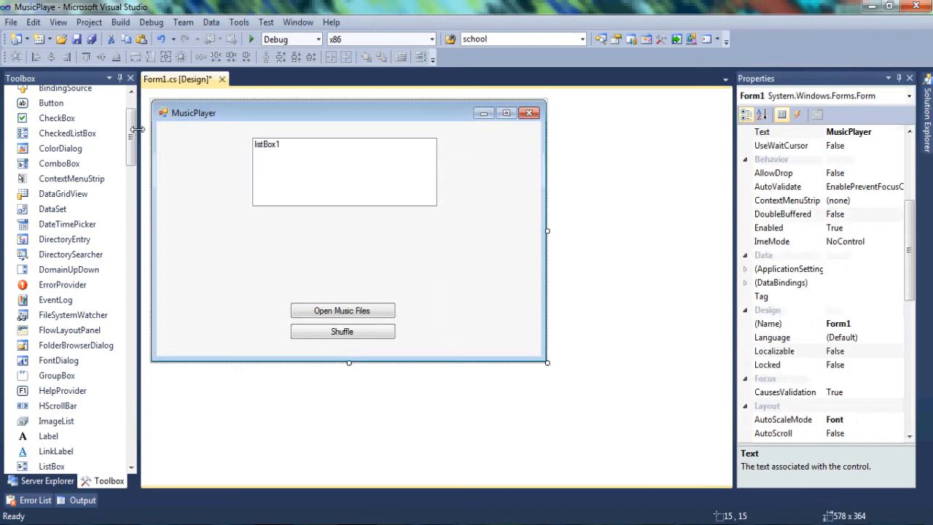
scroll("down", 3)
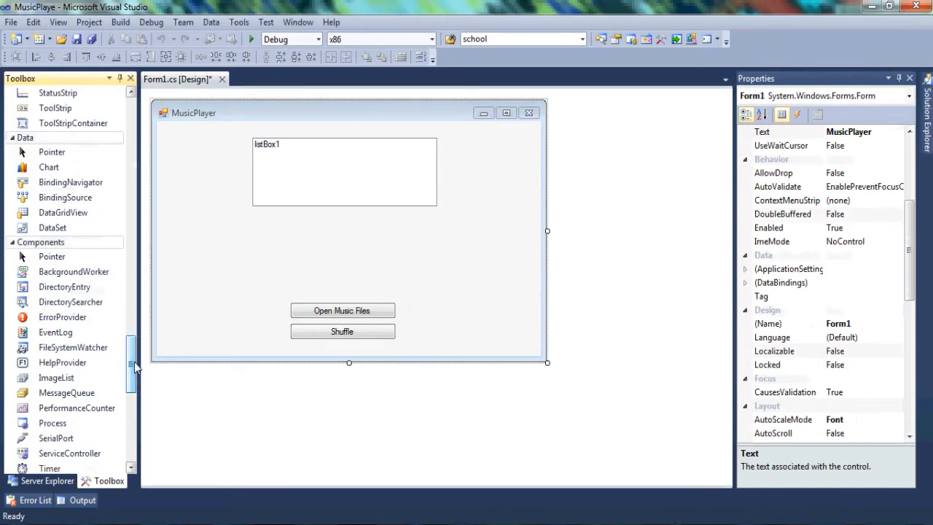
scroll("down", 3)
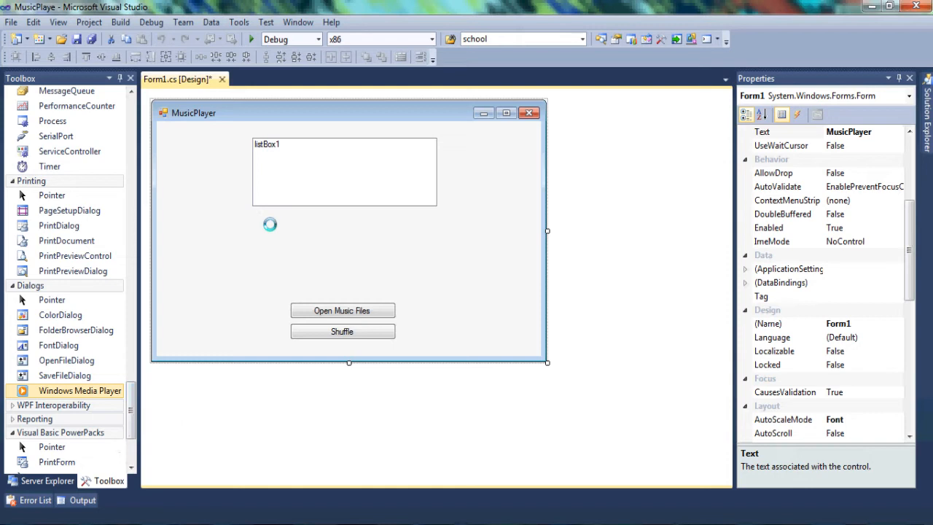
Add a Windows Media Player control between listBox1 and the buttons, stretched across the form.
left_click(290, 226)
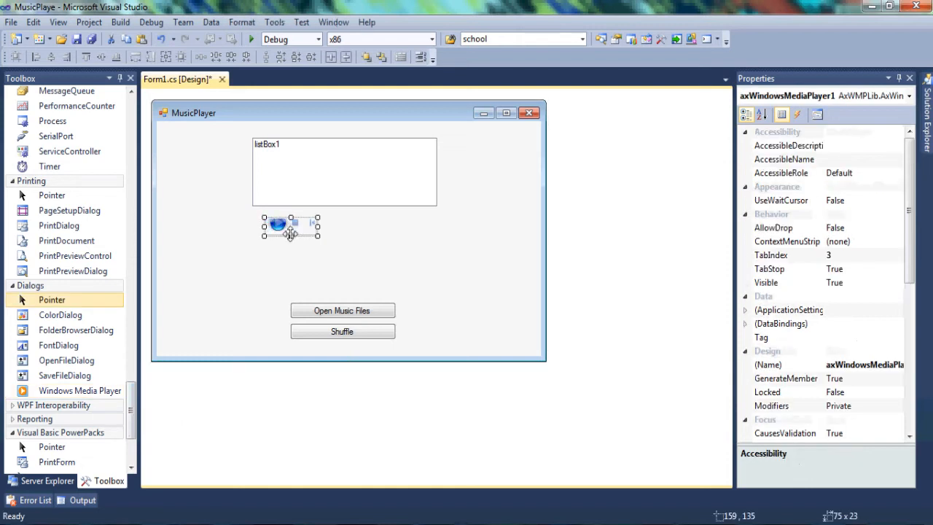
left_click_drag(292, 233, 292, 284)
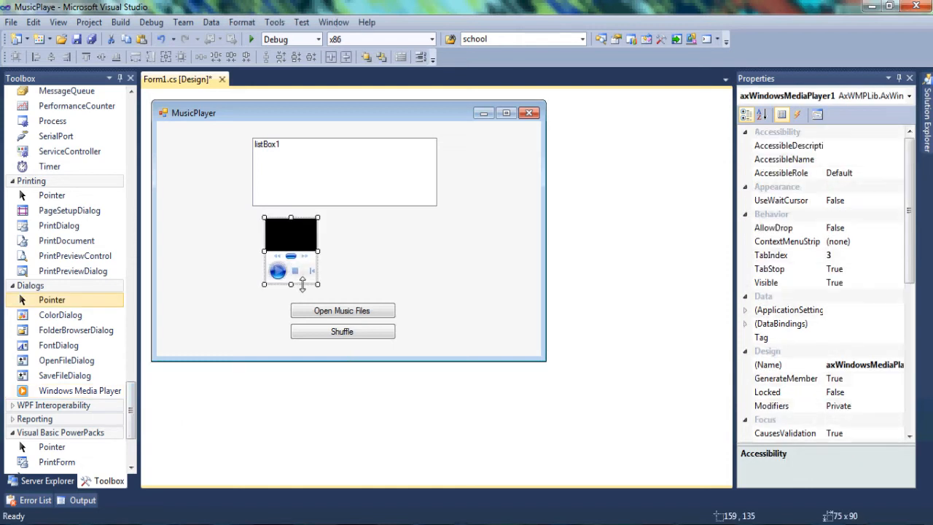
left_click_drag(318, 251, 443, 251)
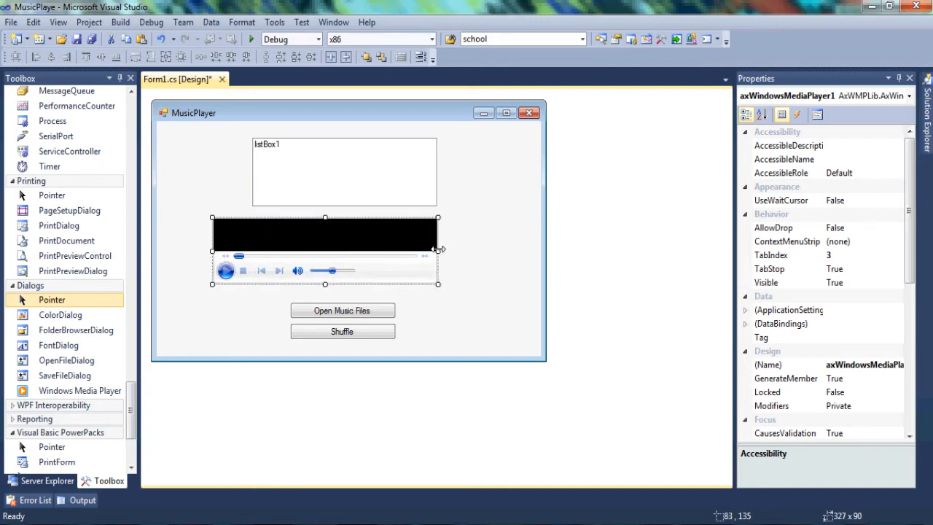
left_click_drag(437, 251, 478, 251)
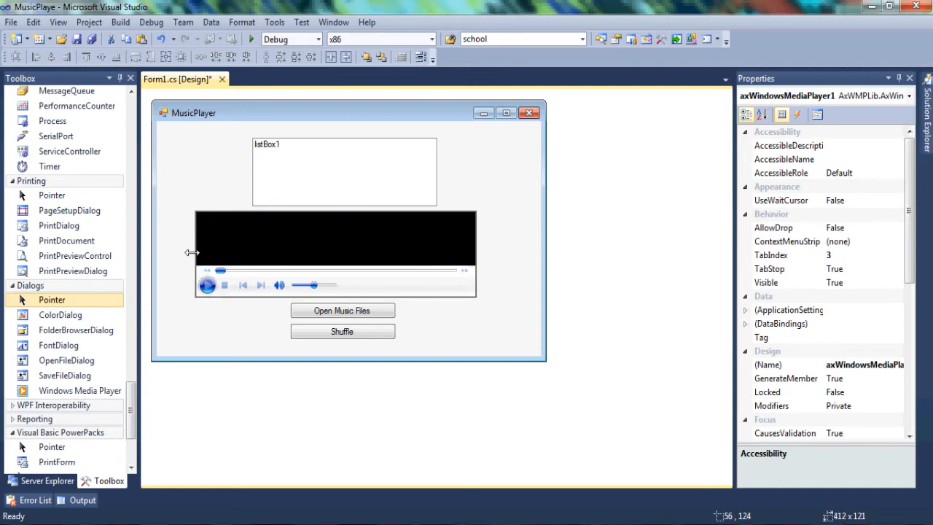
left_click(332, 236)
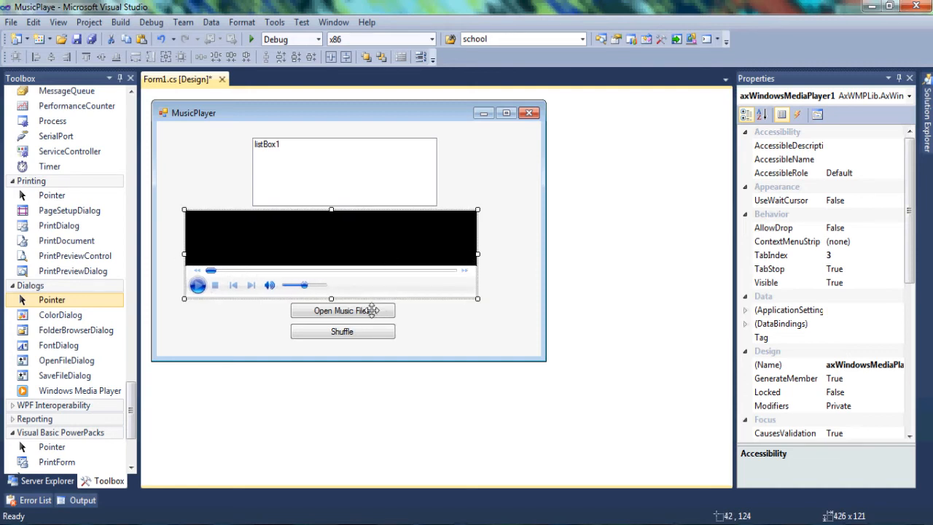
left_click(341, 309)
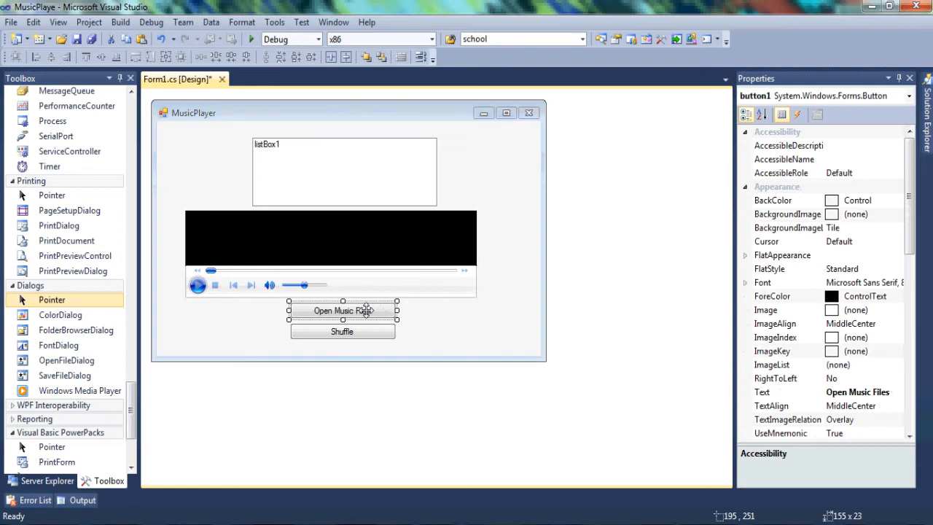
Generate the button1_Click handler and declare string arrays doc and path.
double_click(341, 311)
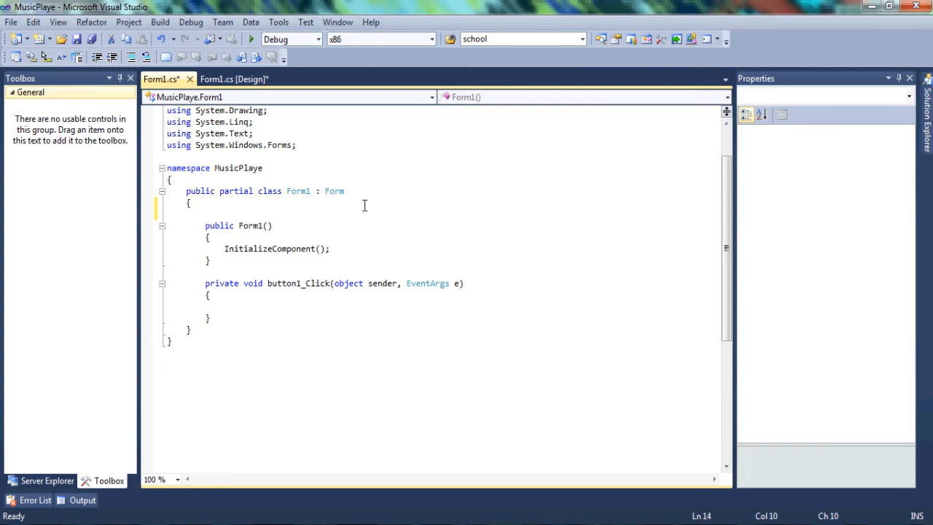
type("string")
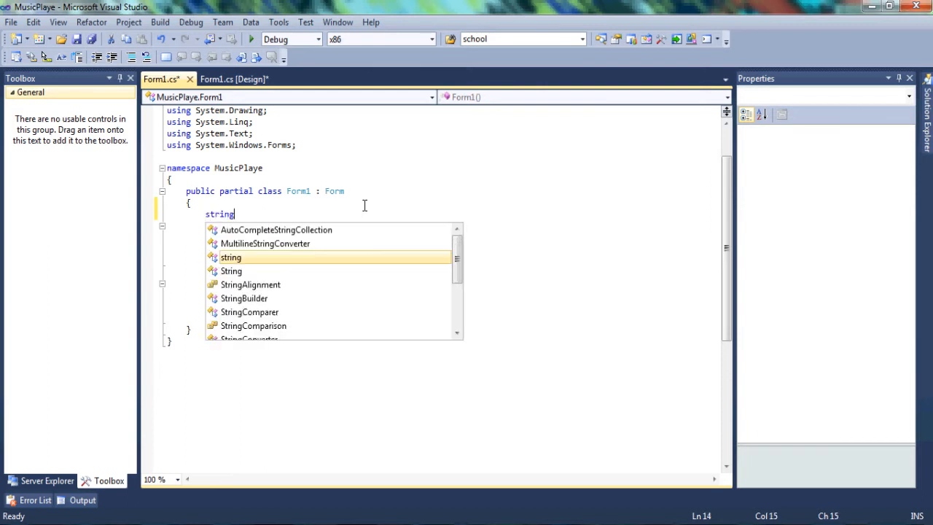
type("[]")
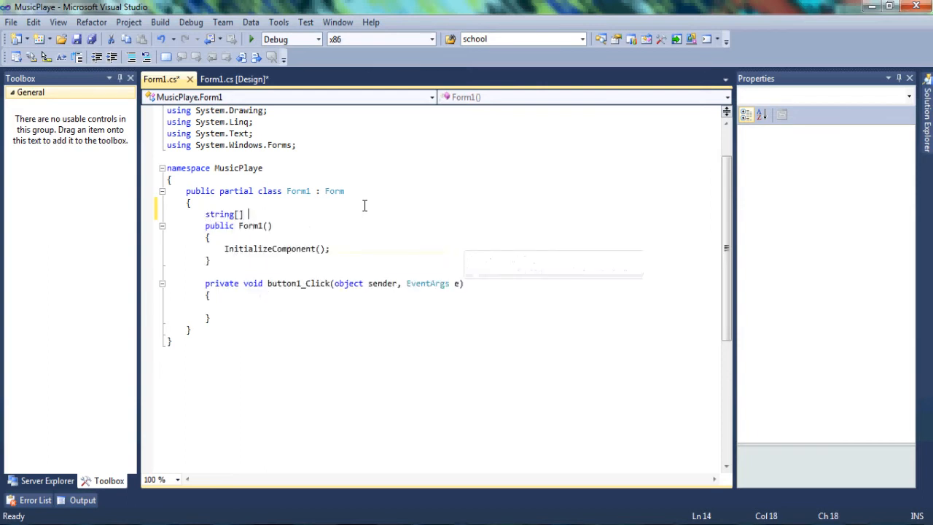
type("doc, path;")
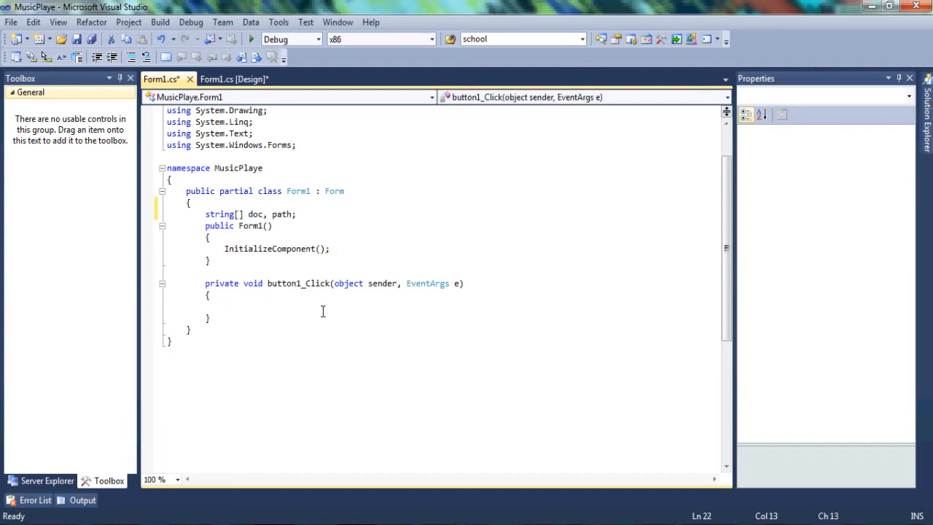
In button1_Click, write OpenFileDialog open = new OpenFileDialog();.
type("open")
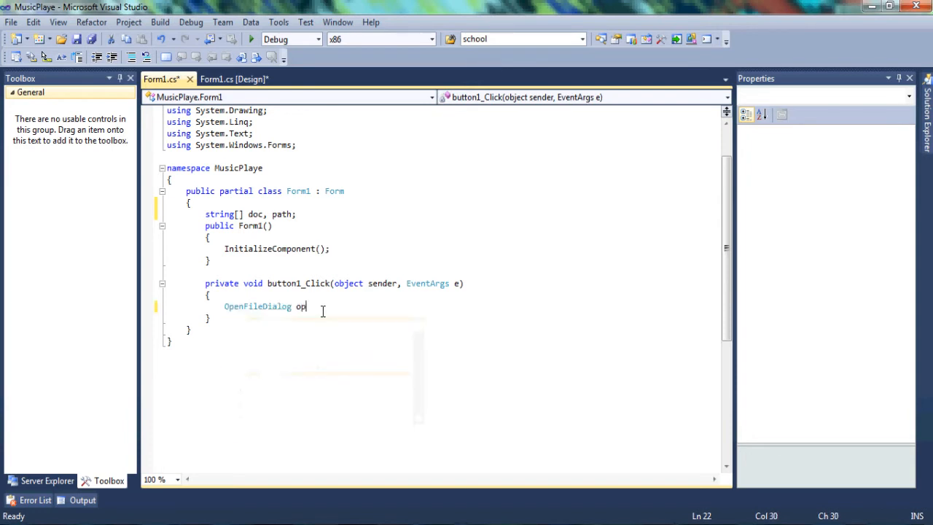
type("en=new")
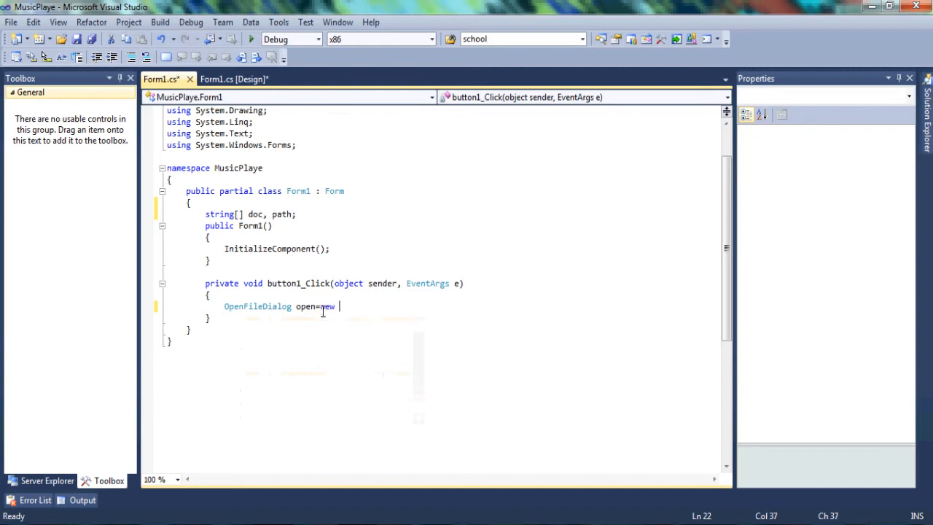
type("OpenFileDialog();")
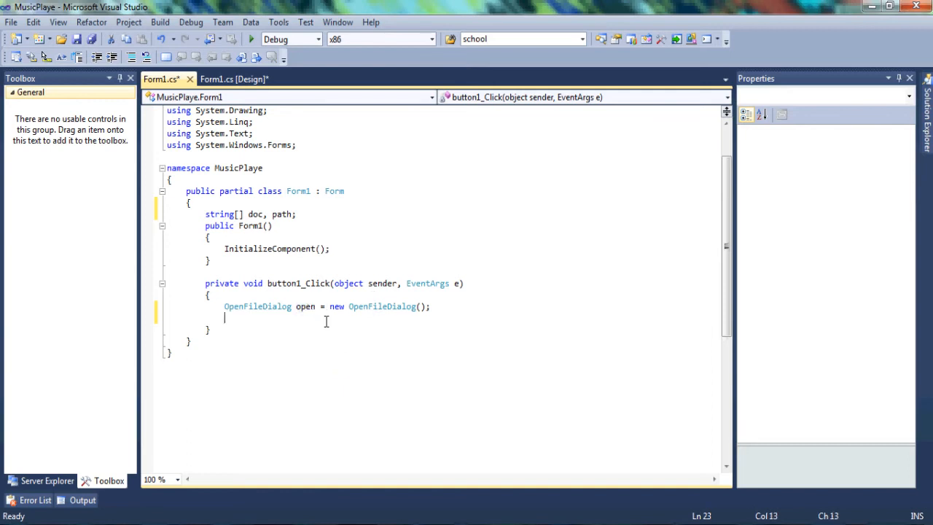
mouse_move(431, 340)
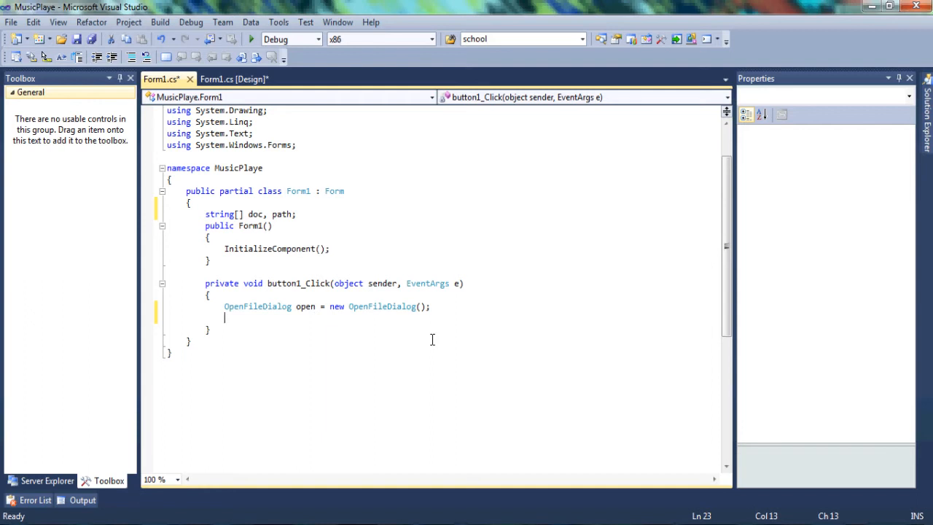
Write open.Multiselect = true; below the dialog declaration.
type("op")
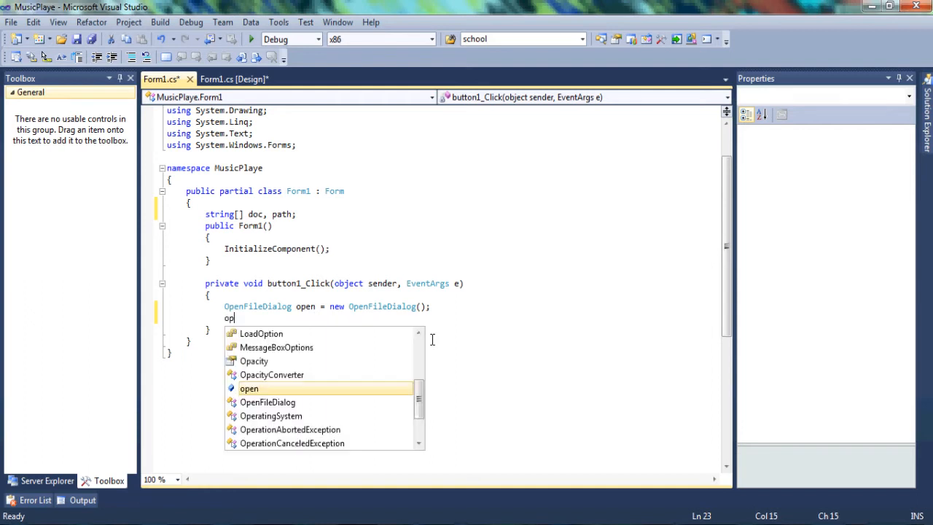
type("en")
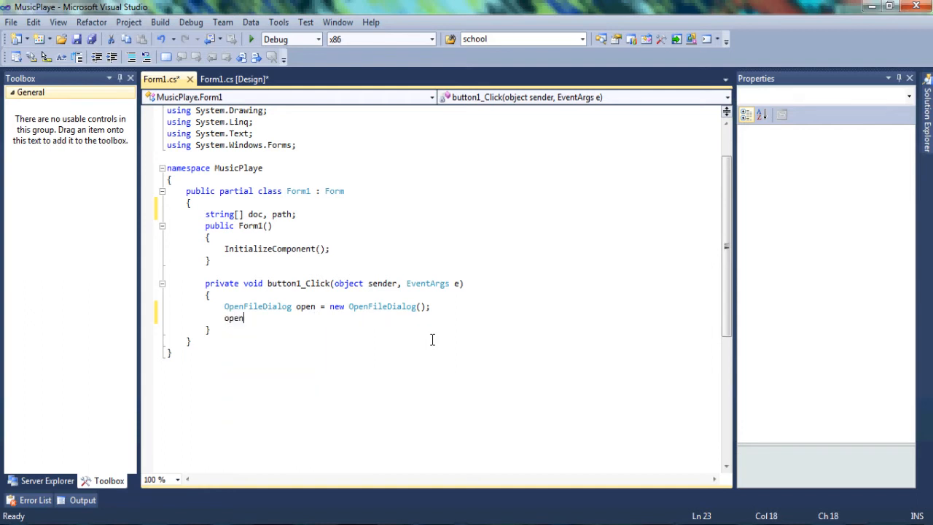
type(".Multiselect=")
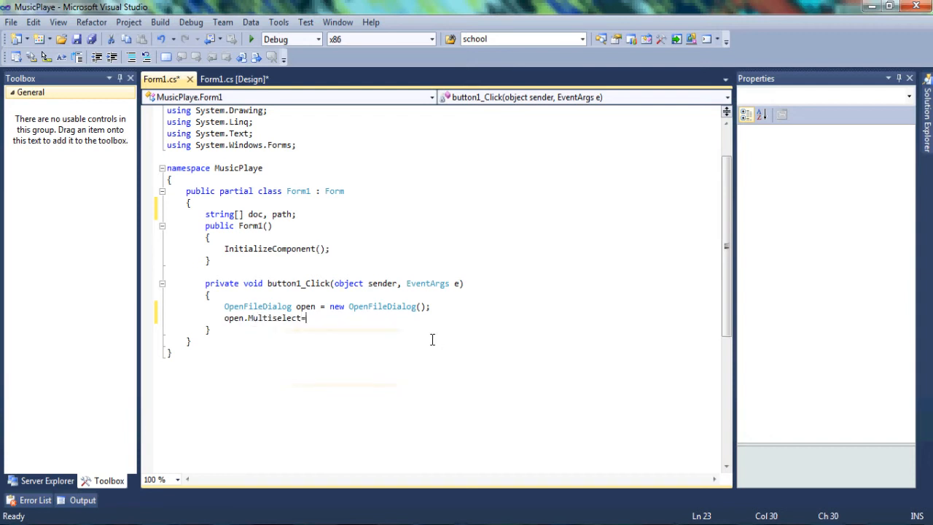
type("true;")
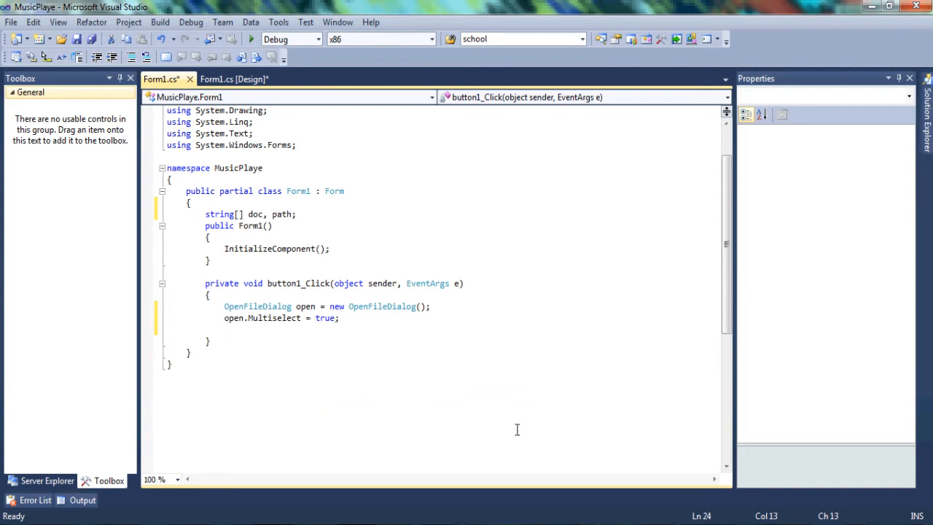
Write open.Filter = "Mp3 Files|*.mp3|Avi Files|*.avi|Wav Files|*.wav";.
type("open.")
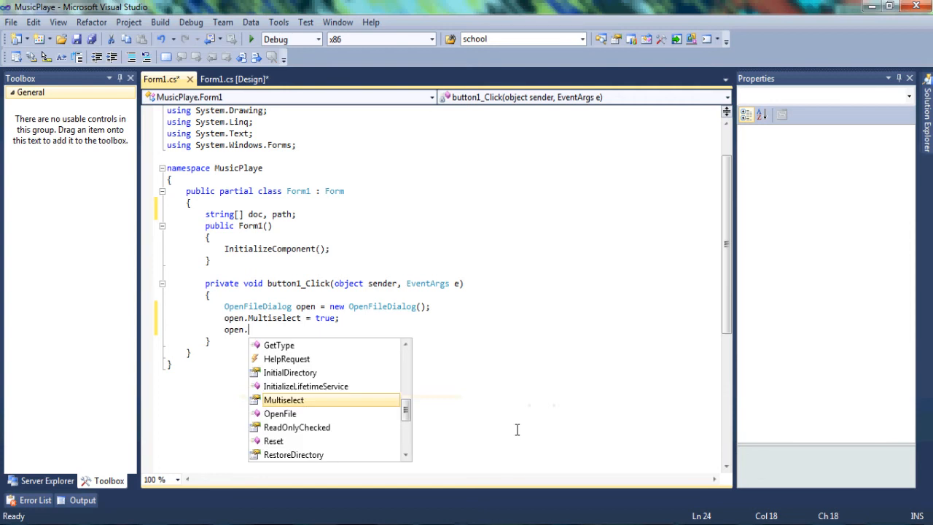
type("fil")
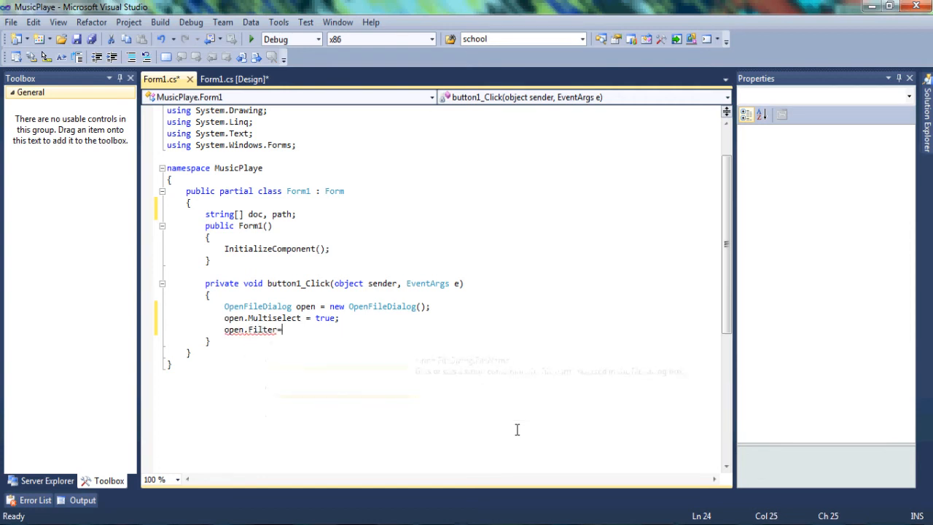
type("\"\"")
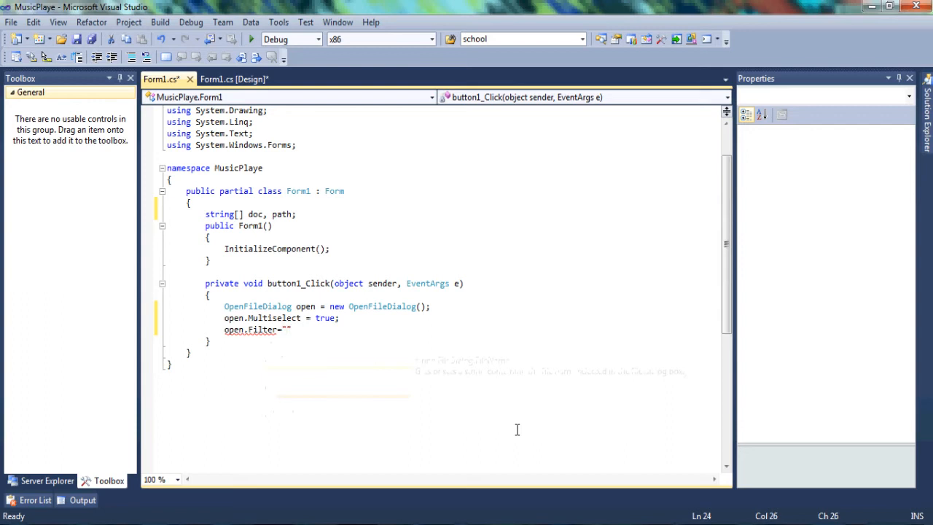
type("M")
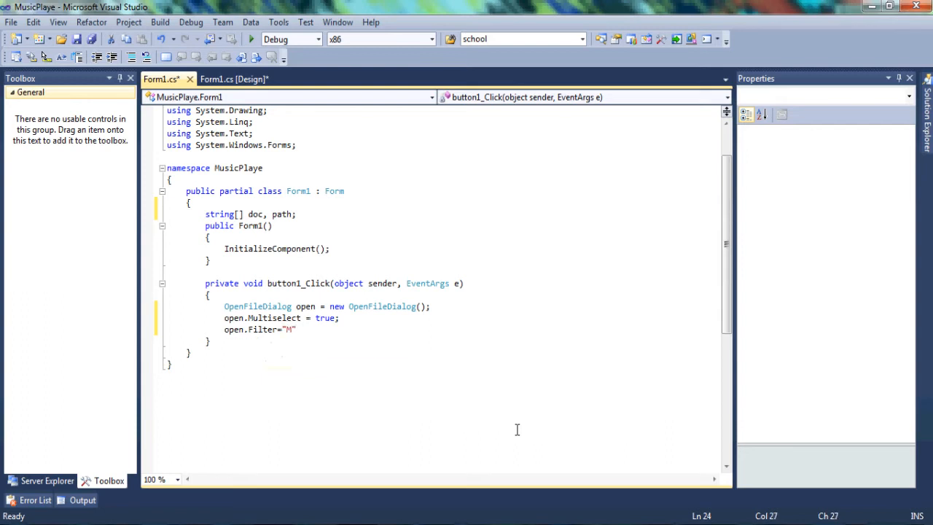
type("p3 F")
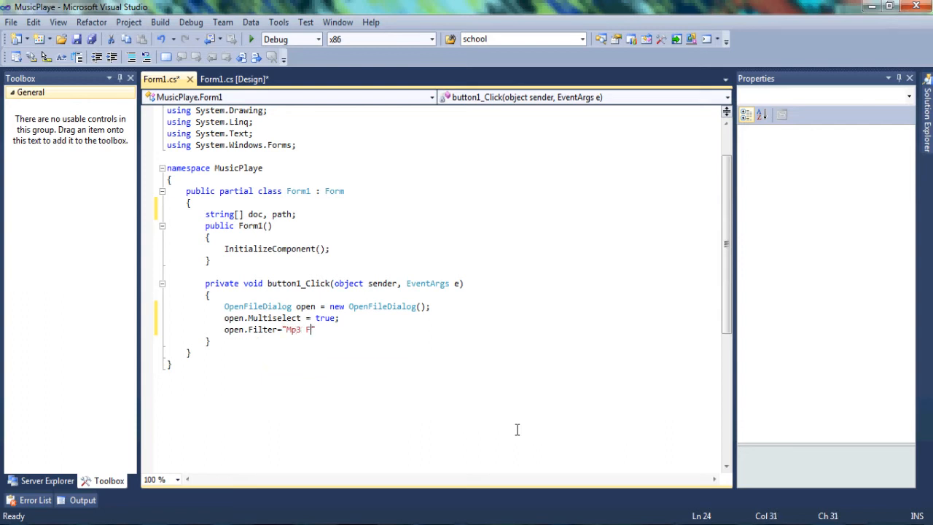
type("iles\\")
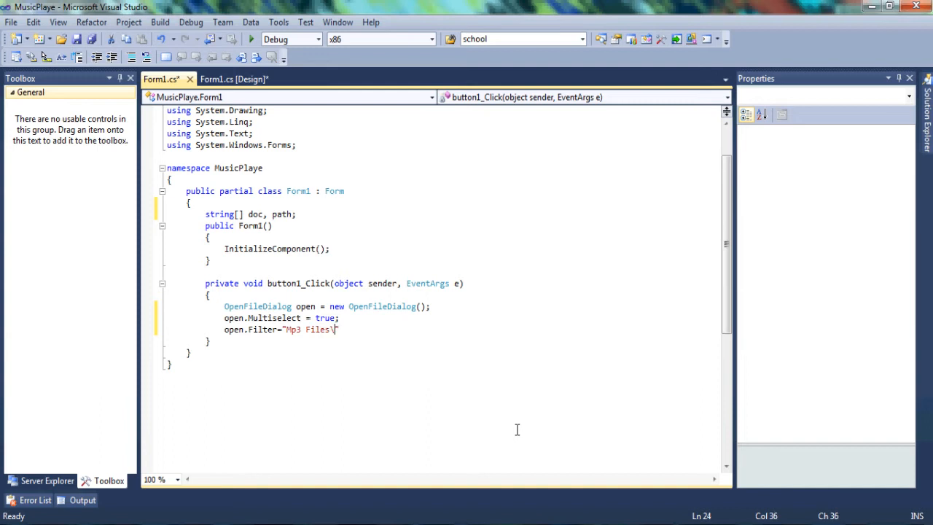
key("Backspace")
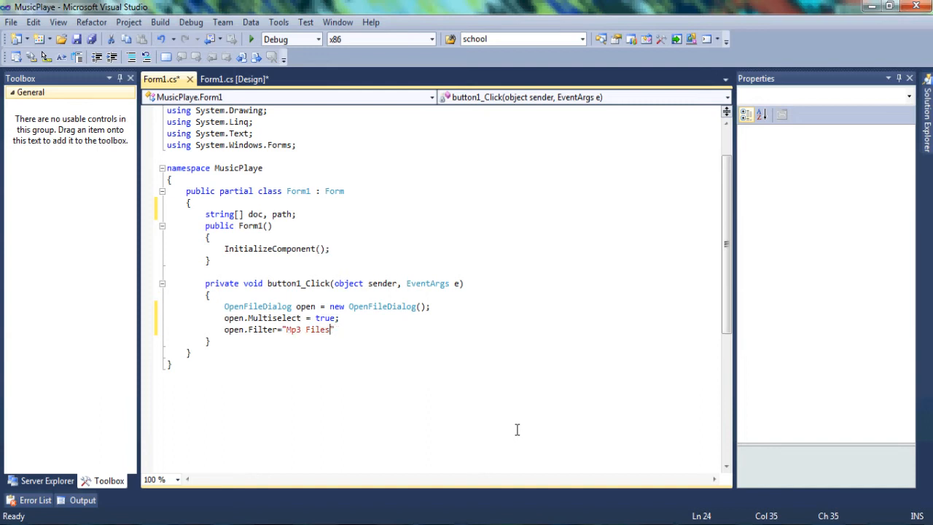
type("\"")
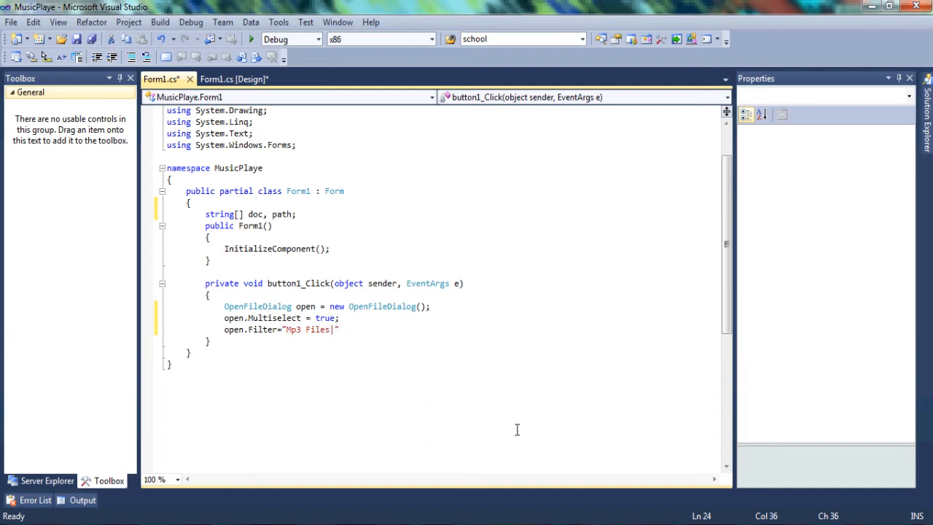
type("*.m")
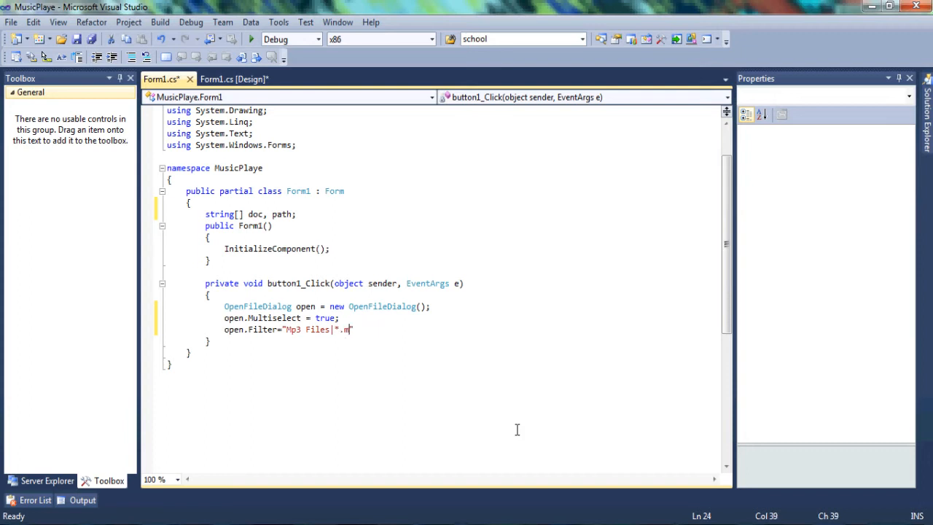
type("p3\"")
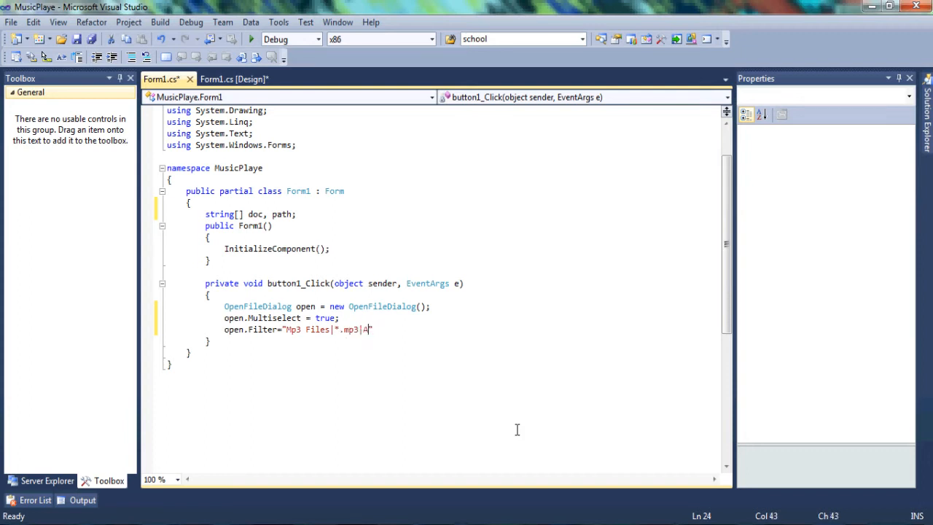
type("vi Files|")
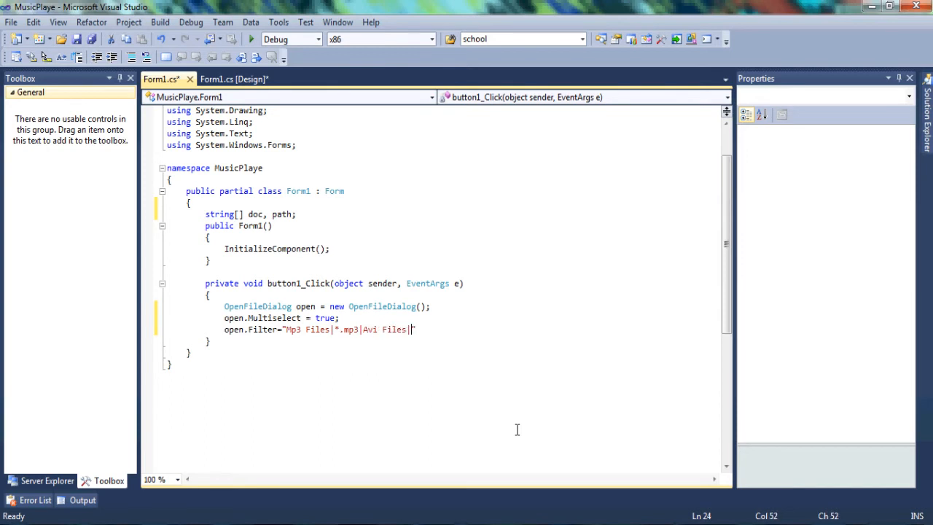
type("*.")
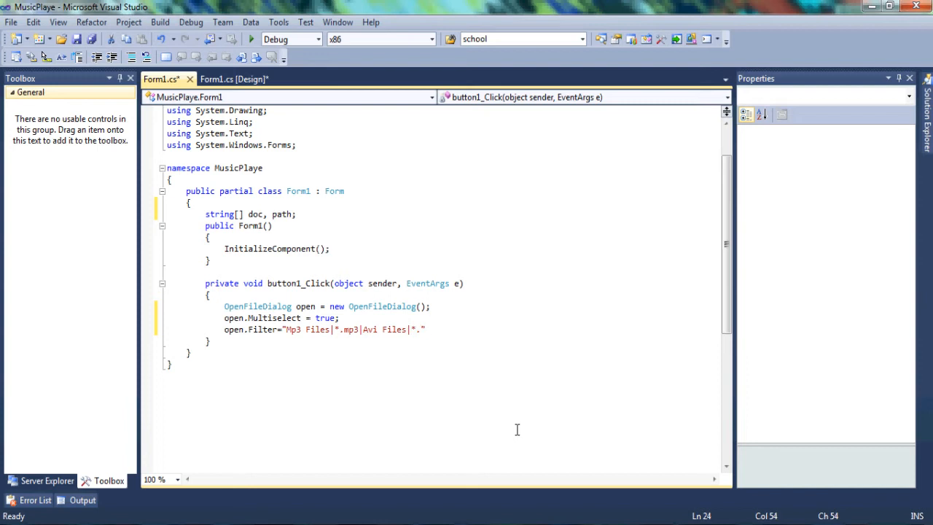
type(".avi|")
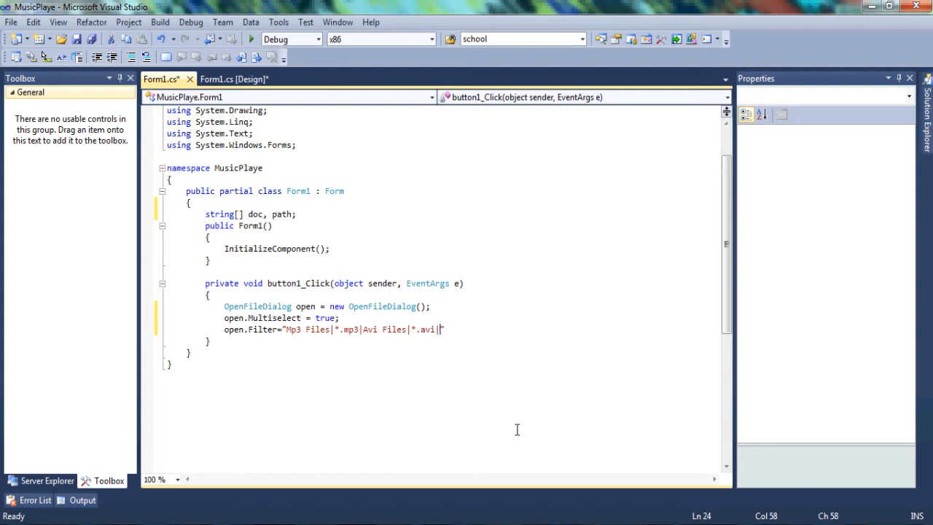
type("Wa")
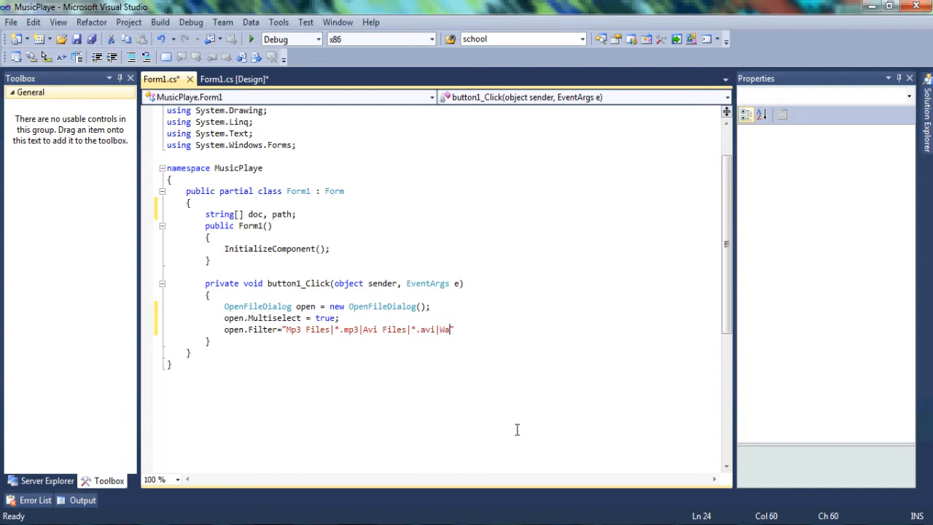
type("v Files")
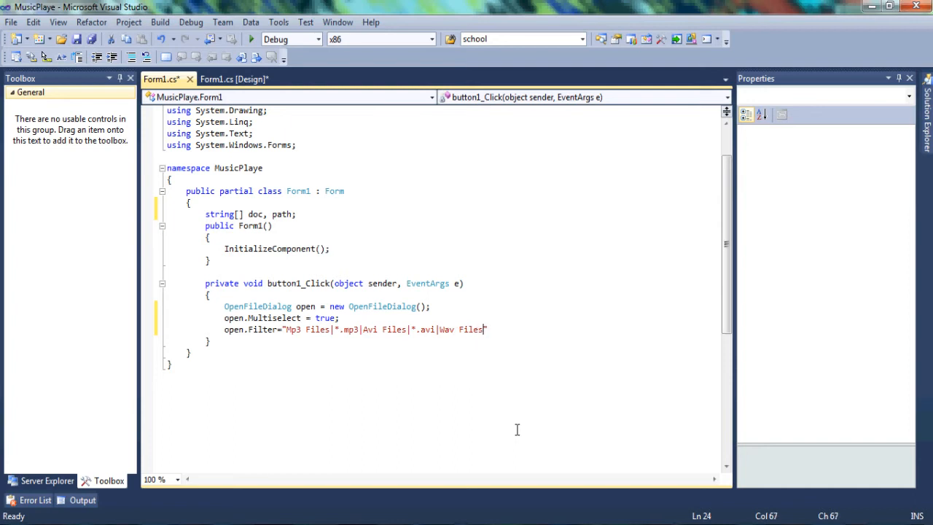
type("\"")
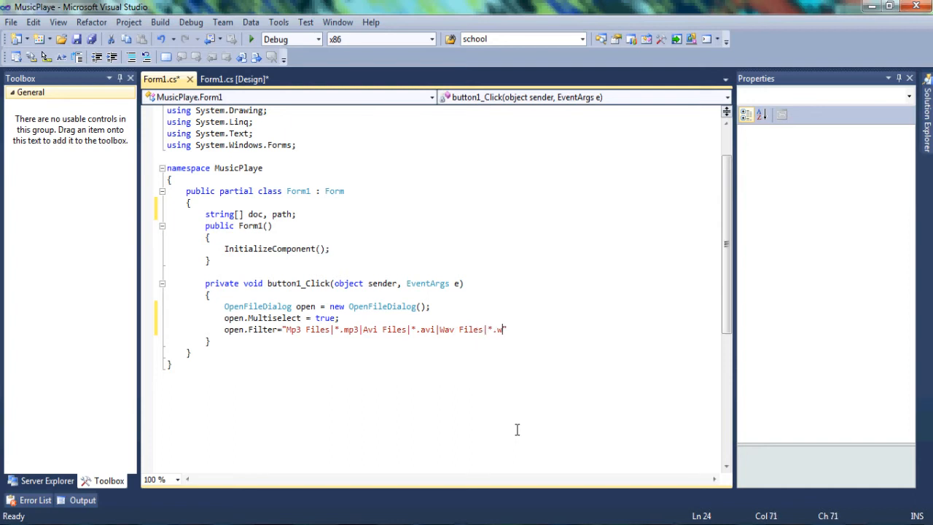
type("av")
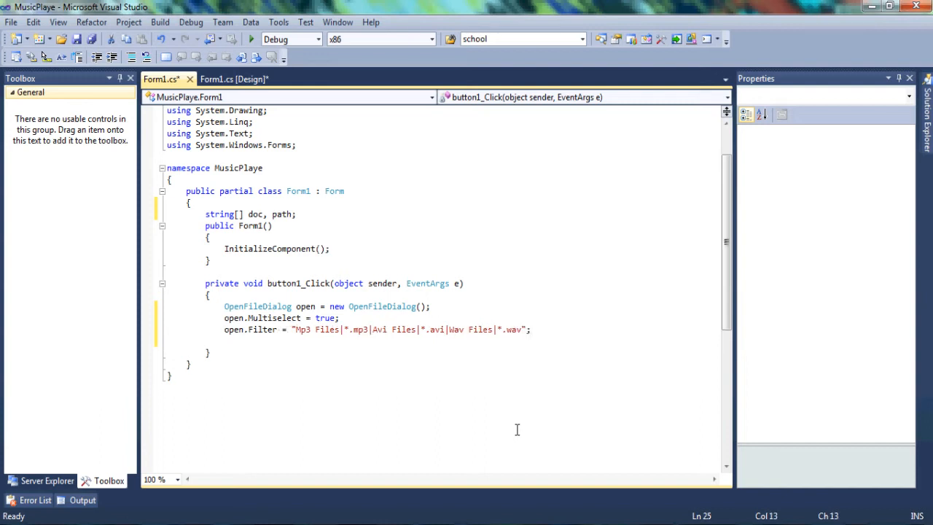
Write the if (open.ShowDialog() == DialogResult.OK) condition.
type("if")
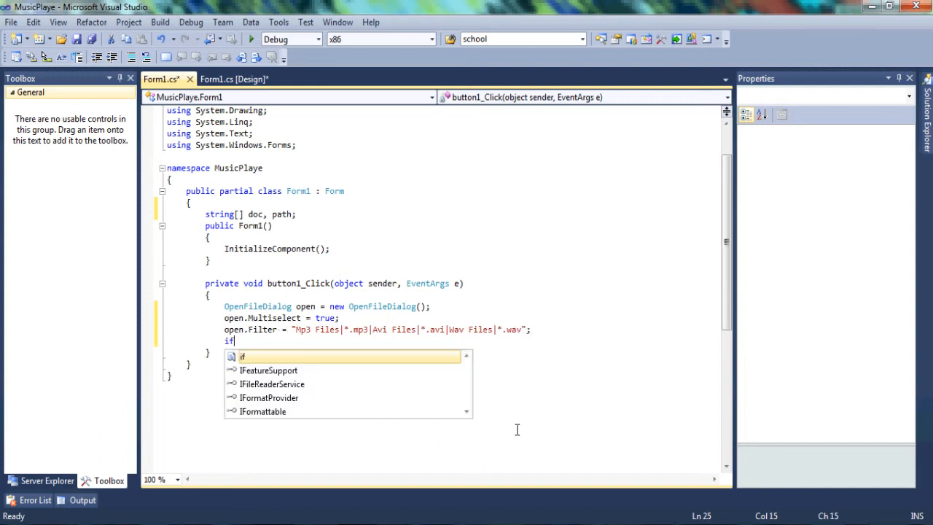
type("(")
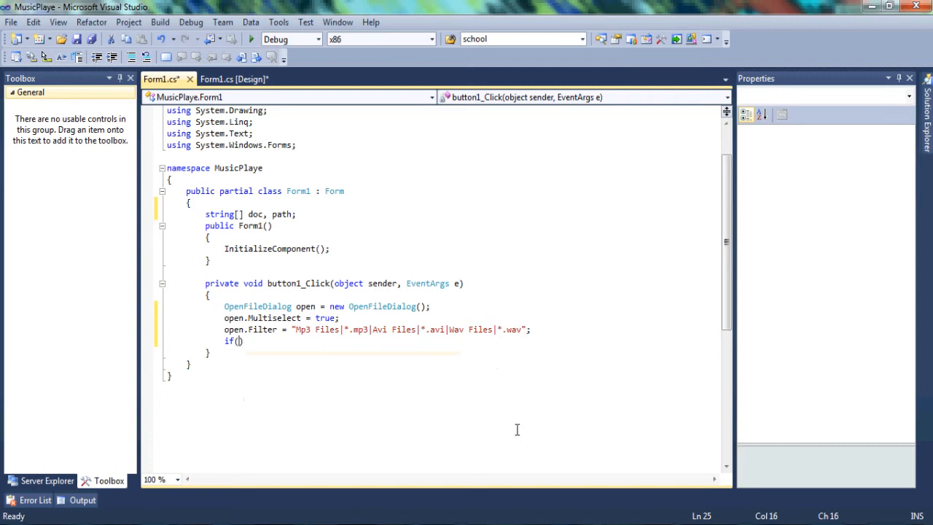
type("open.ShowDialog(")
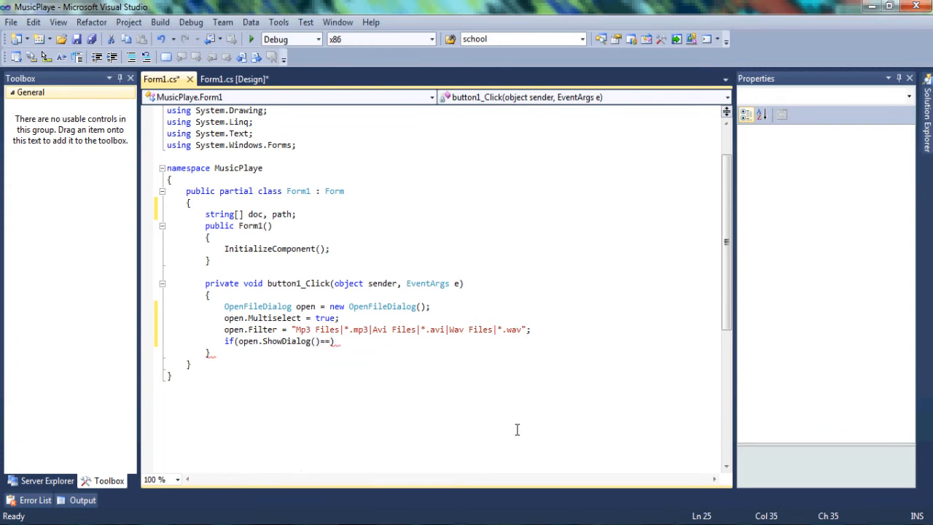
type("di")
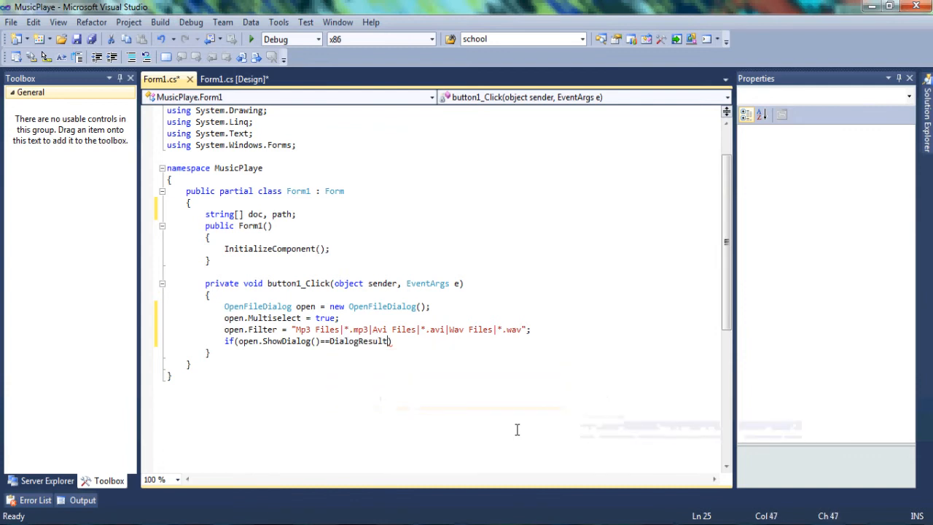
type("ok")
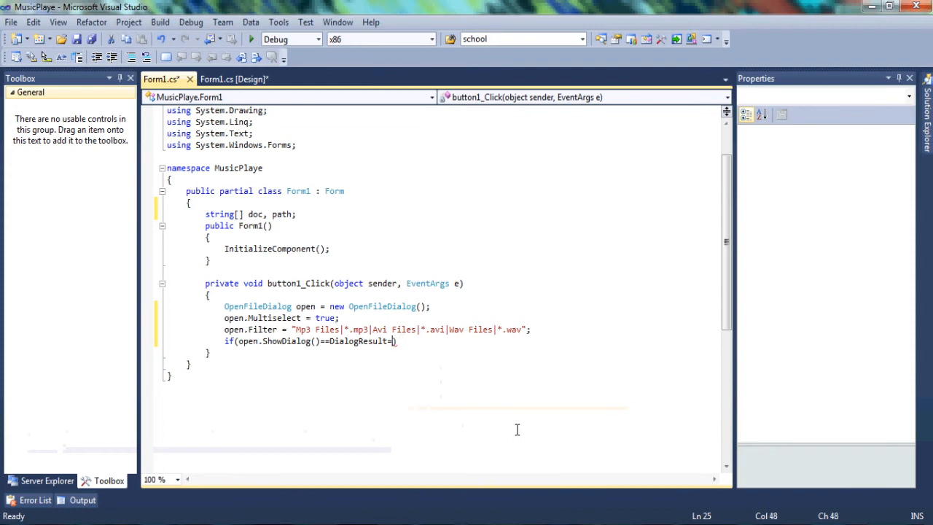
type(".Ok")
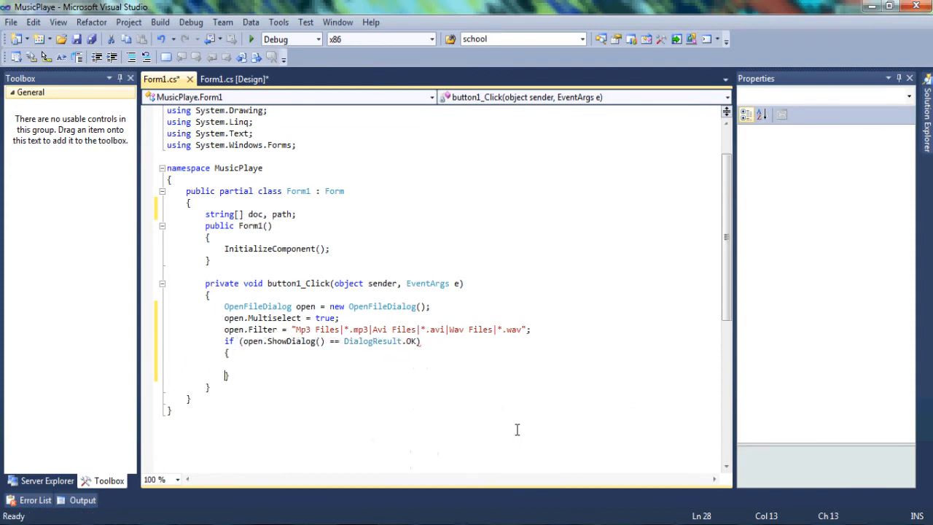
Inside the if block, assign doc = open.SafeFileNames; and path = open.FileNames;.
type("do")
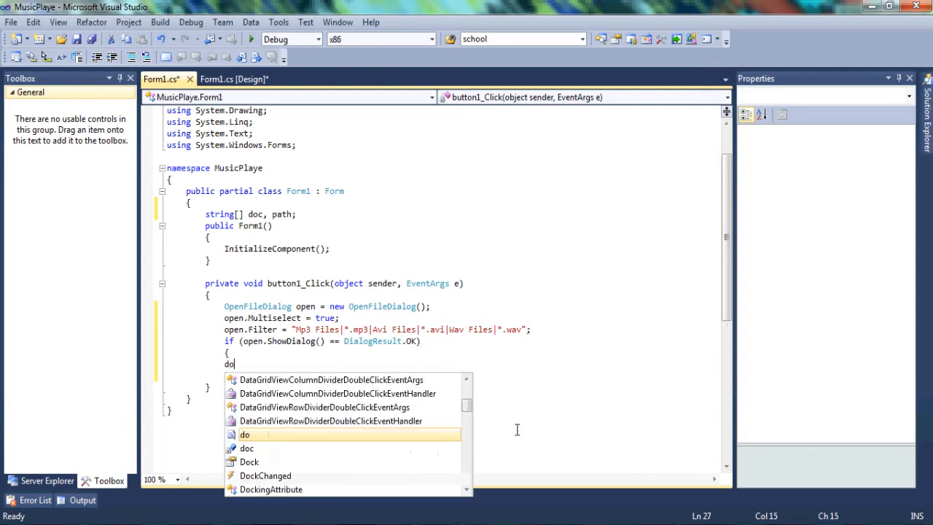
type("c")
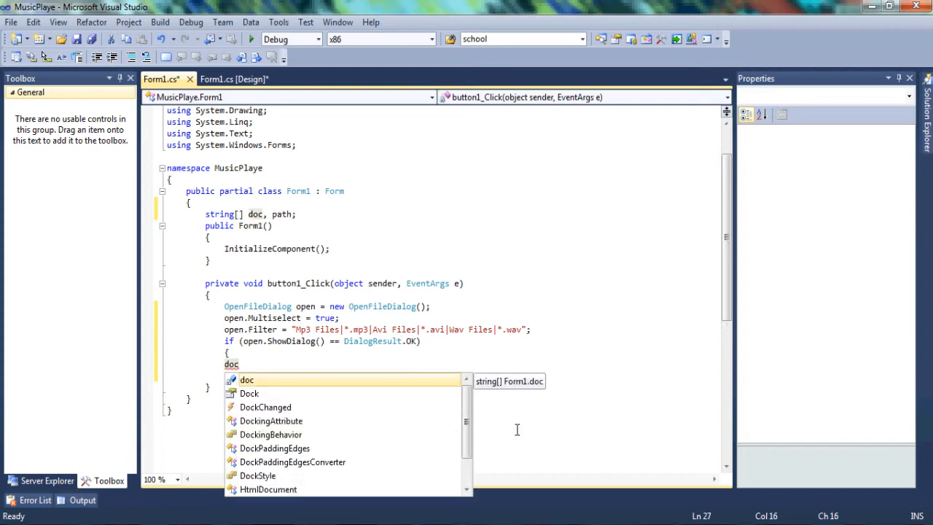
type("=")
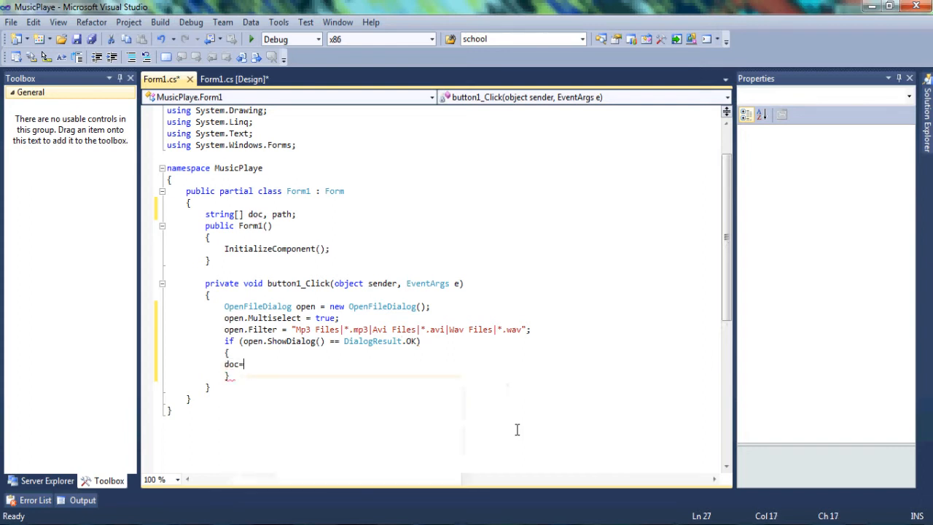
type("open.s")
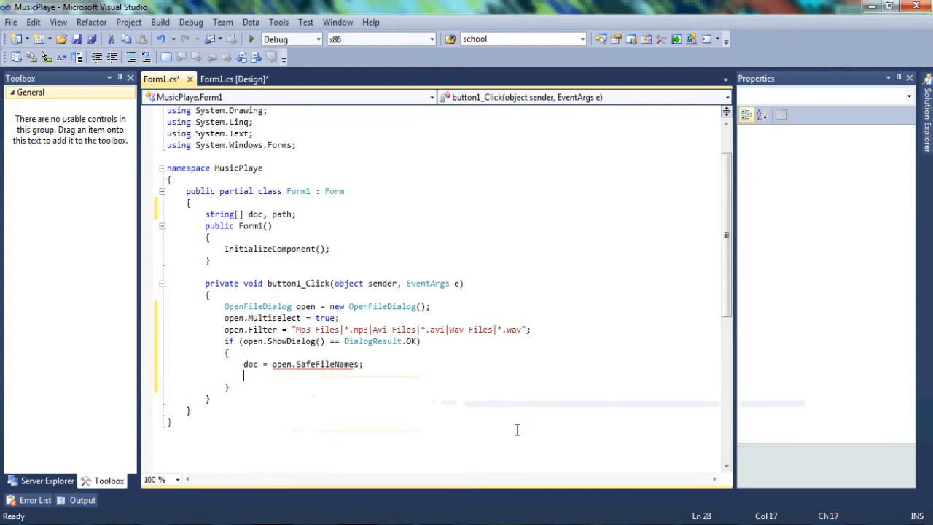
type("path")
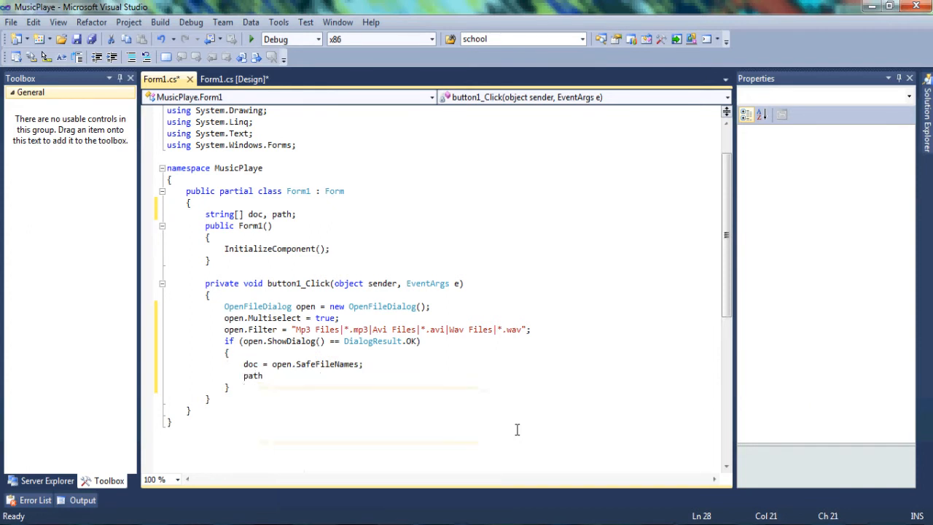
type("=open")
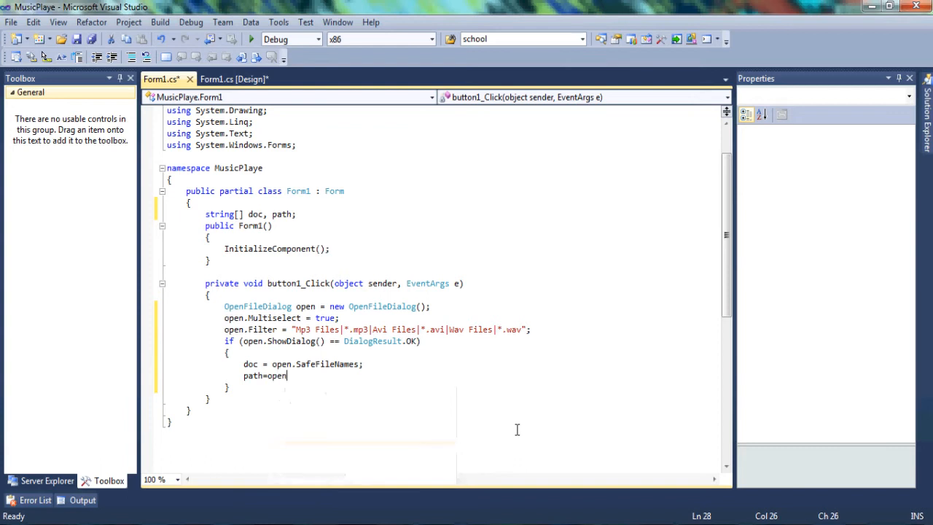
type(".fi")
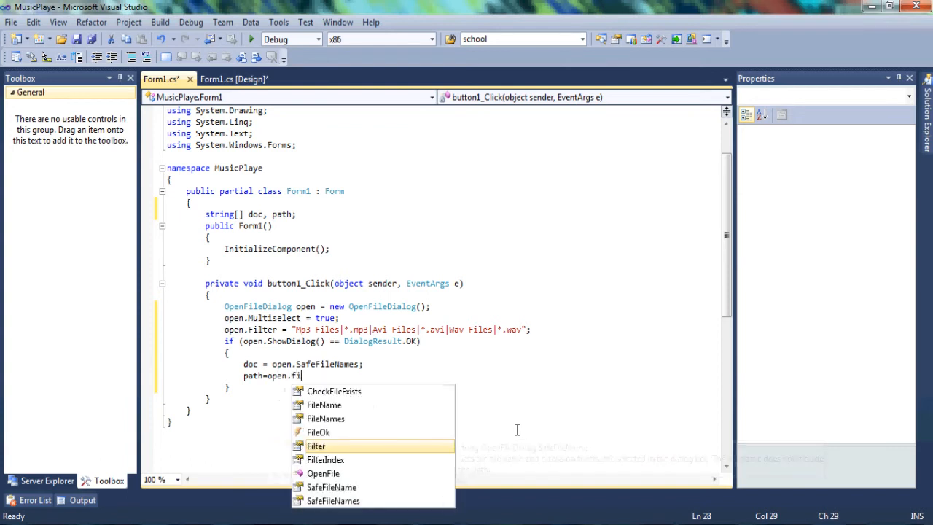
type("leNames;")
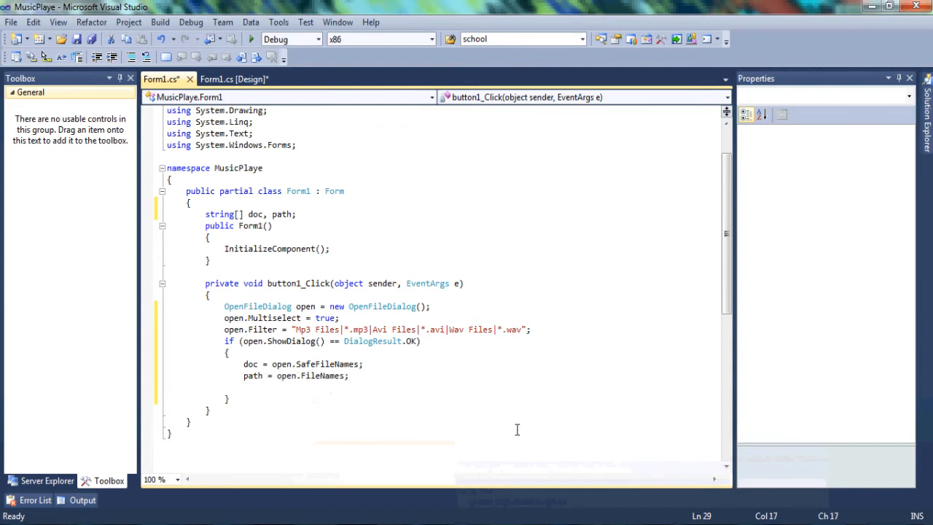
Write the loop header for (int i = 0; i < doc.Length; i++) after the assignments.
type("for()")
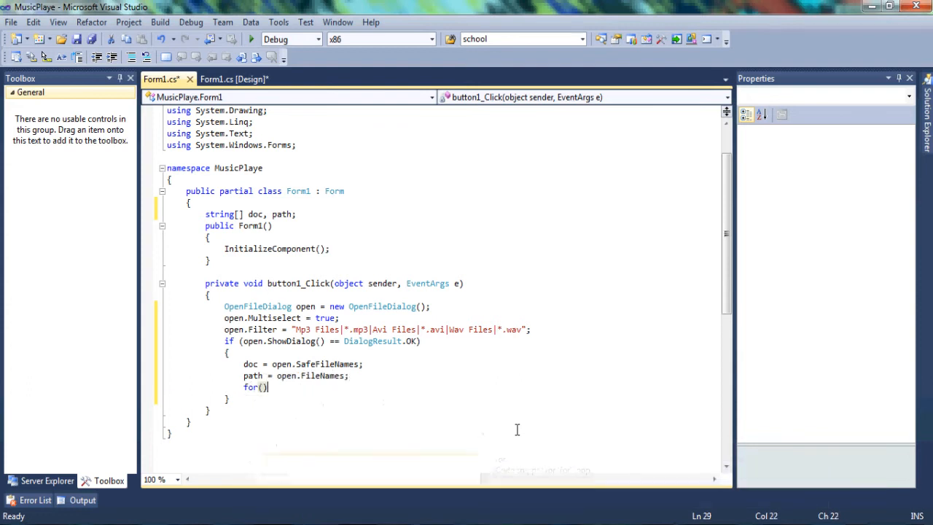
type("int")
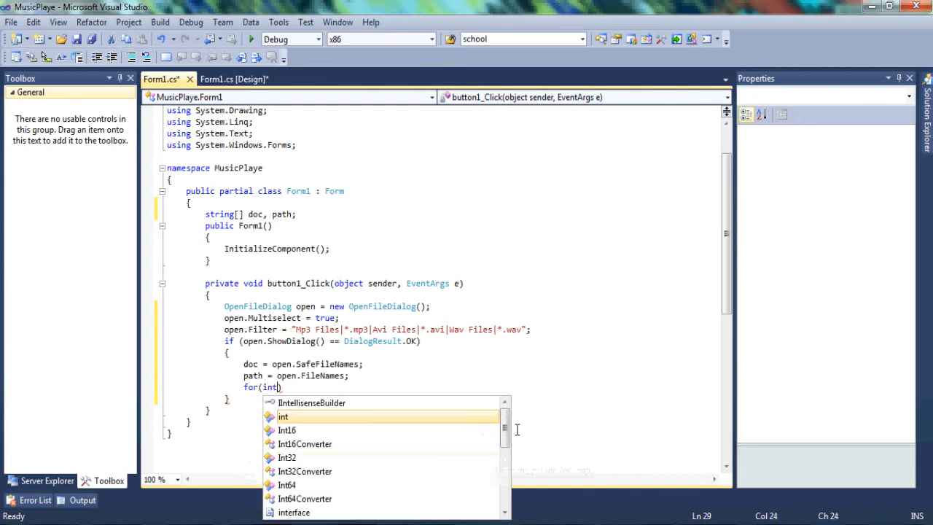
type("i")
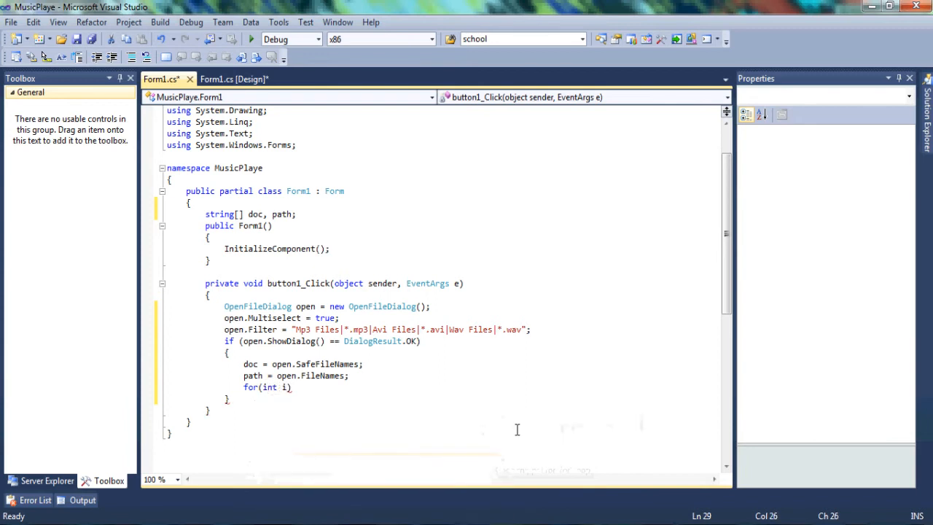
type(";")
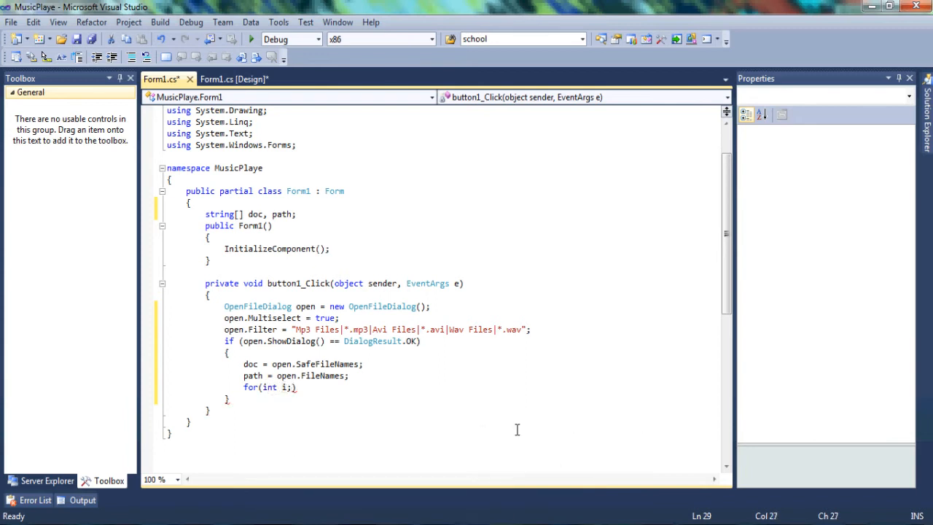
type("=")
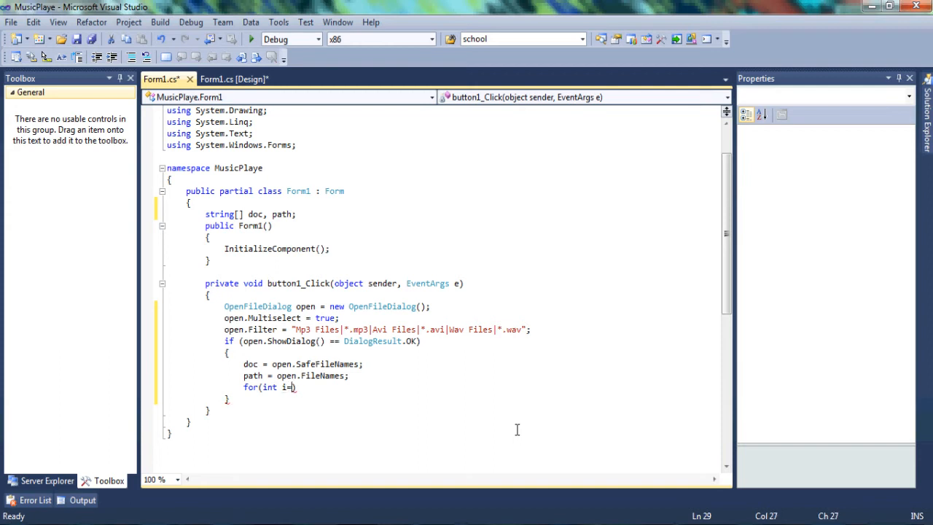
type("0")
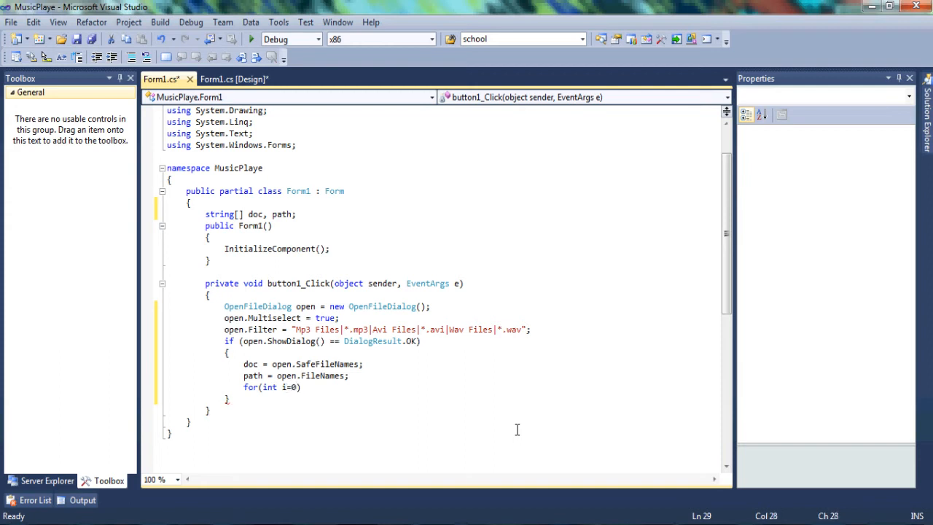
type(";")
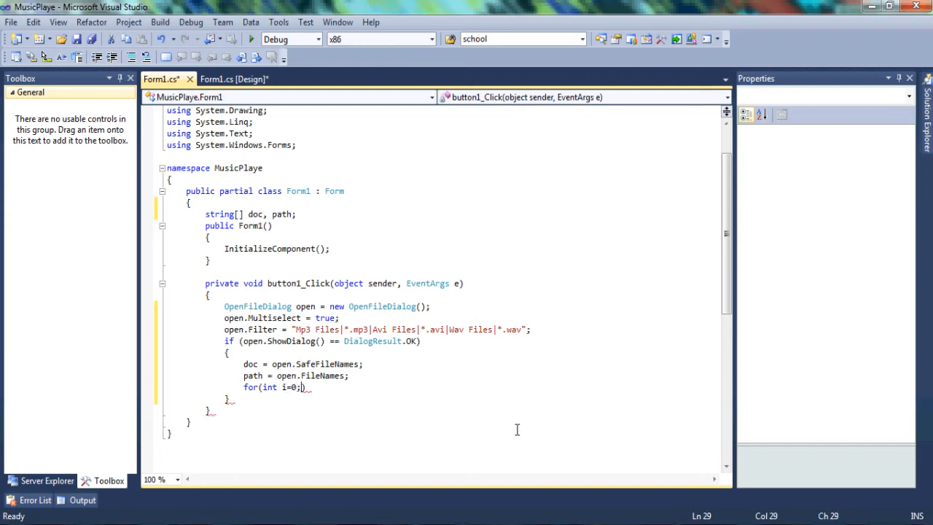
type("i<")
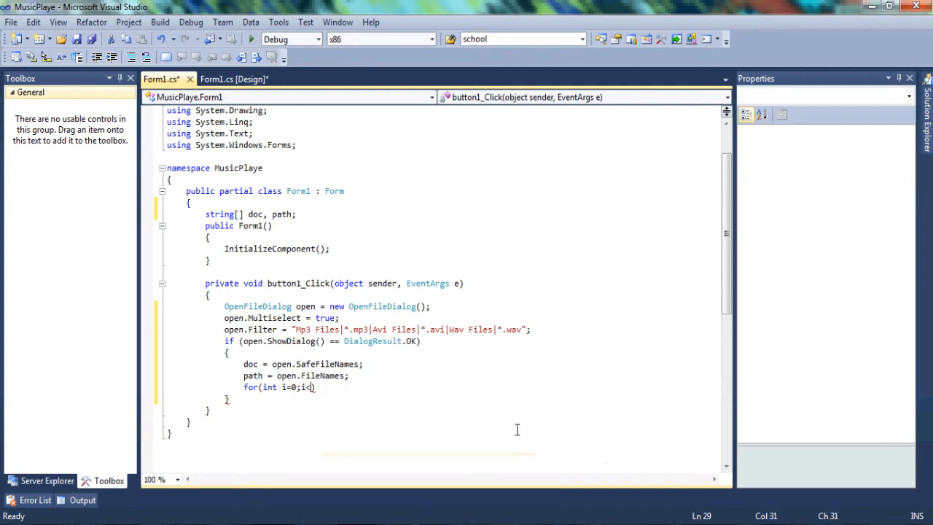
type("doc")
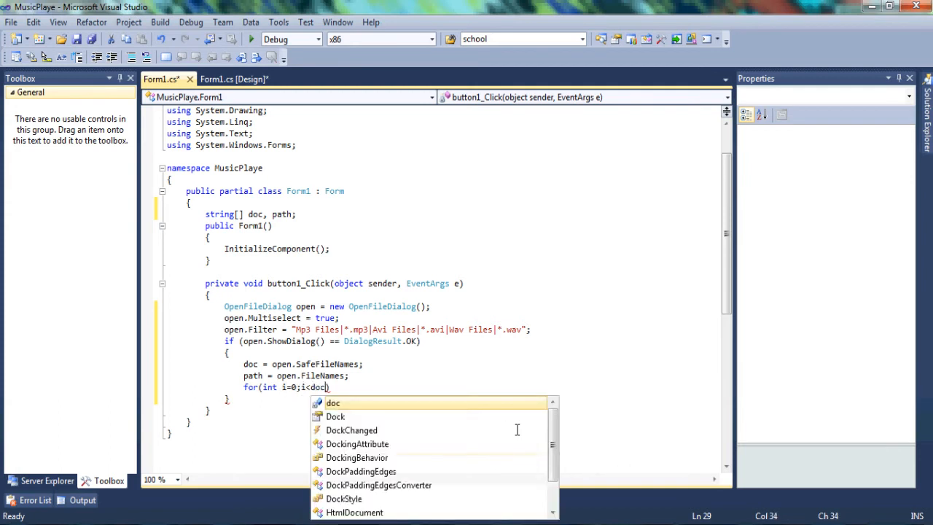
type(".Length")
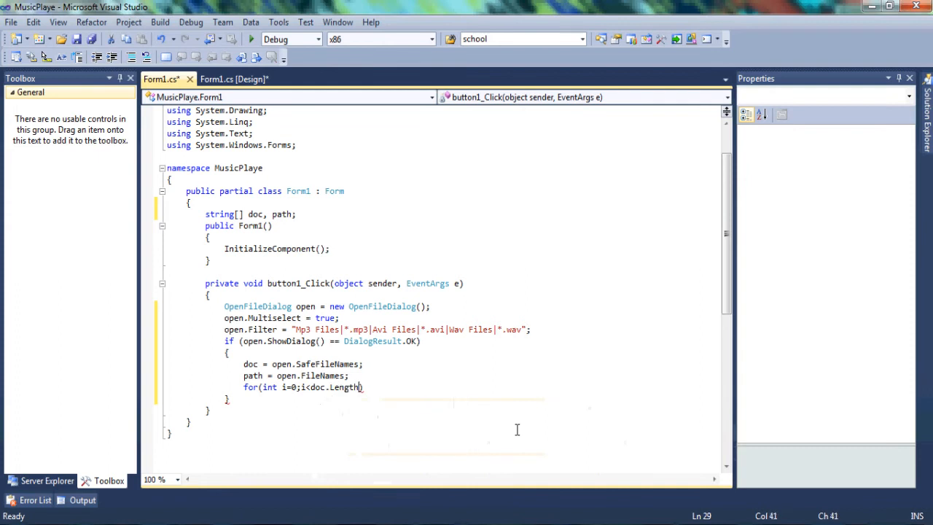
type(";i")
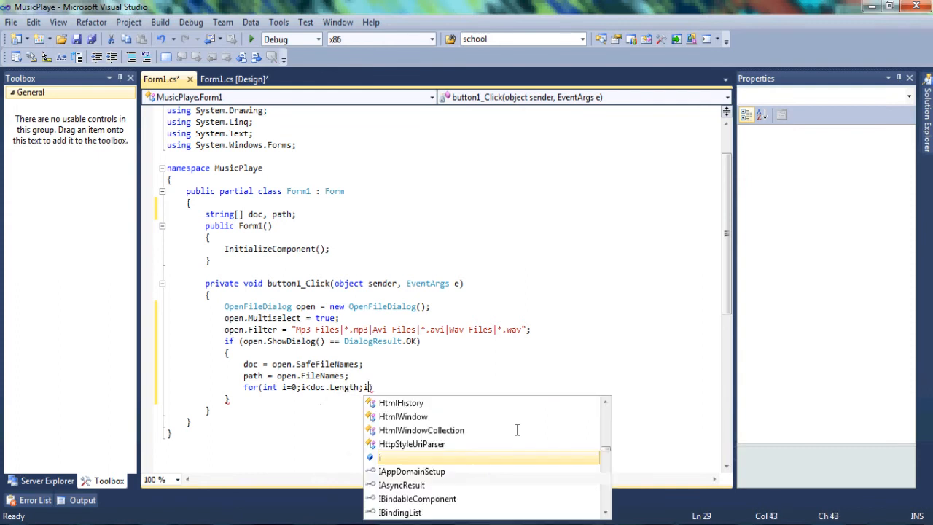
type(")")
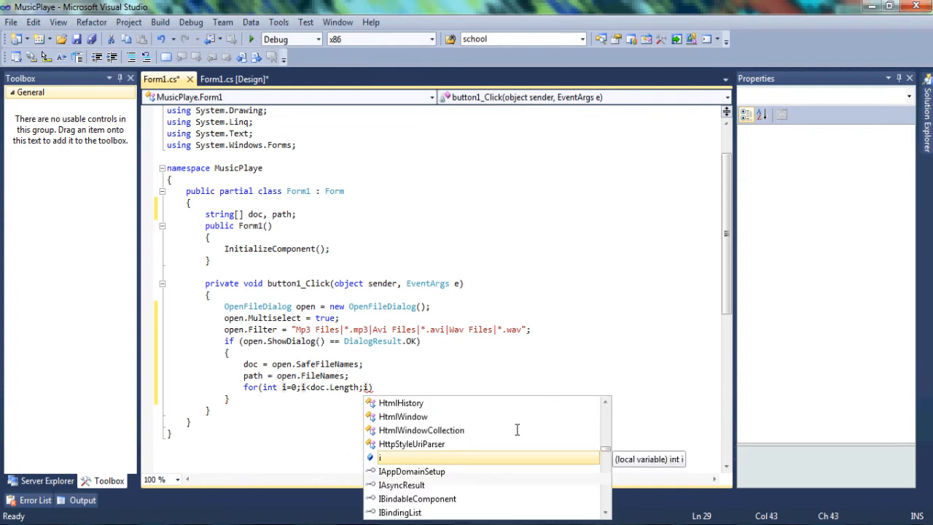
type("++")
type("{ }")
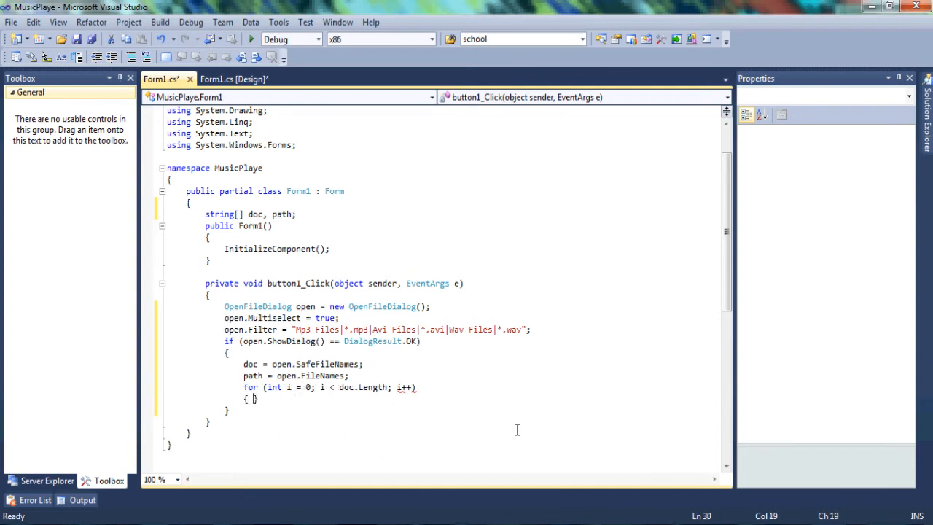
In the loop body, write listBox1.Items.Add(doc[i]).
key("enter")
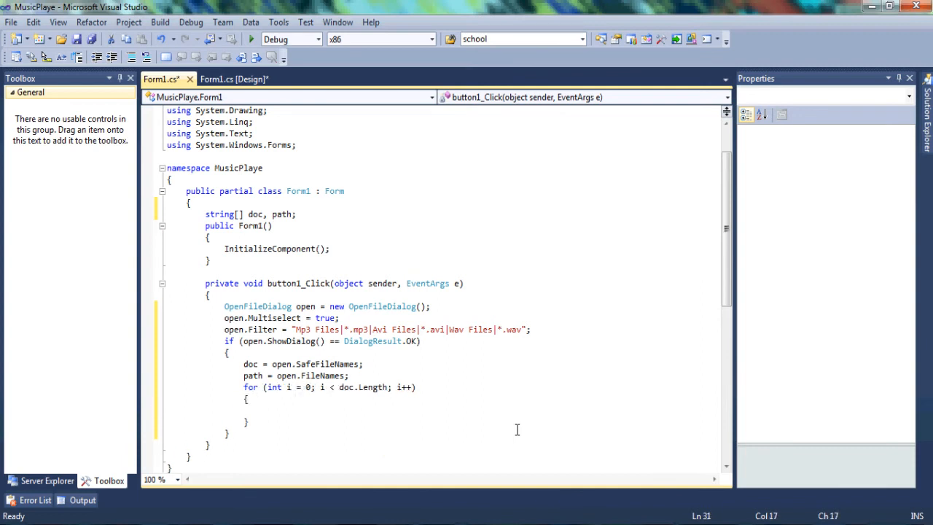
type("listBox1")
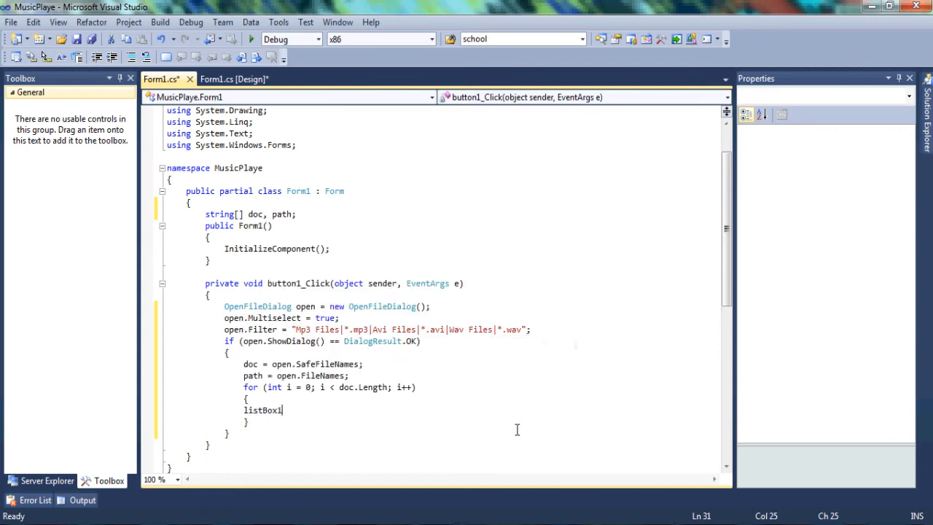
type(".i")
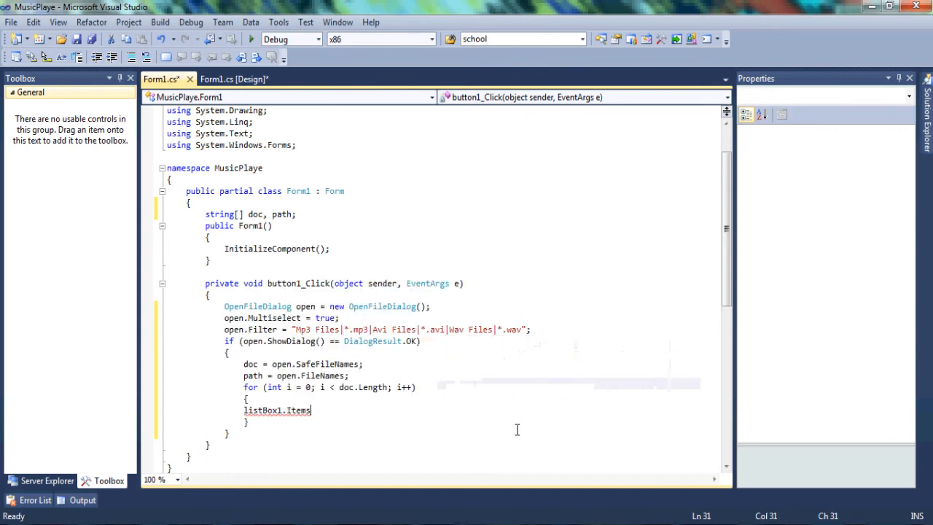
type(".")
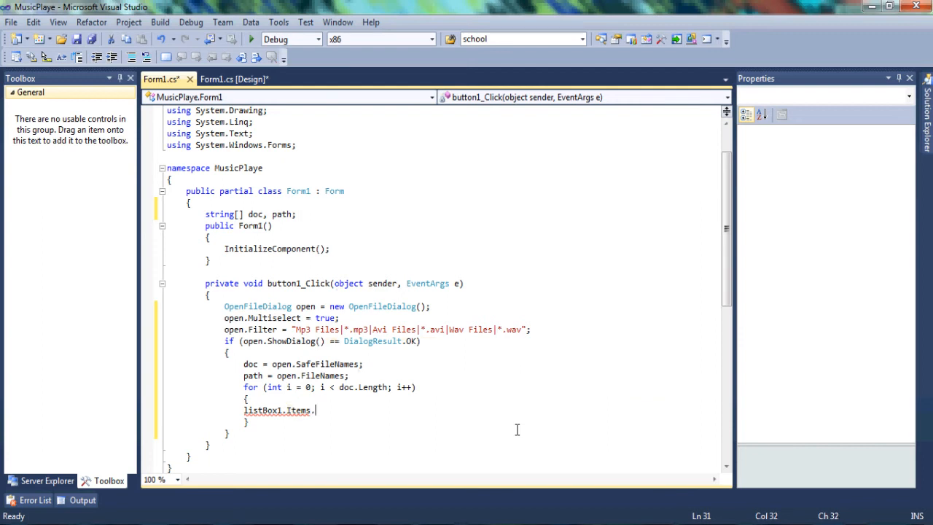
type("Add")
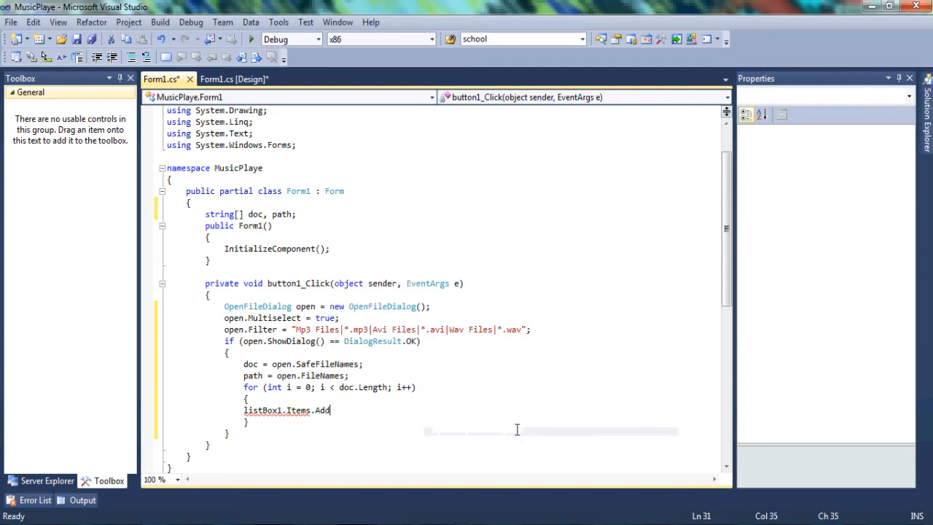
type("()")
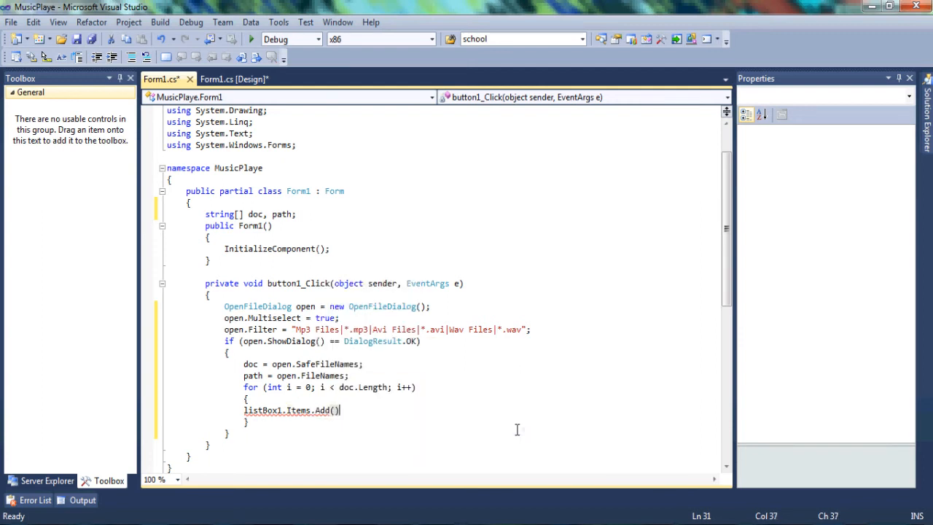
type("doc[")
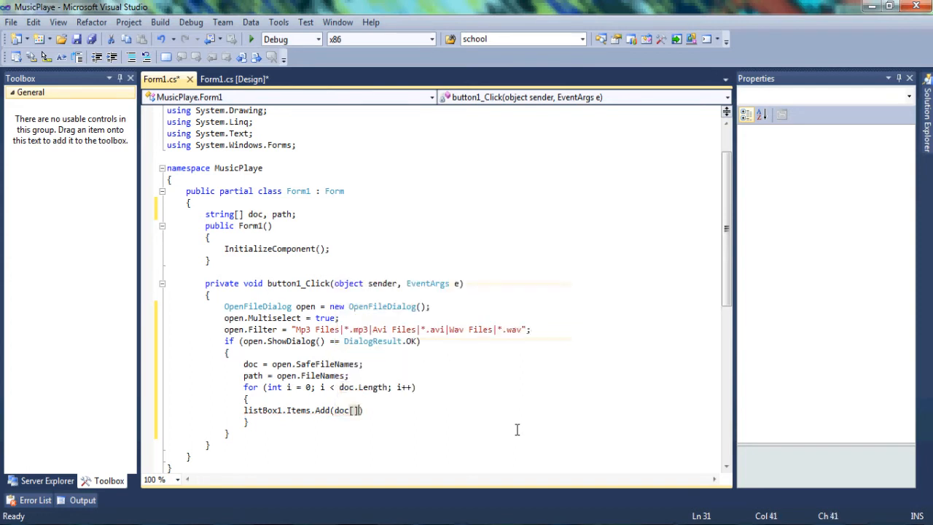
type("i")
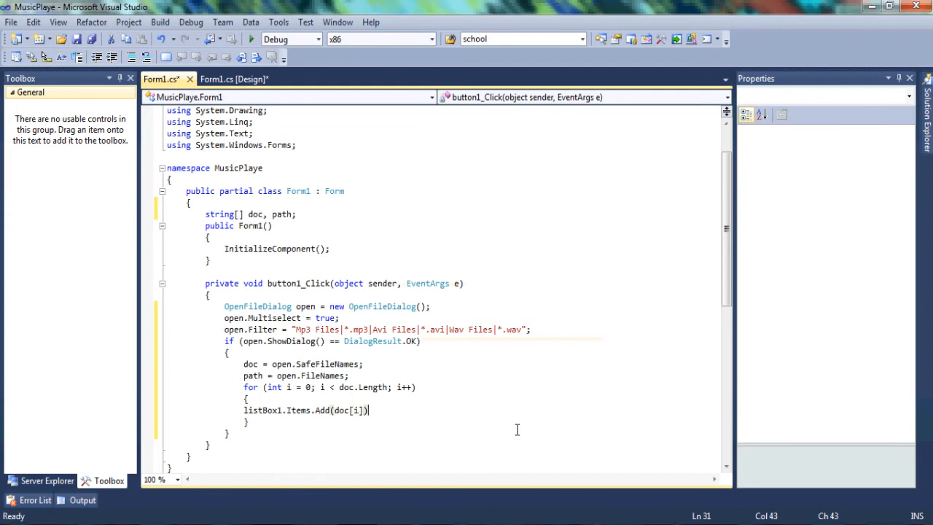
Terminate the Add call with a semicolon and return to the Form1 designer.
type(";")
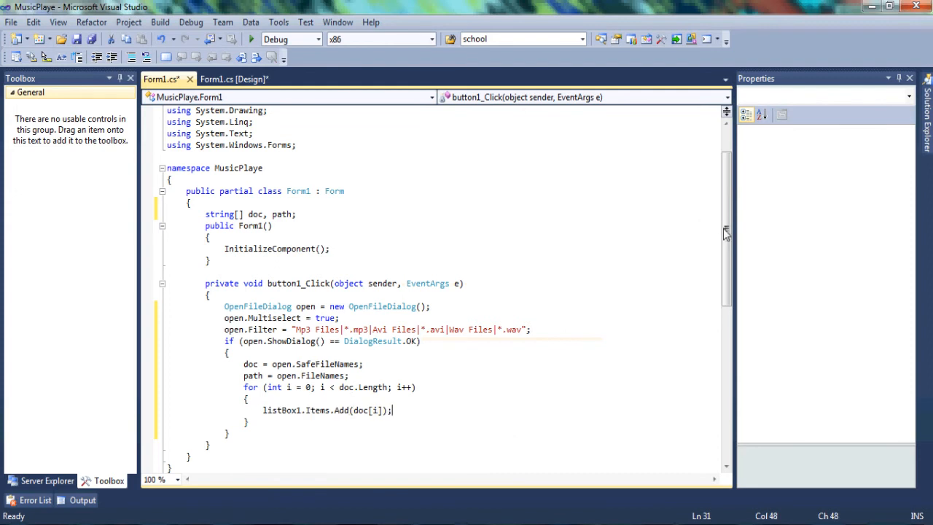
scroll("down", 3)
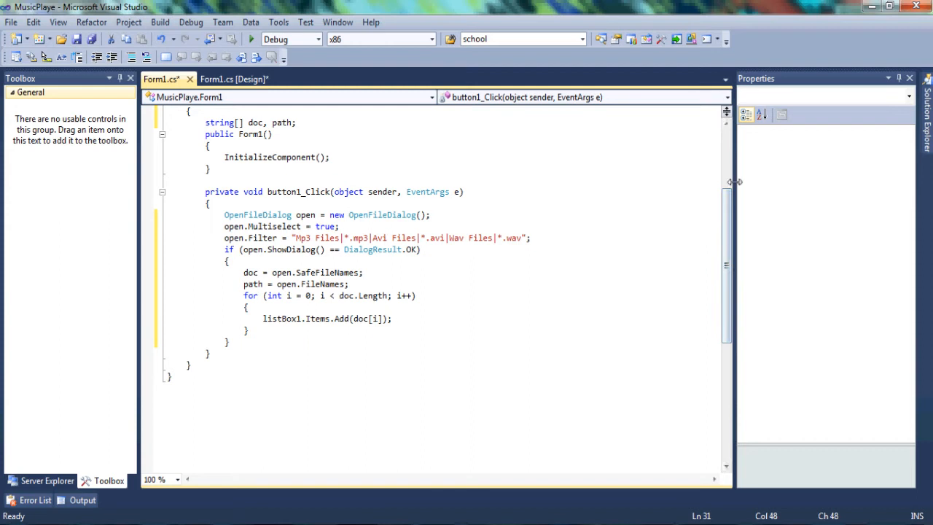
left_click(234, 78)
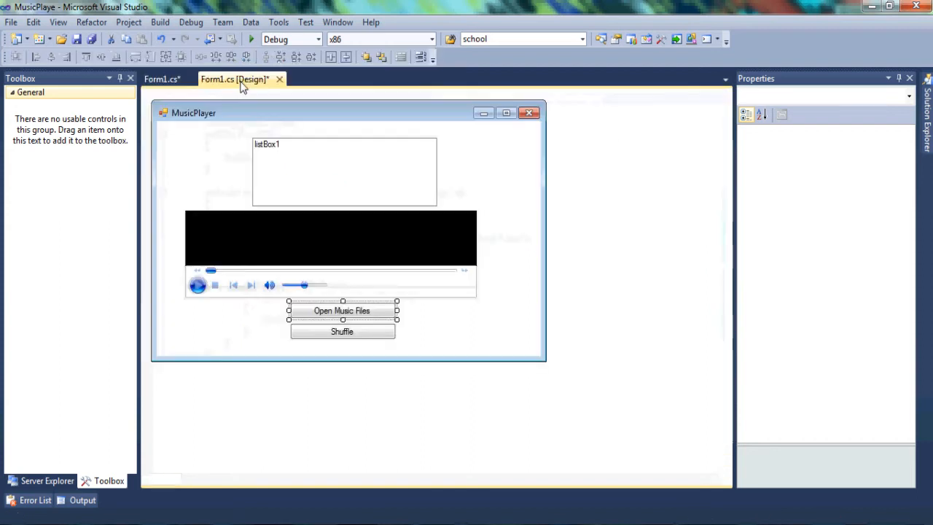
left_click(341, 311)
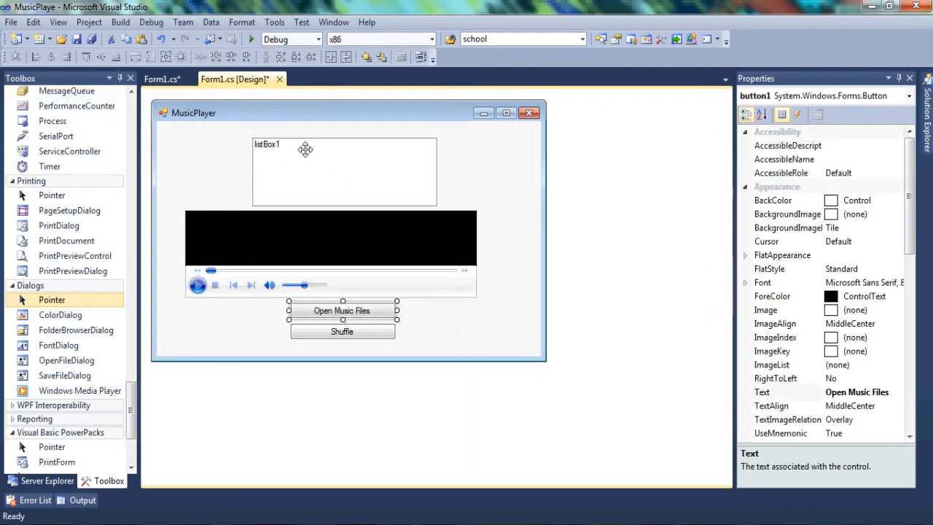
Generate listBox1's SelectedIndexChanged event handler from the designer.
left_click(343, 172)
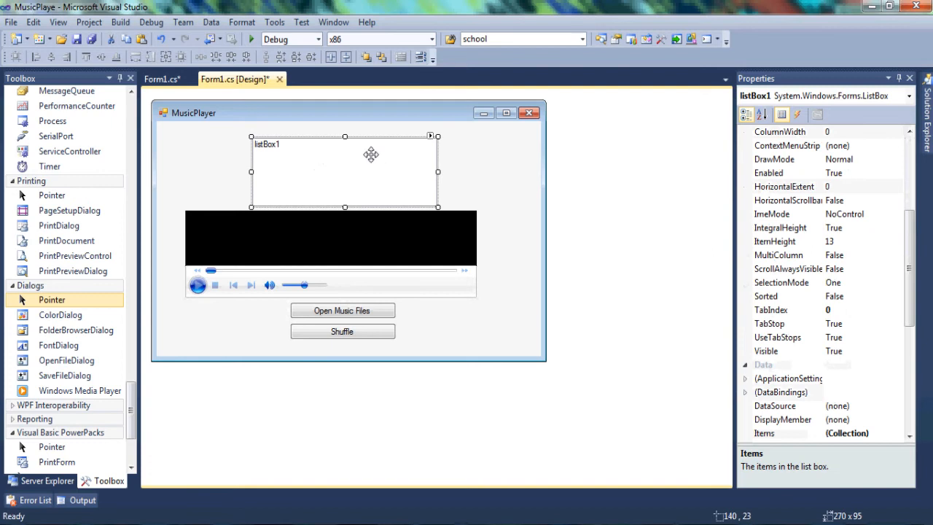
mouse_move(364, 306)
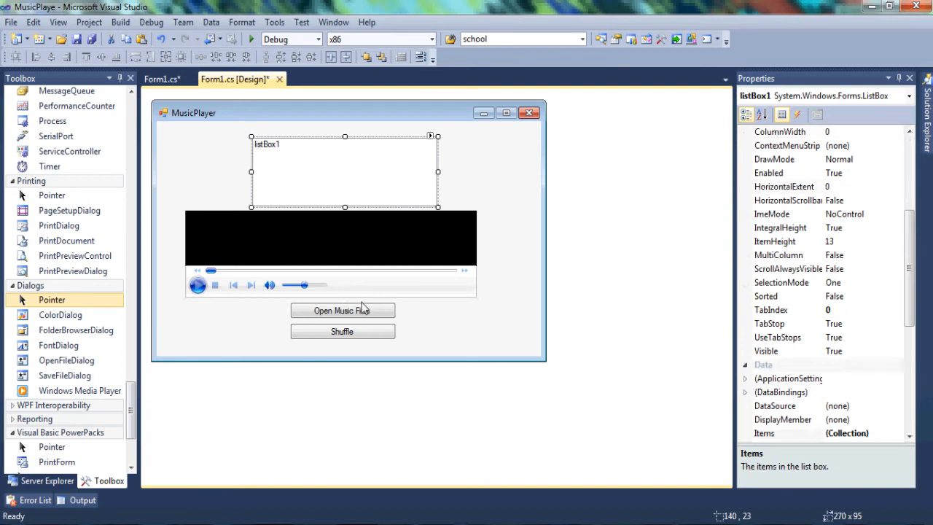
left_click(341, 309)
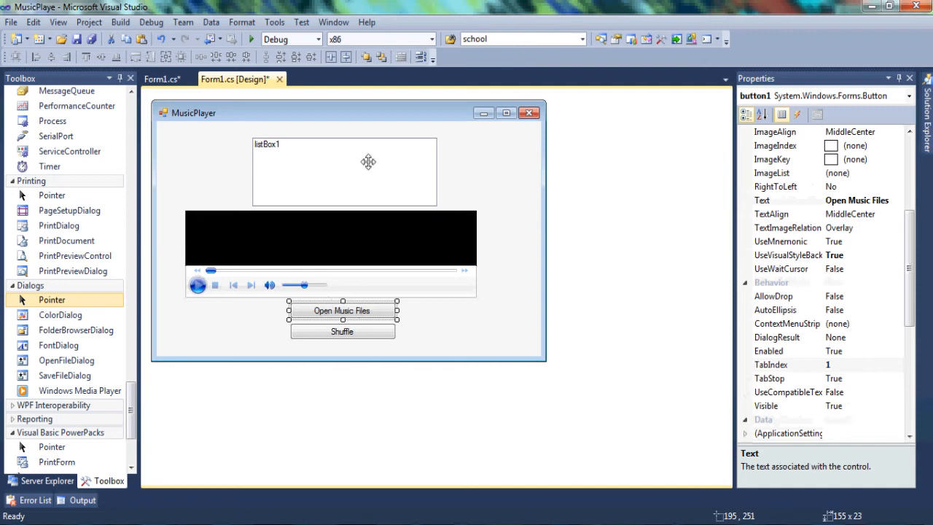
left_click(344, 172)
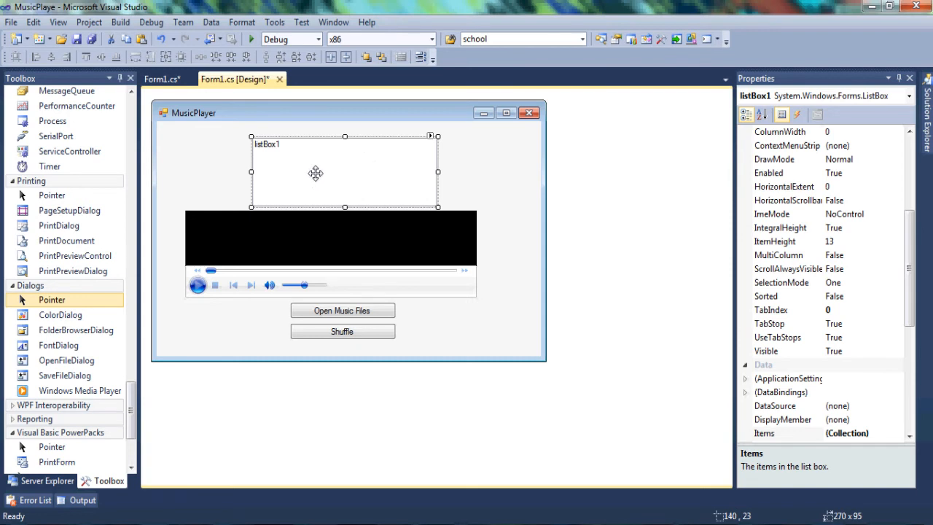
mouse_move(295, 158)
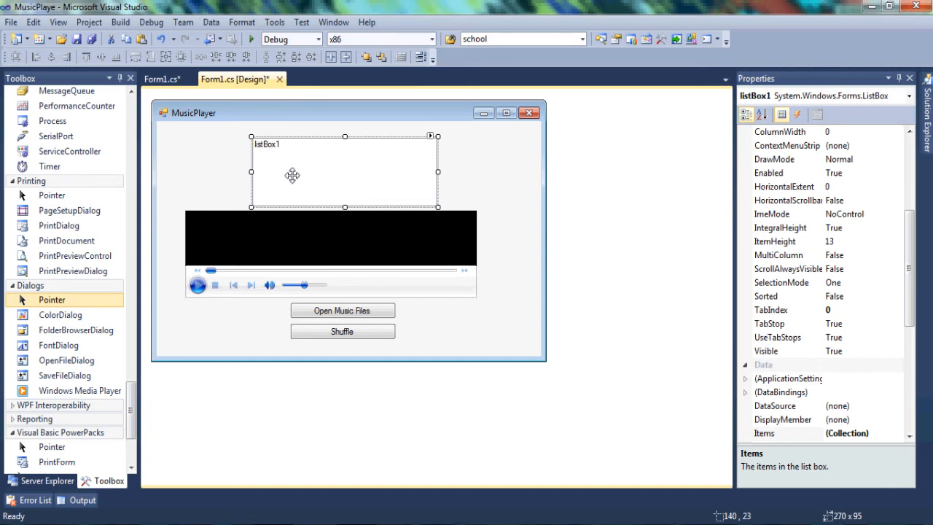
left_click(330, 248)
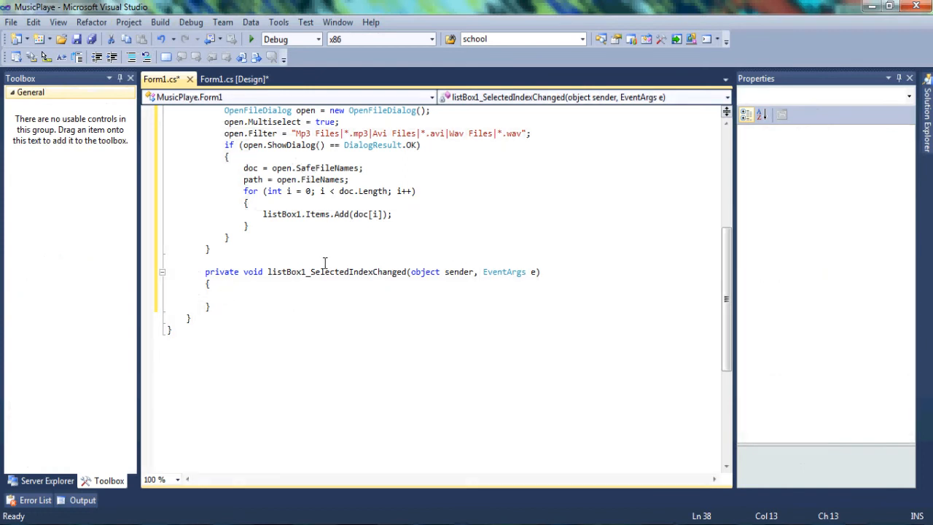
Check the media player control's name in the designer and return to Form1.cs code.
left_click(231, 79)
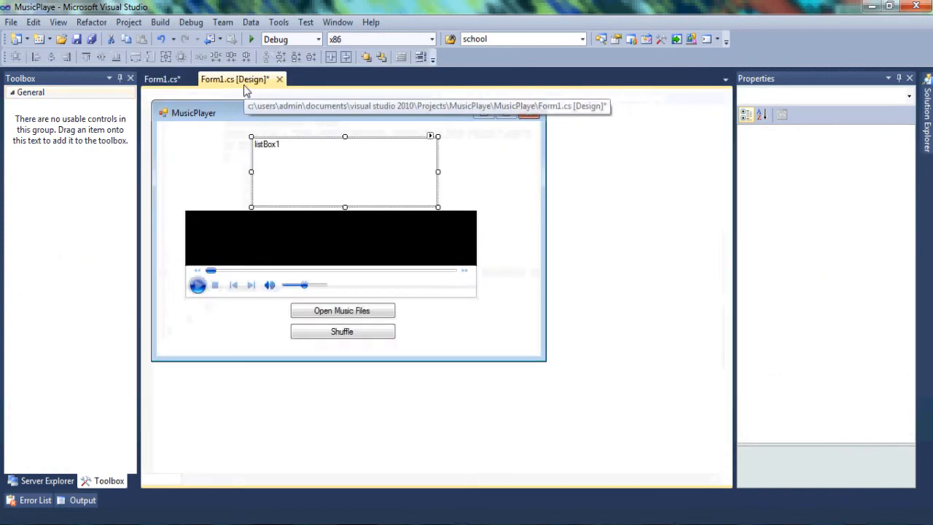
left_click(330, 237)
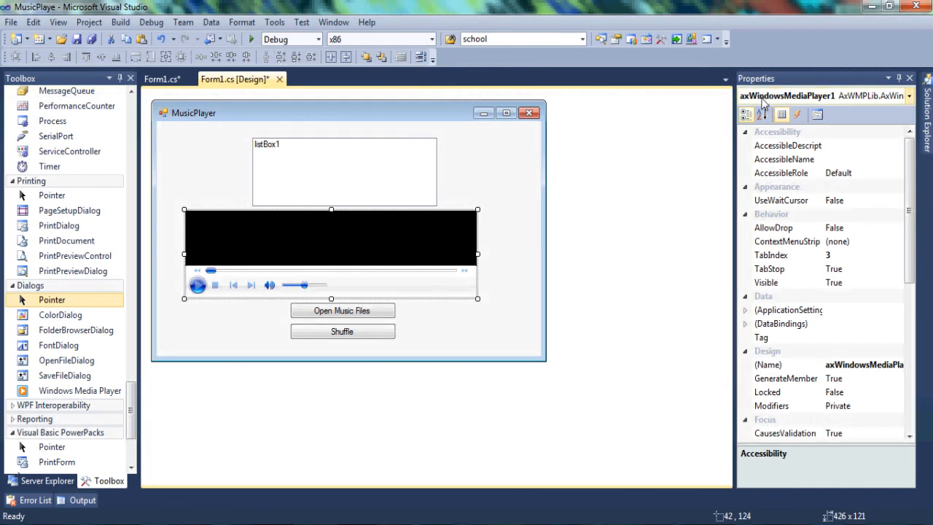
left_click(160, 78)
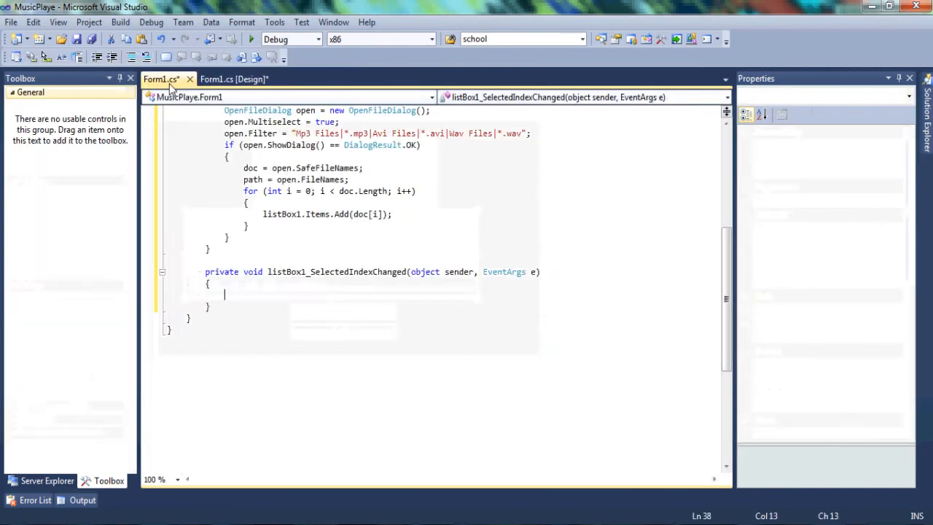
Write axWindowsMediaPlayer1.URL = path[listBox1.SelectedIndex] in the selection handler.
type("axWindowsMediaPlayer1")
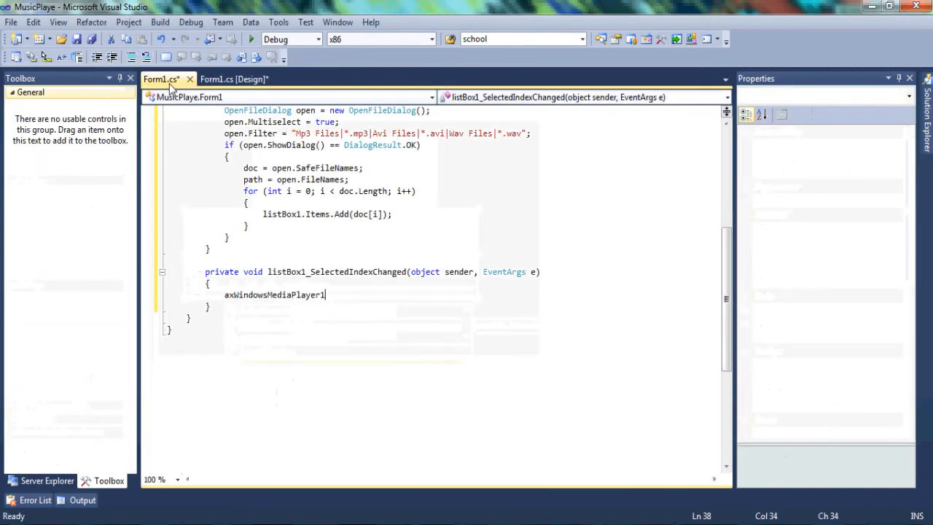
type(".u")
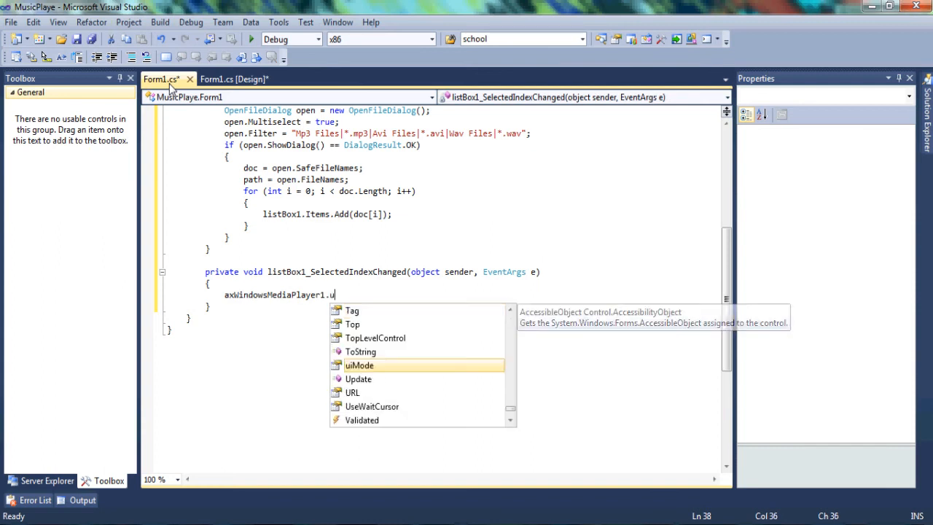
type("RL=")
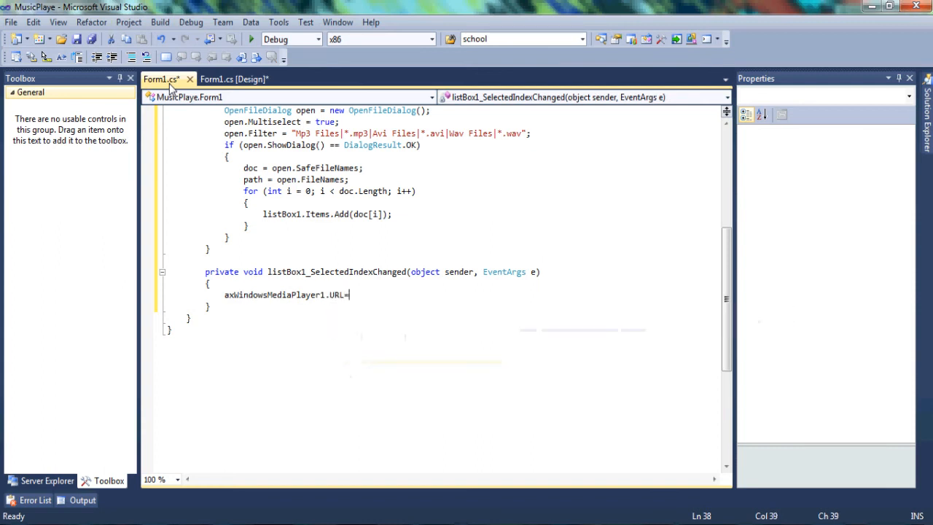
type("path")
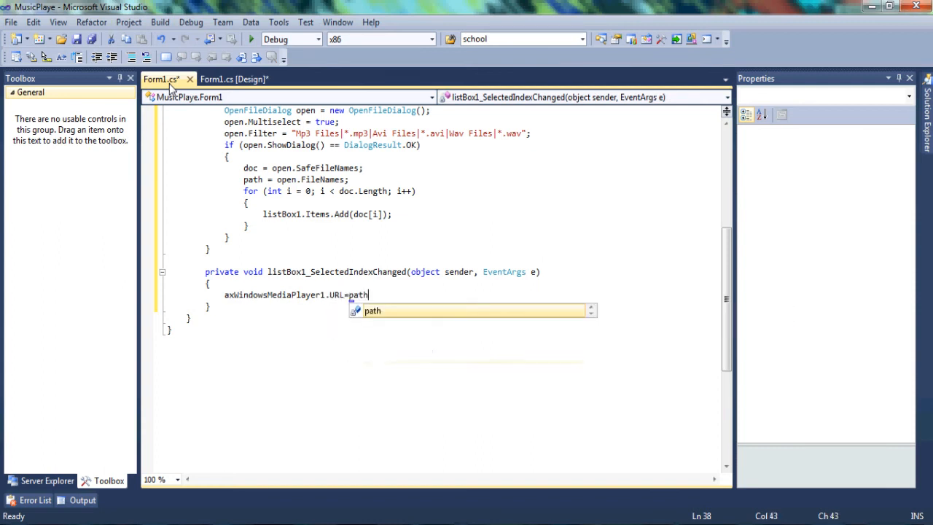
type("[")
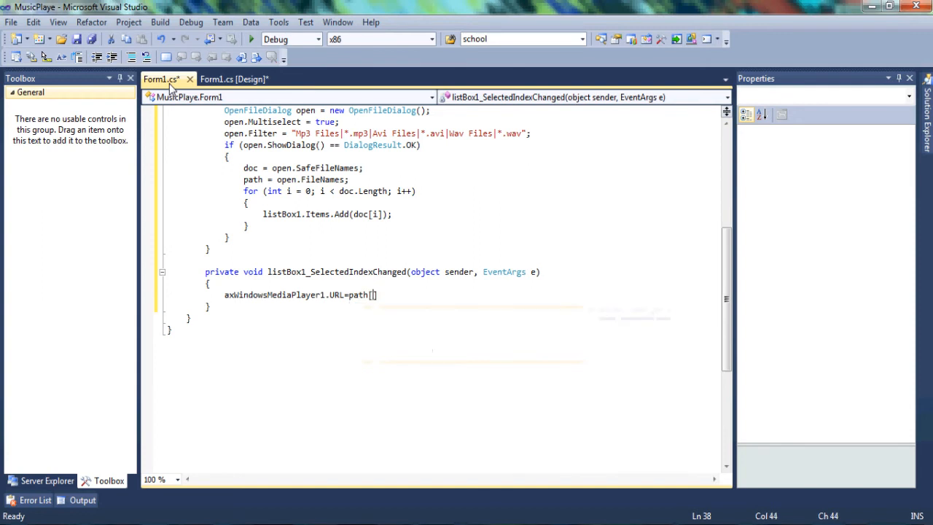
type("listBox1.")
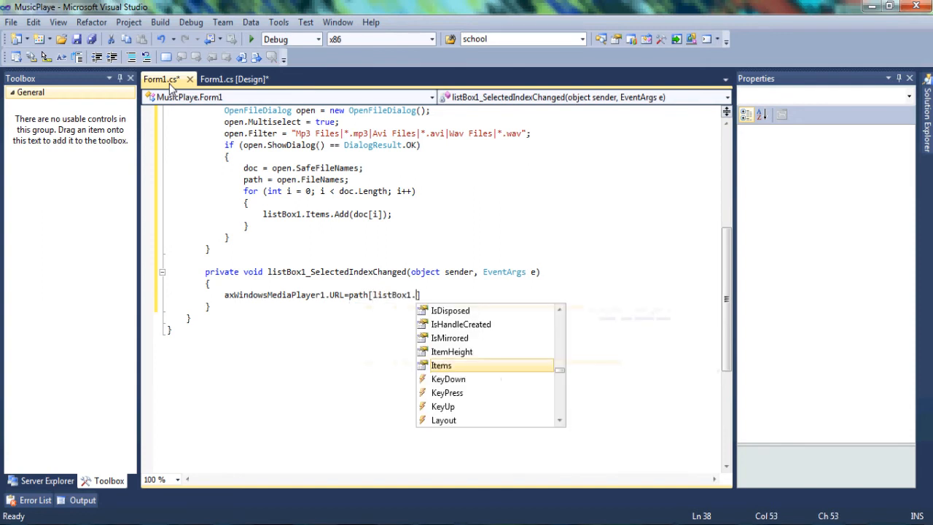
type("sel")
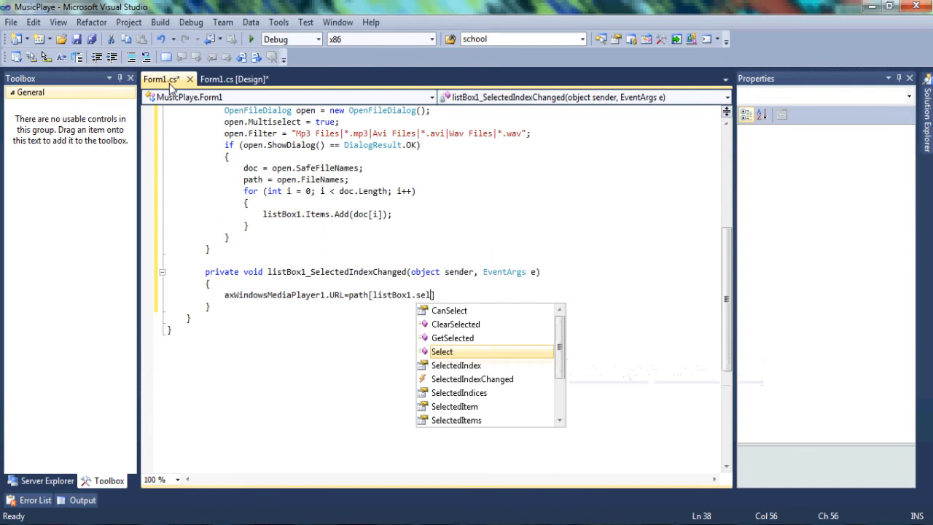
type("SelectedIndex")
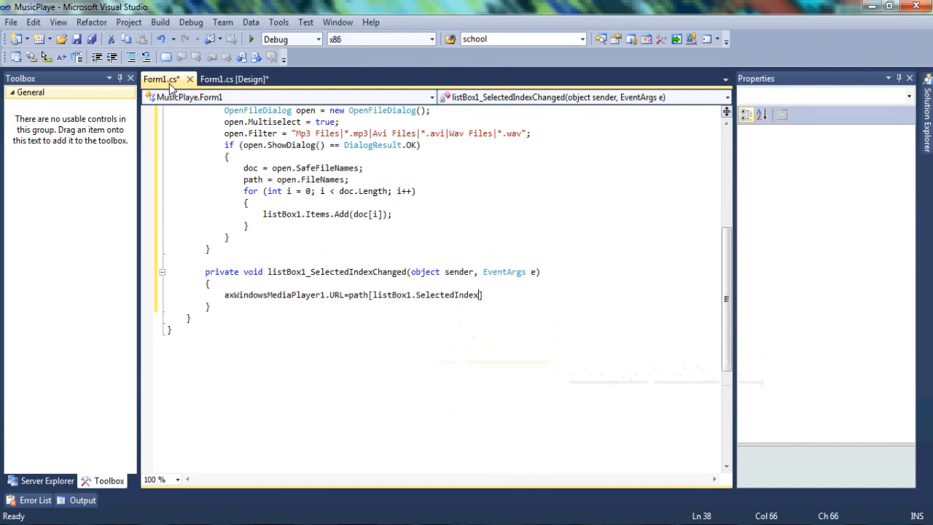
type("];")
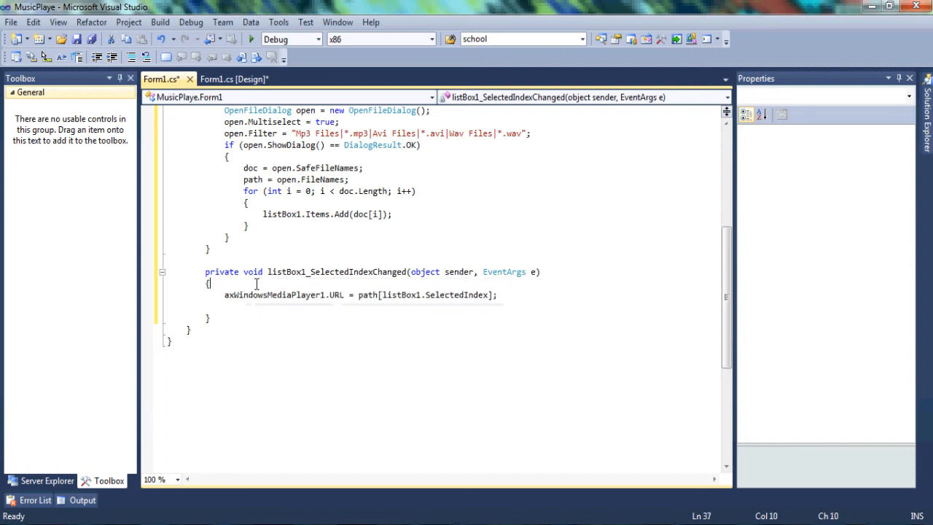
Wrap the URL line in try { } with an empty catch(IndexOutOfRangeException r) block.
type("try")
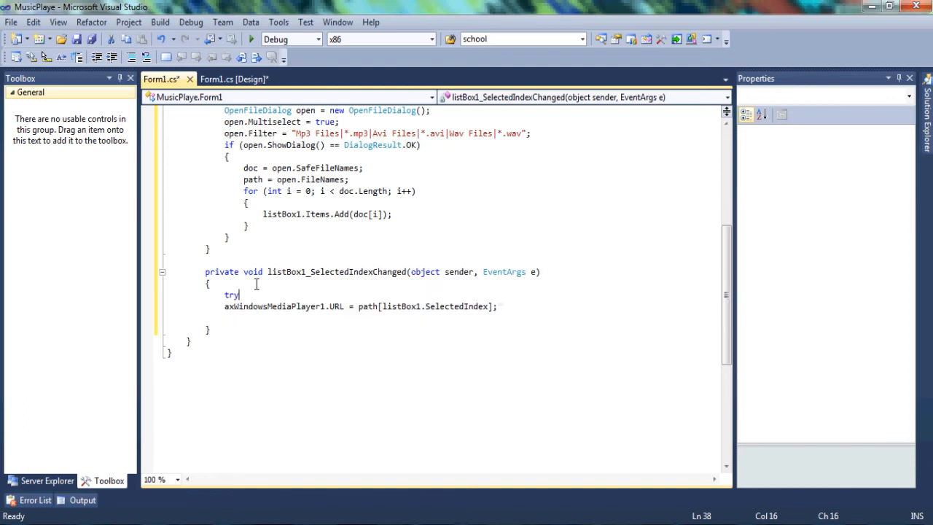
type("{")
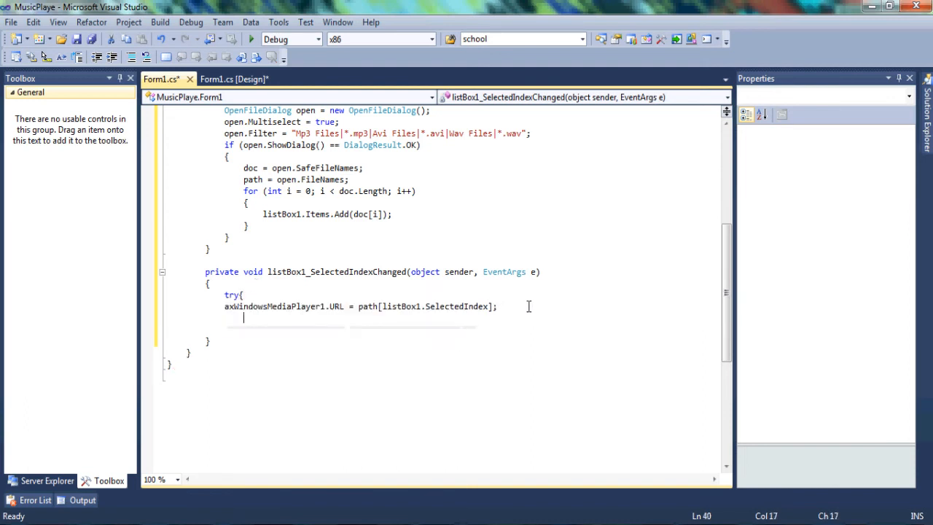
type("catch")
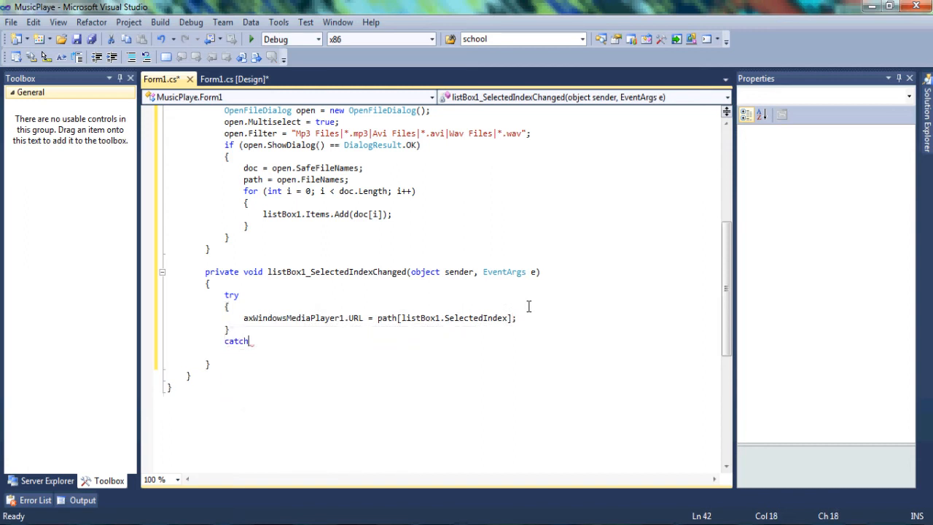
type("(")
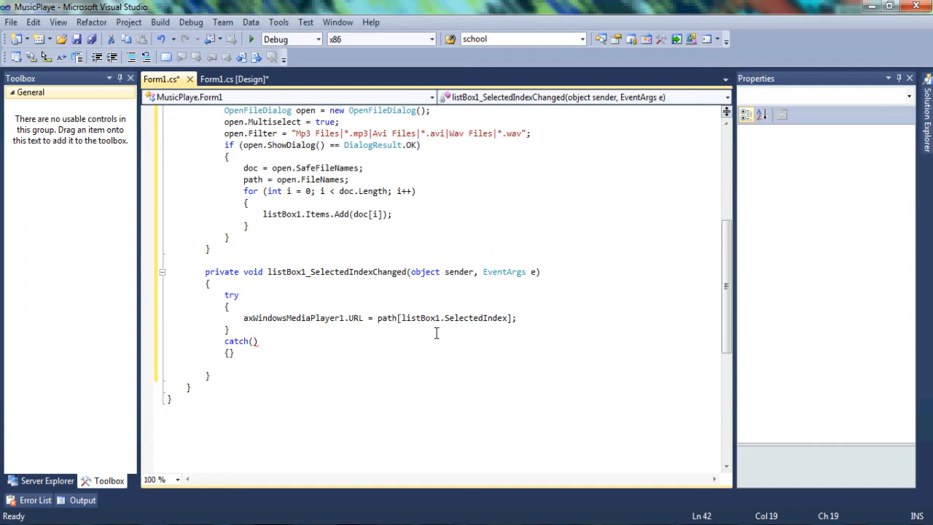
type("ind")
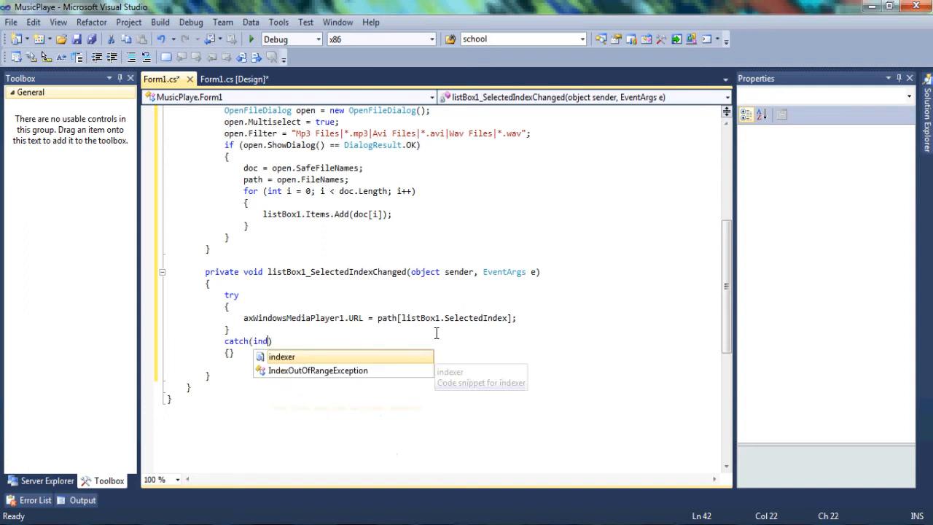
type("IndexOutOfRangeException")
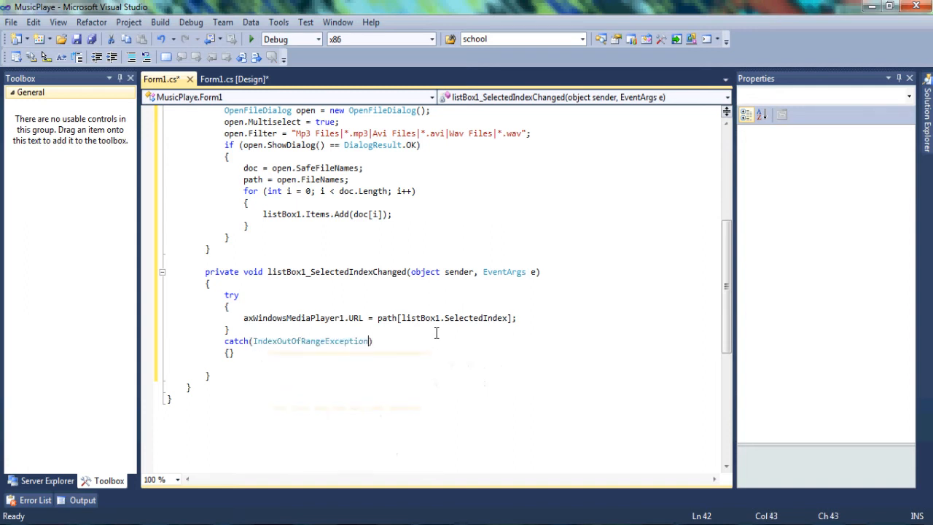
type("r")
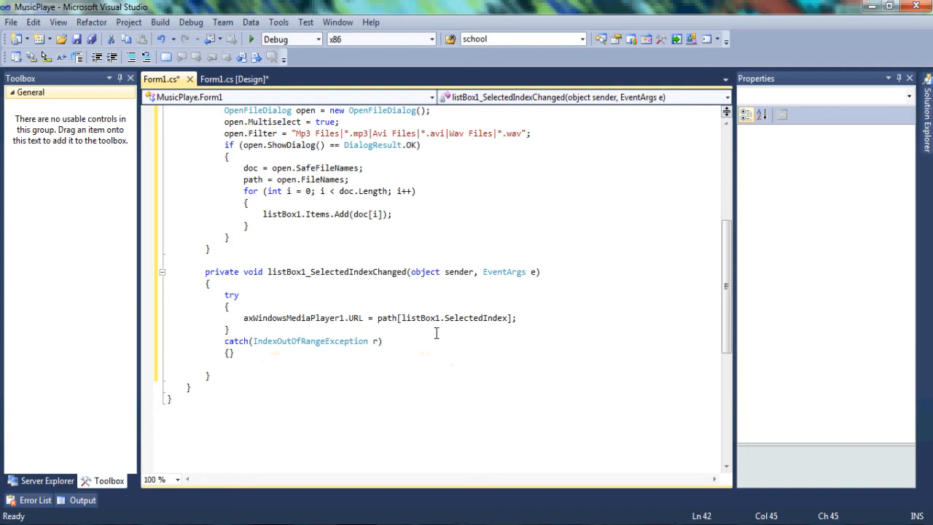
left_click(231, 351)
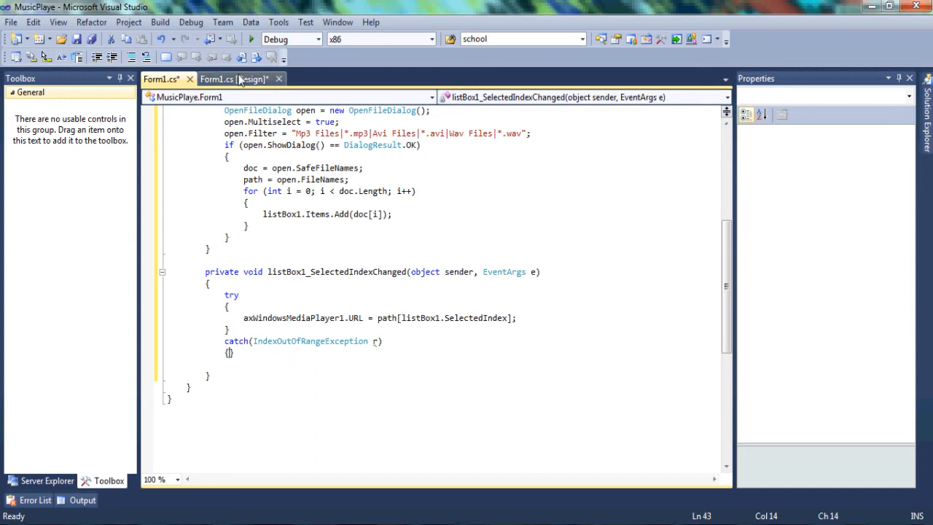
Create the Shuffle button2_Click handler and declare ListBox.ObjectCollection list = listBox1.Items.
left_click(233, 79)
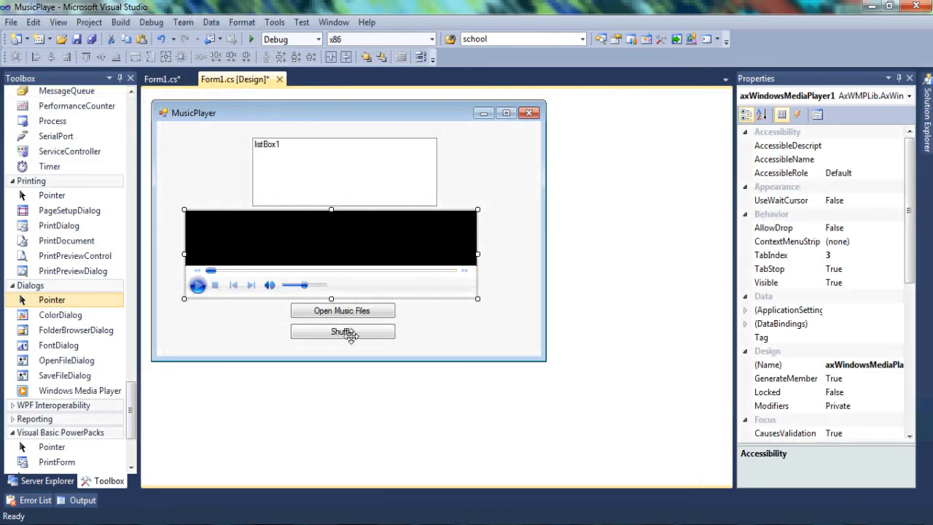
double_click(343, 332)
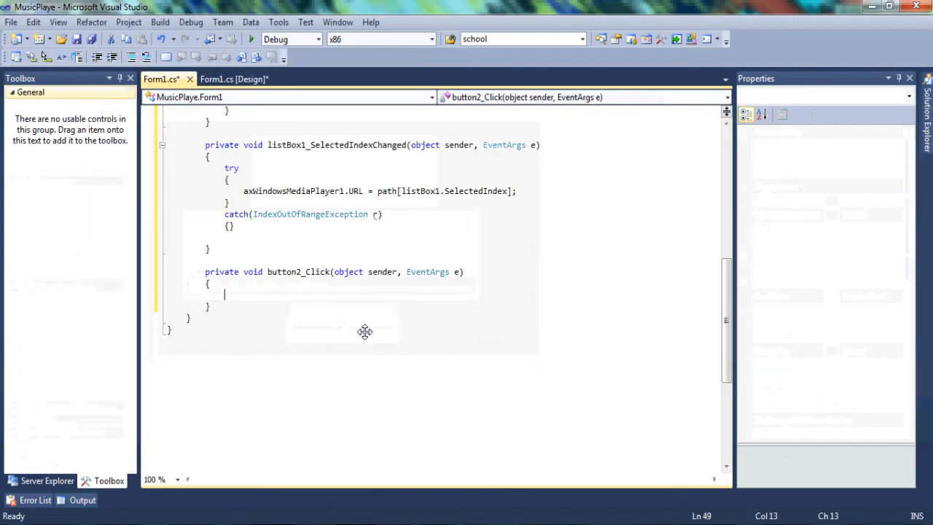
type("lis")
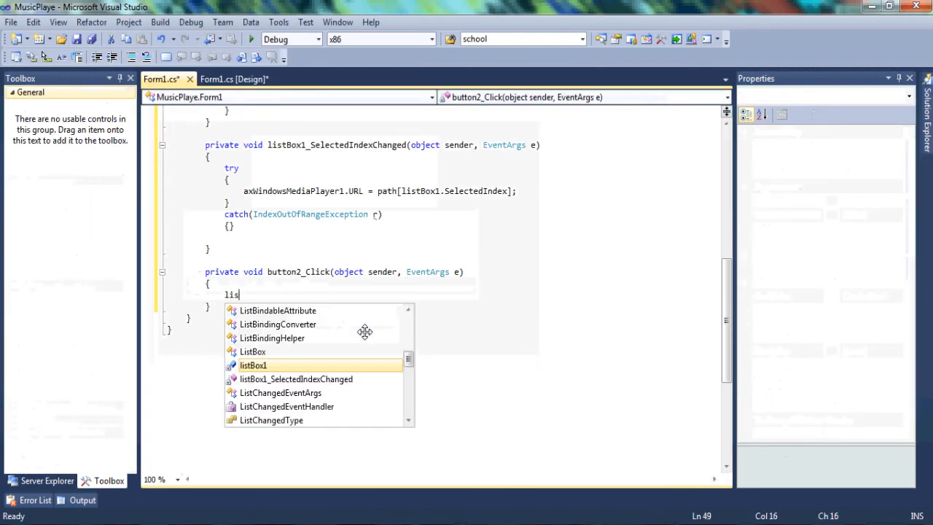
type("ListBox")
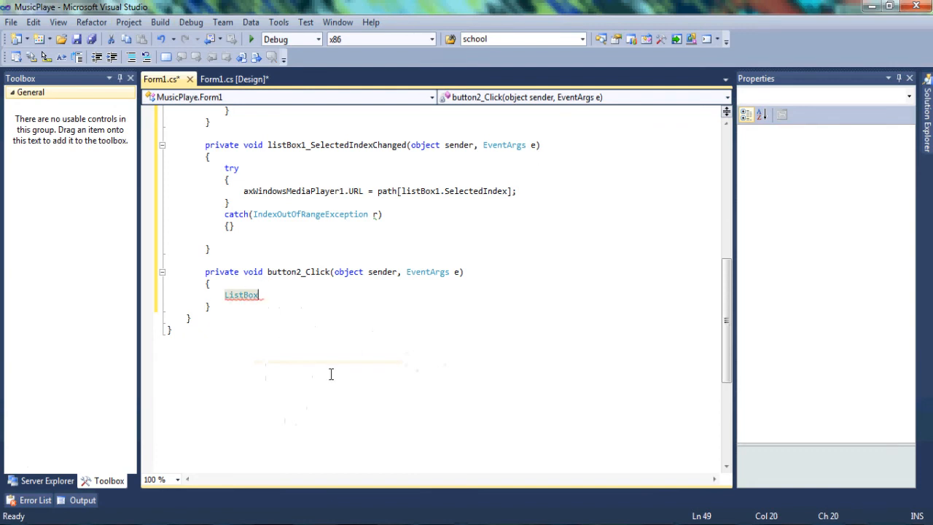
type(".")
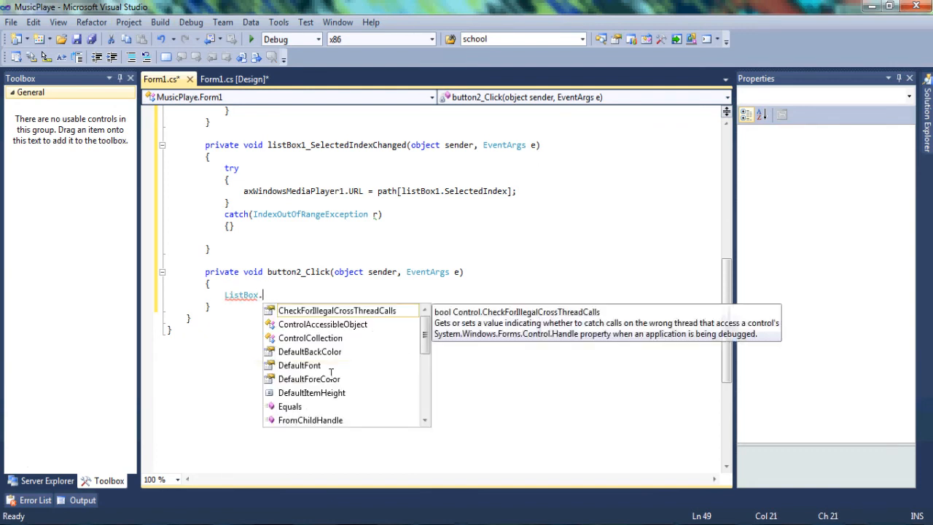
type("ollection lis")
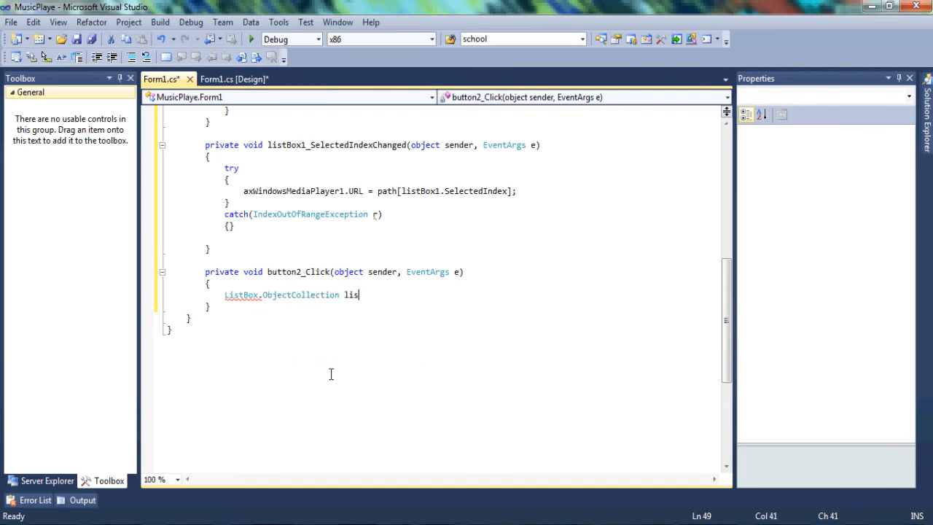
type("t=")
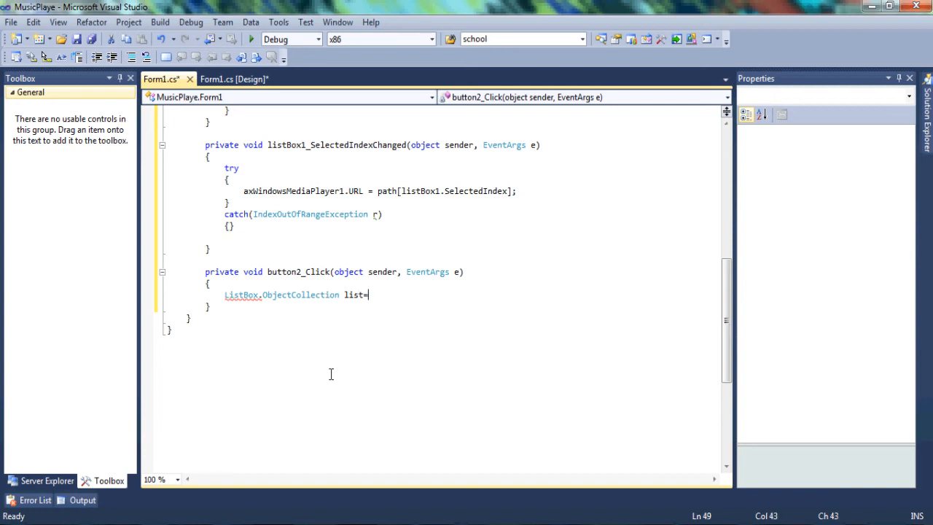
type("listBox1.Items;")
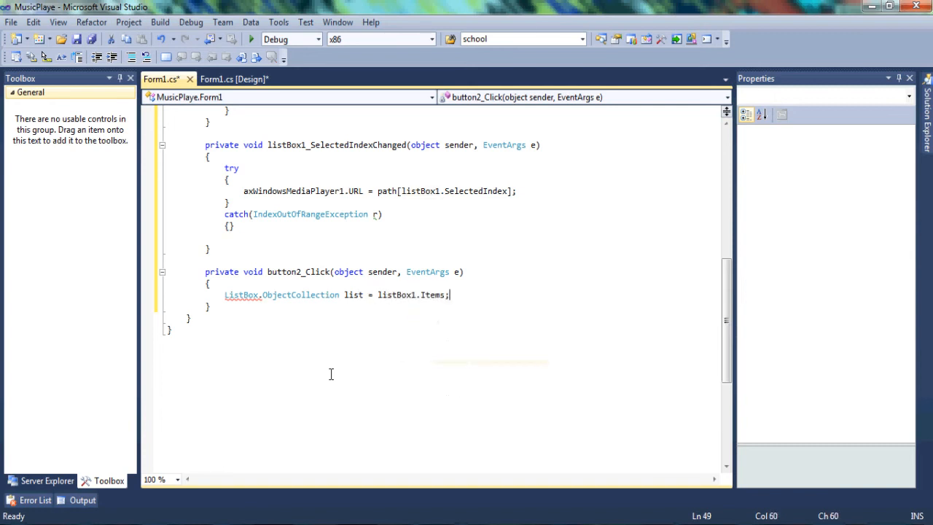
Declare Random random = new Random() and int w = list.Count.
type("ra")
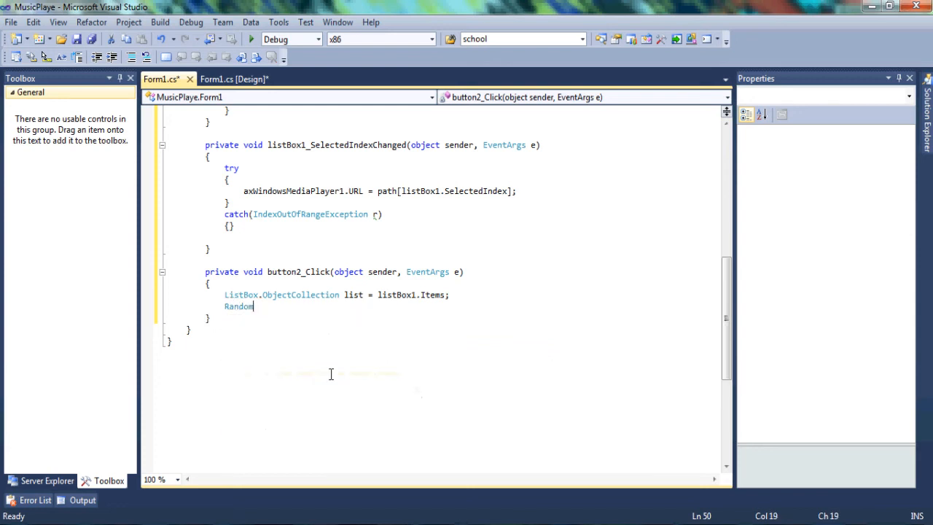
type("random")
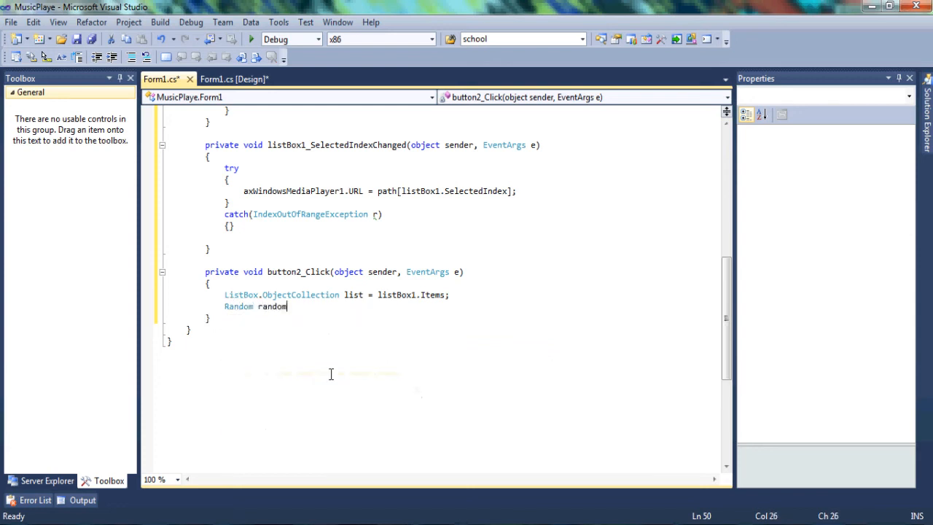
type("=")
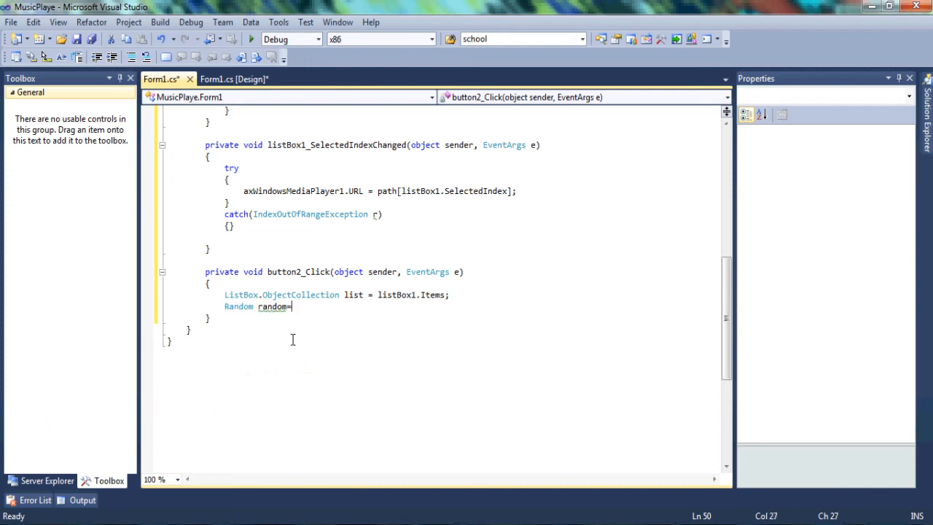
type("new Random();")
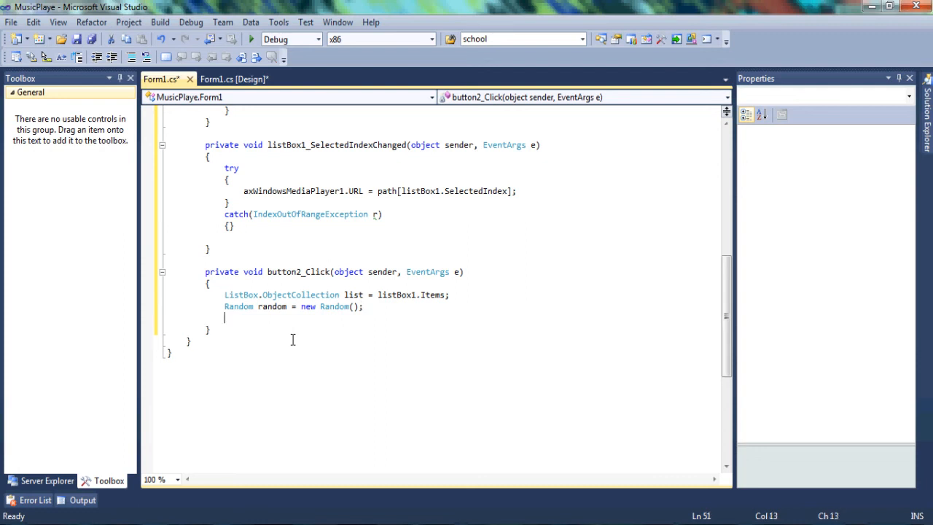
type("int")
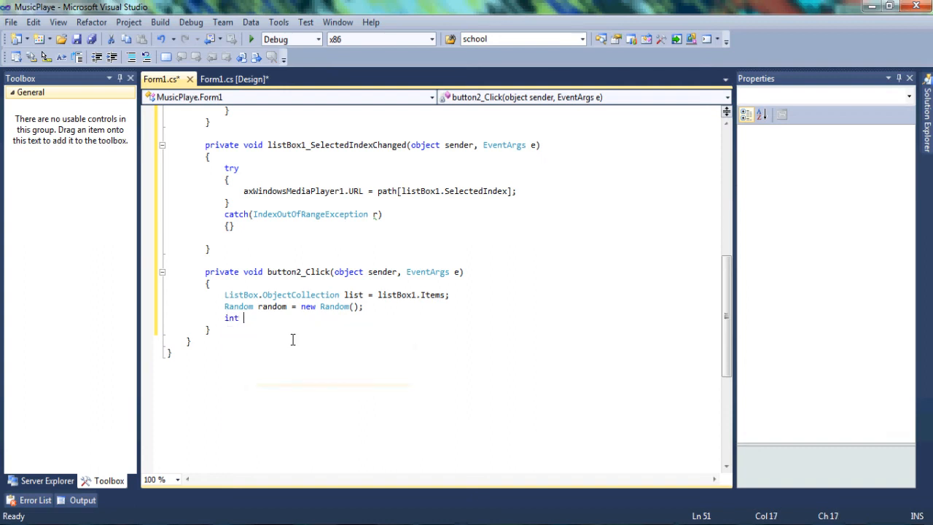
type("w=")
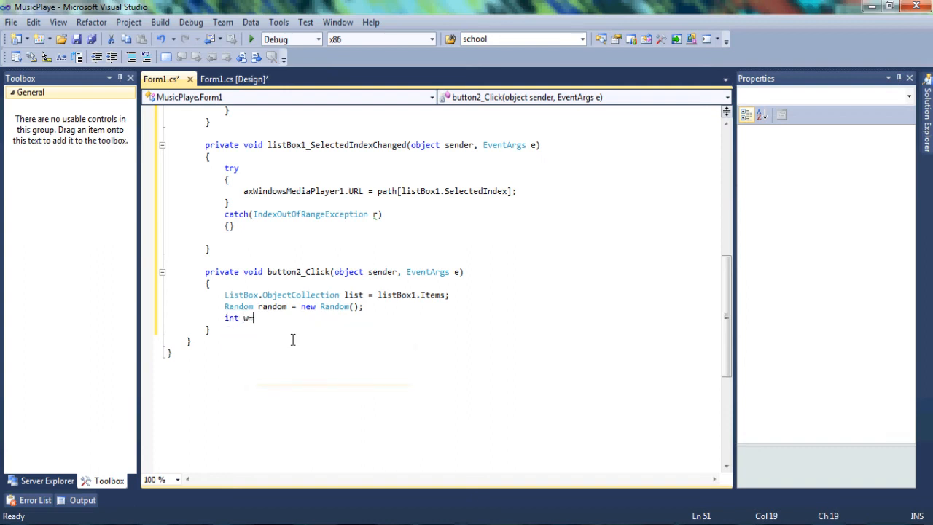
type("lis")
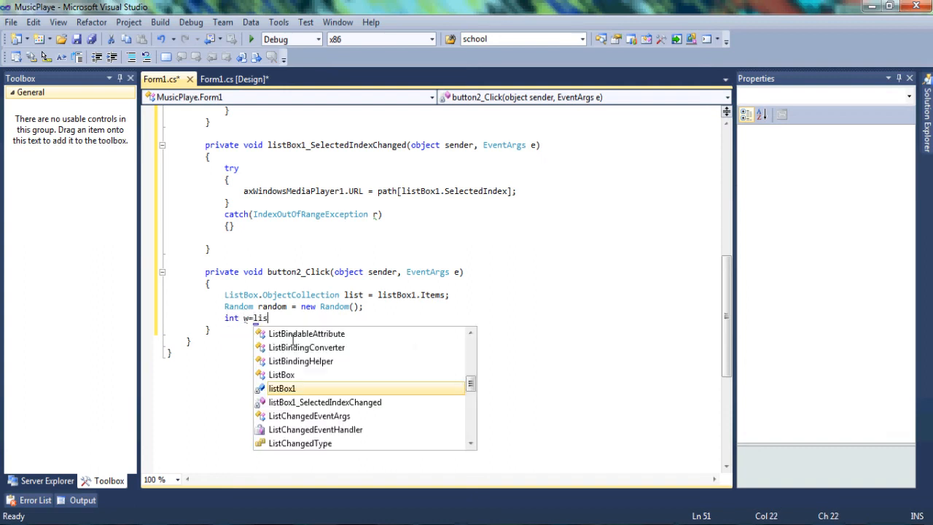
type("t")
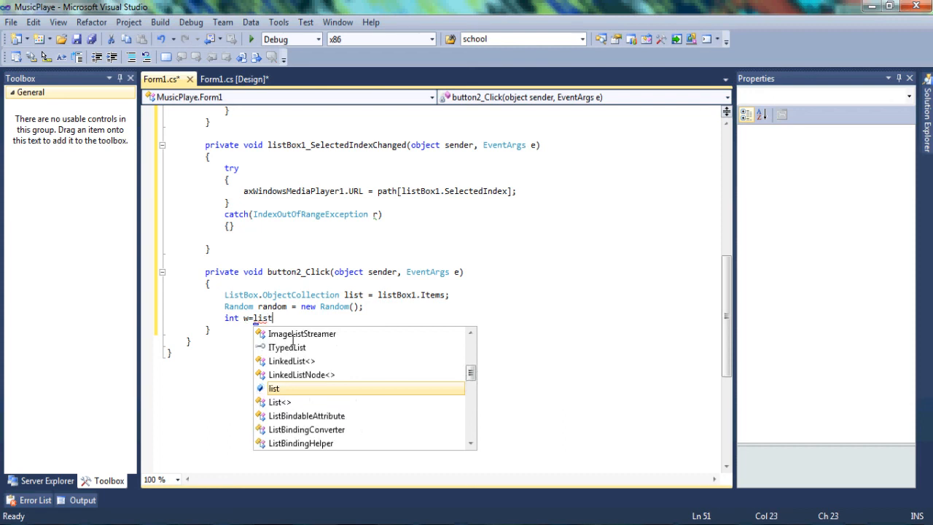
type(".c")
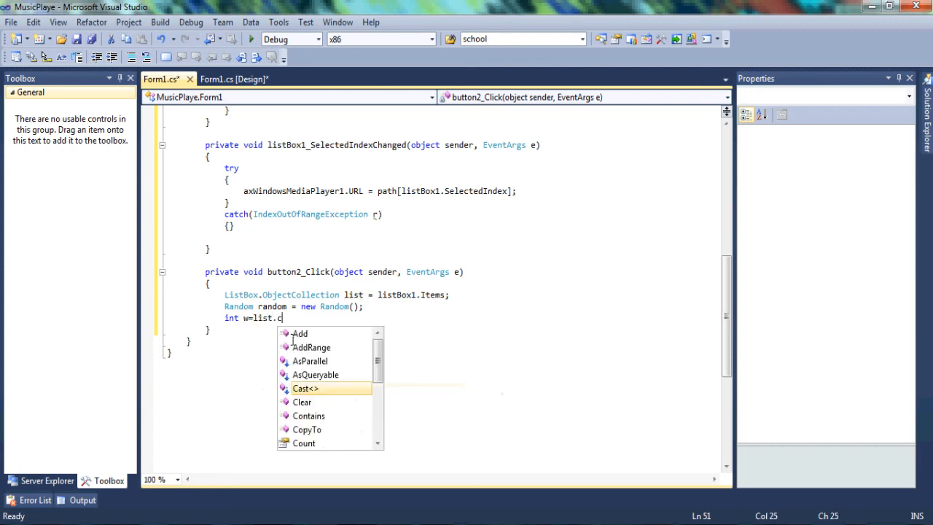
type("Count;")
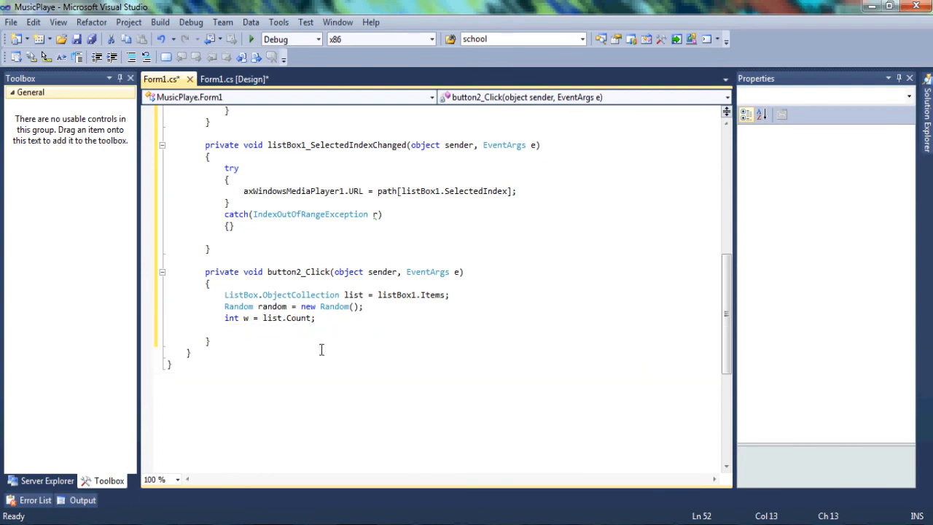
Call listBox1.BeginUpdate() and begin a while( ) loop.
type("li")
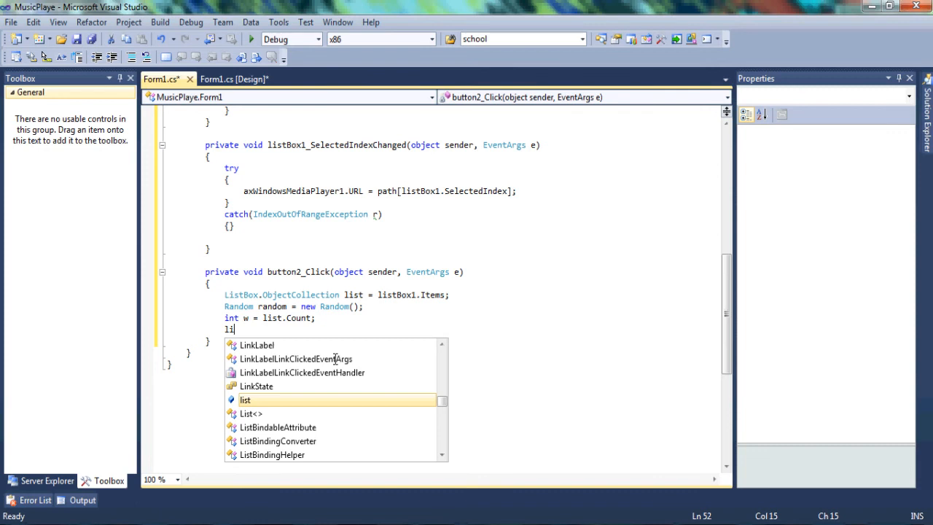
type("stBox1")
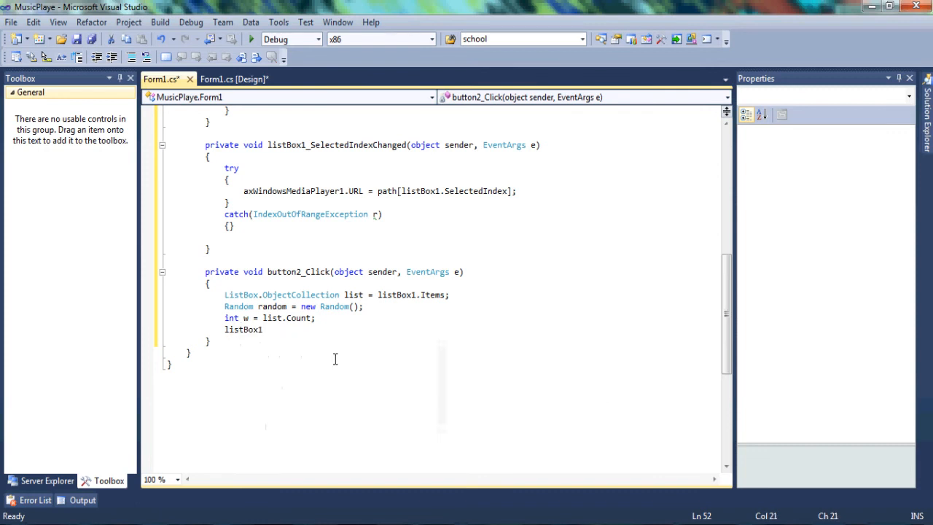
type(".be")
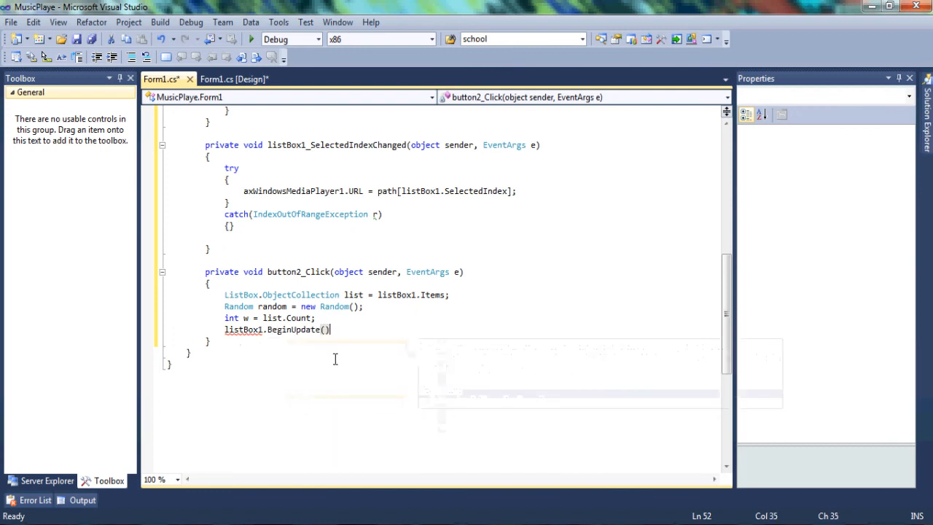
key("enter")
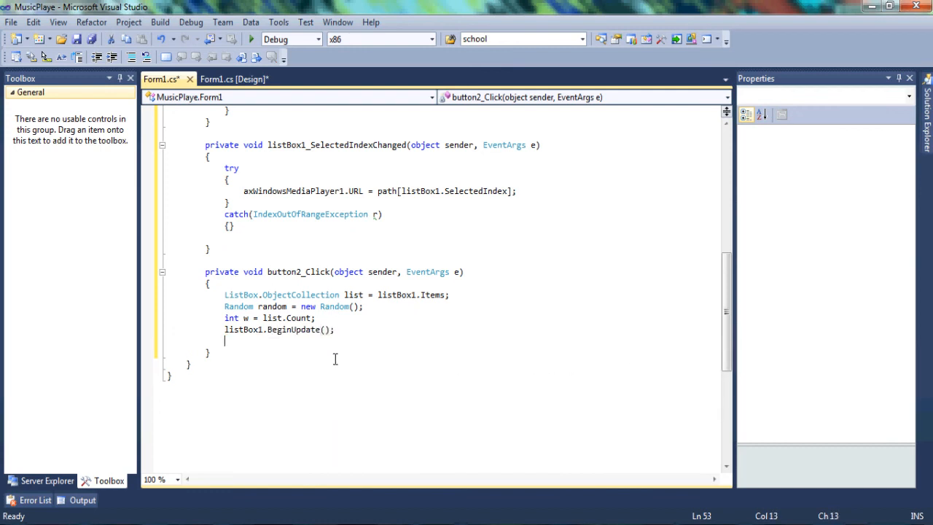
type("while")
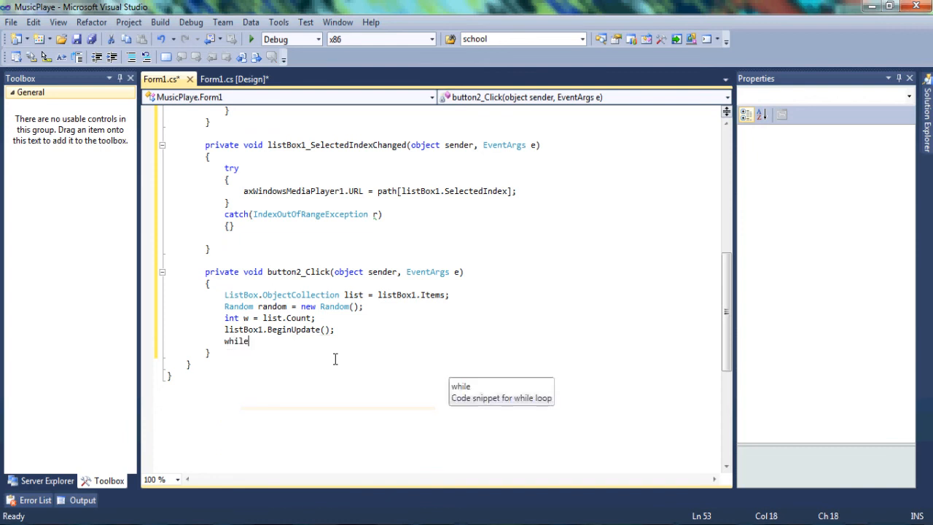
type("()")
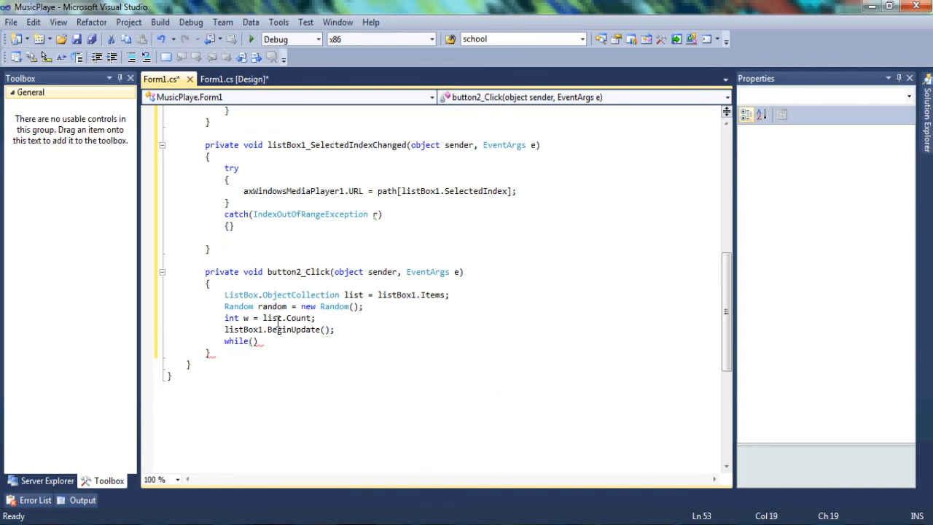
Make the loop while (w > 1), decrement w, and set int u = random.Next(w + 1).
type("w")
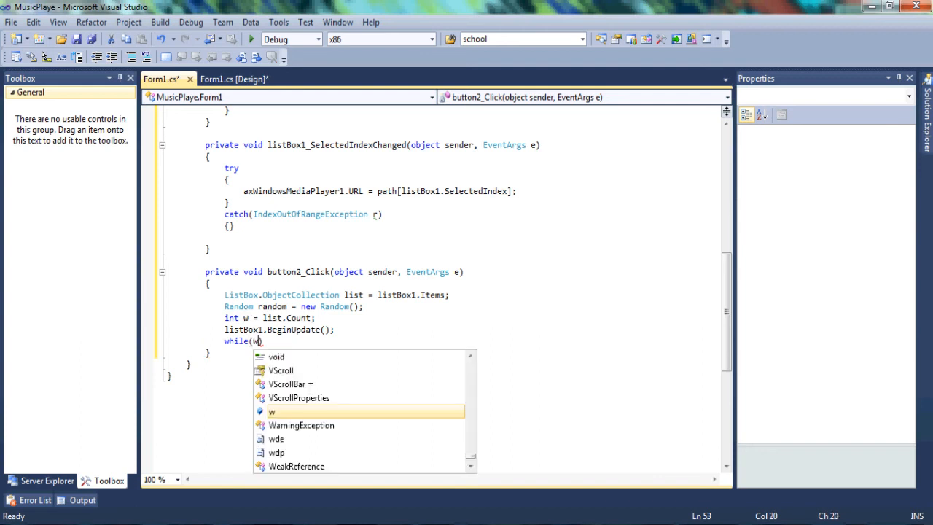
type(">1")
type("{")
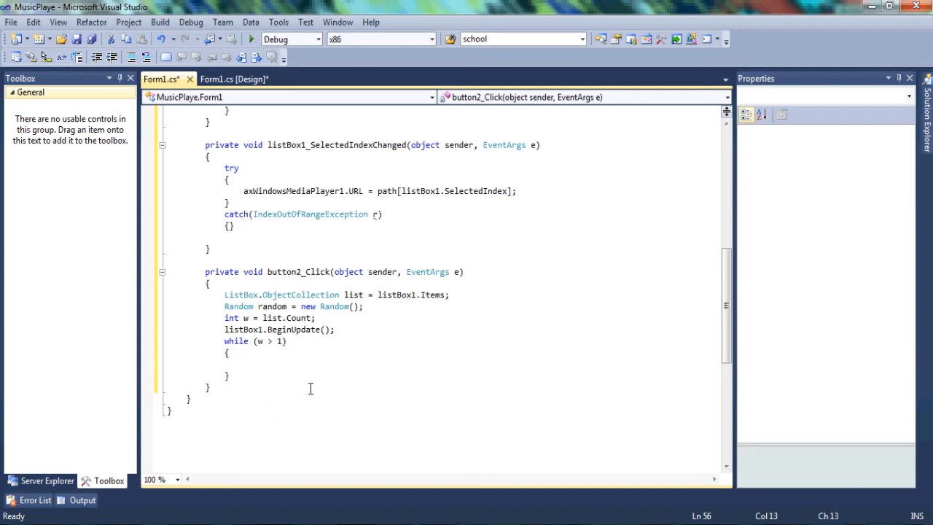
type("w--;")
type("i")
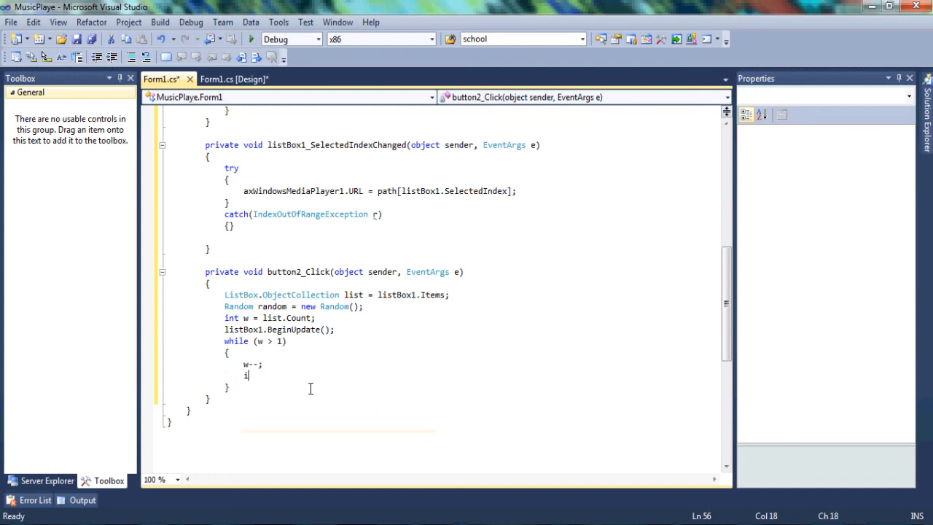
type("nt")
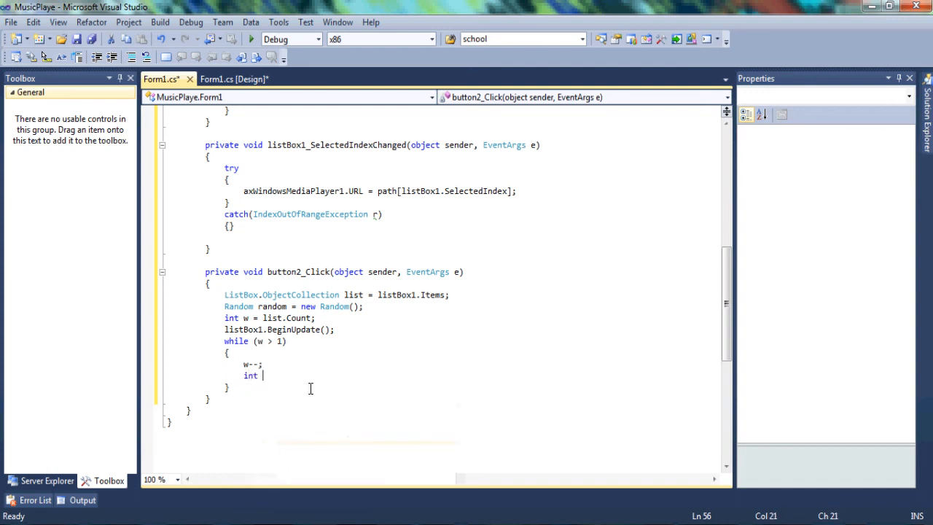
type("u")
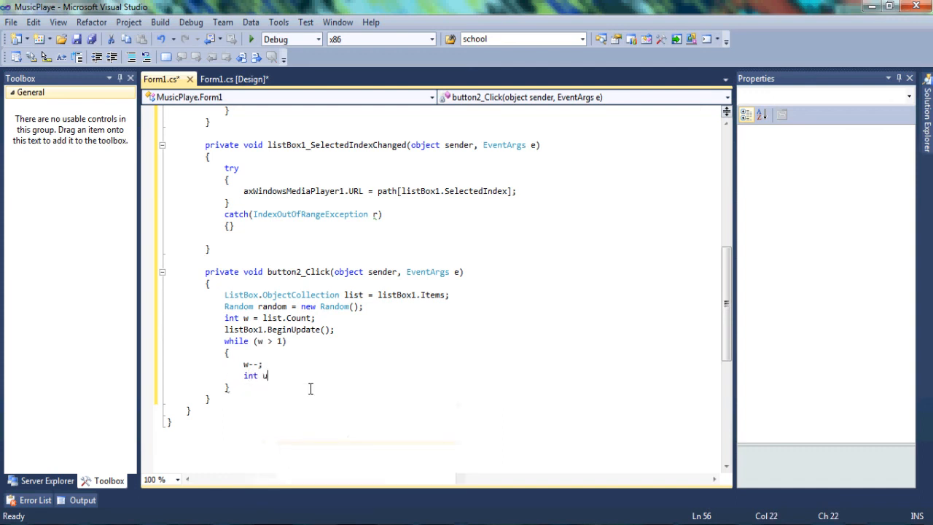
type("=r")
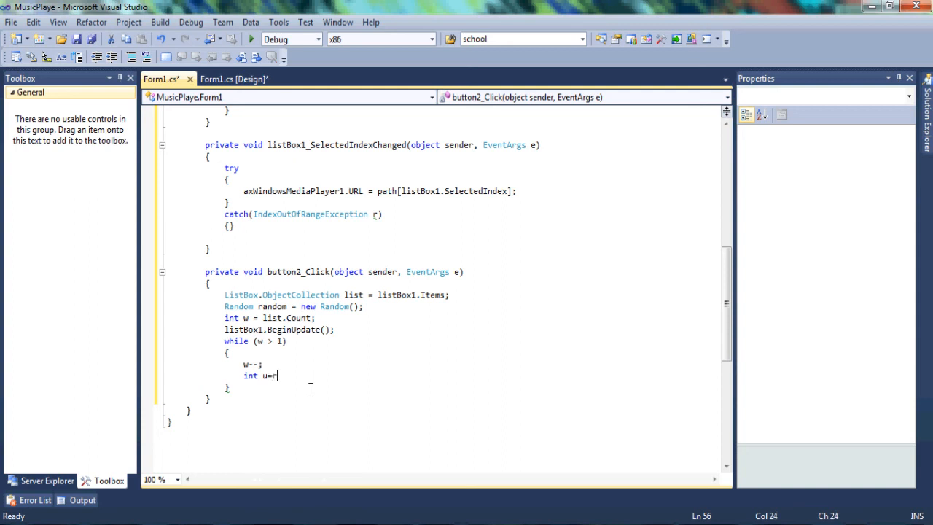
type("andom")
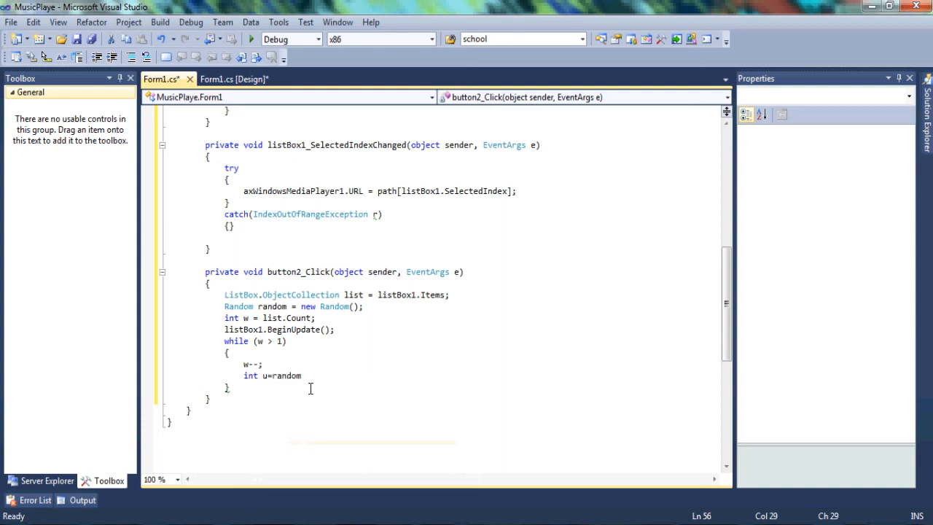
type(".Next")
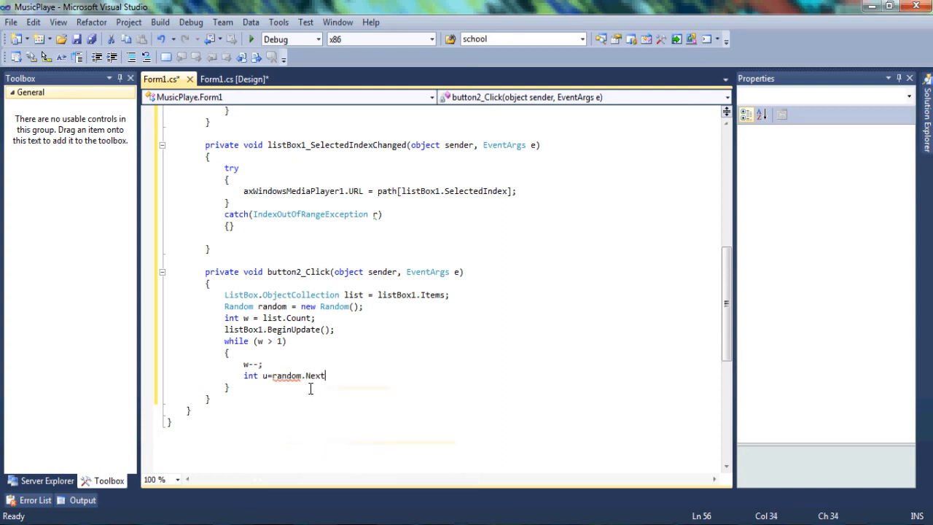
type("(w")
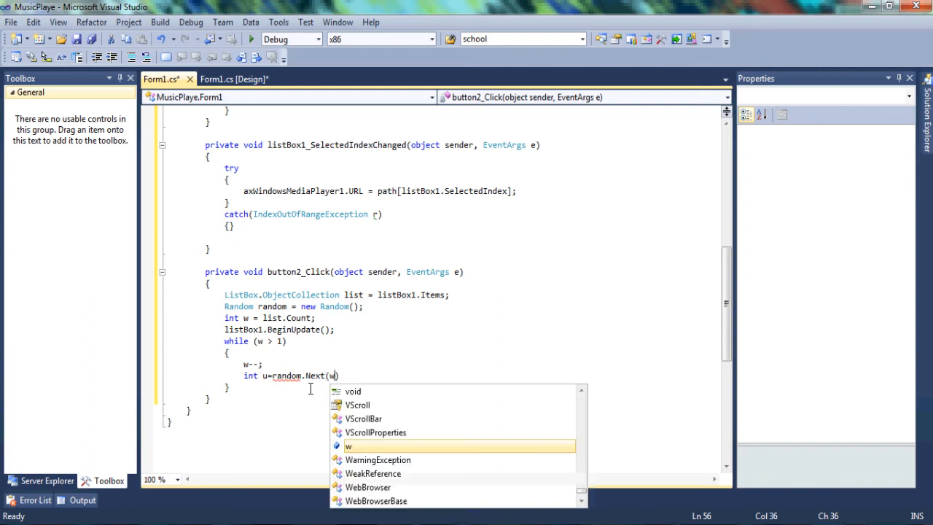
type("+1)")
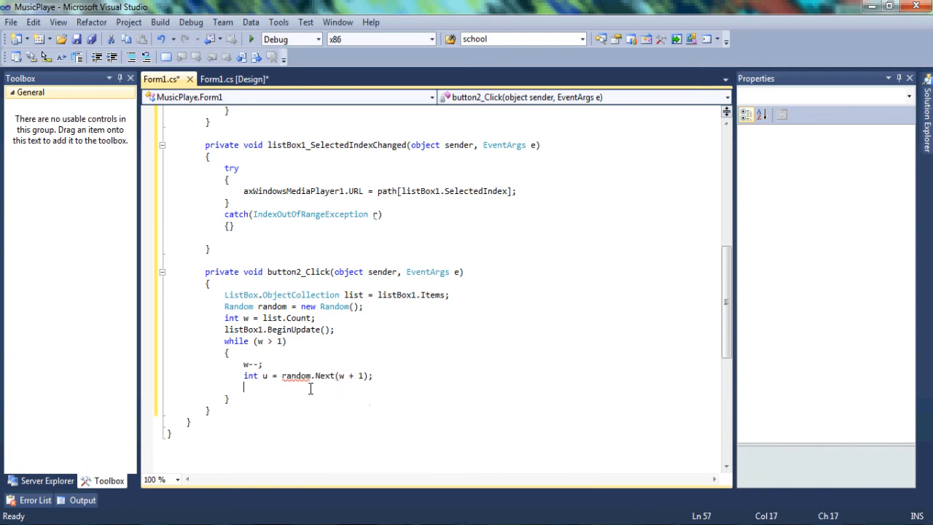
Swap list[u] and list[w] via object value = list[u]; list[u] = list[w]; list[w] = value.
type("object value")
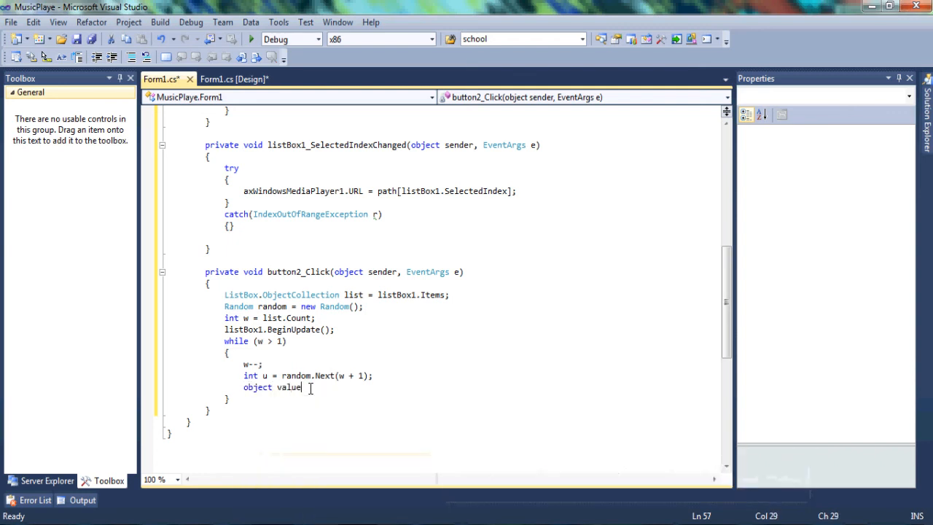
type("=list")
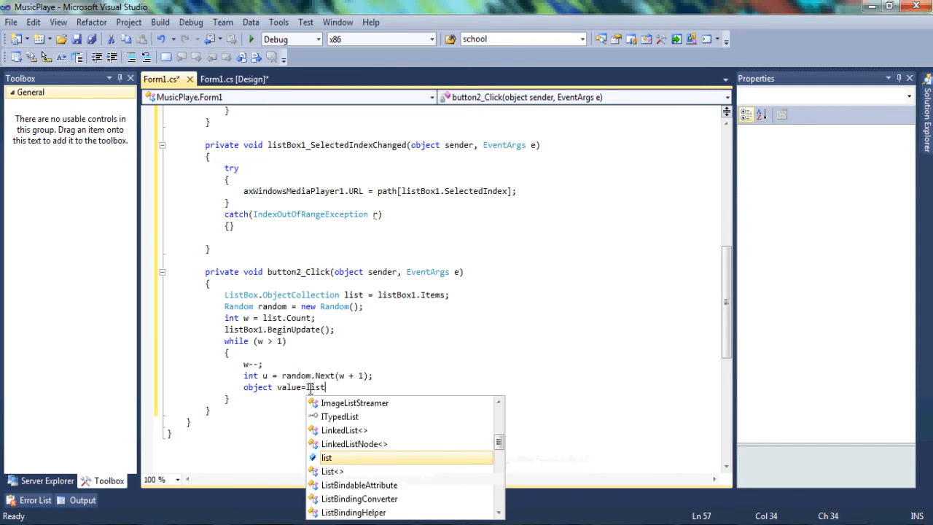
type("[]")
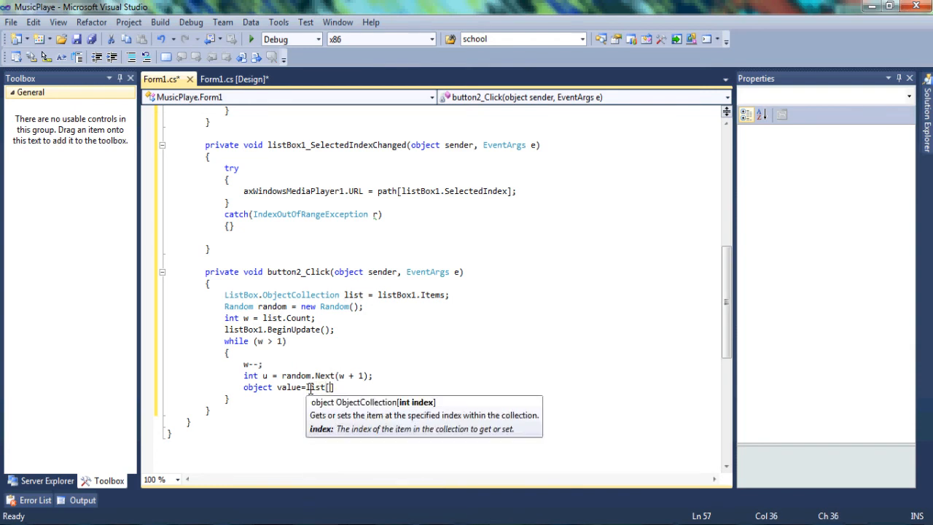
type("u")
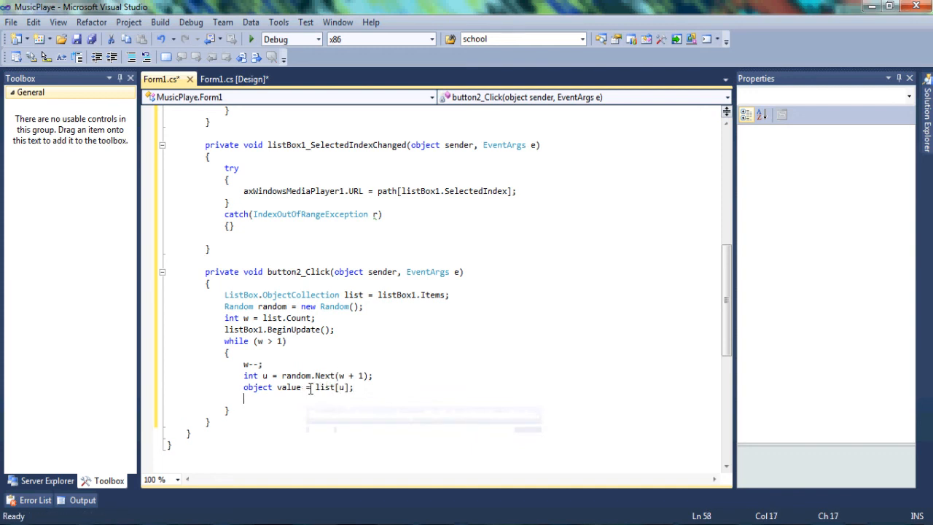
type("list[]")
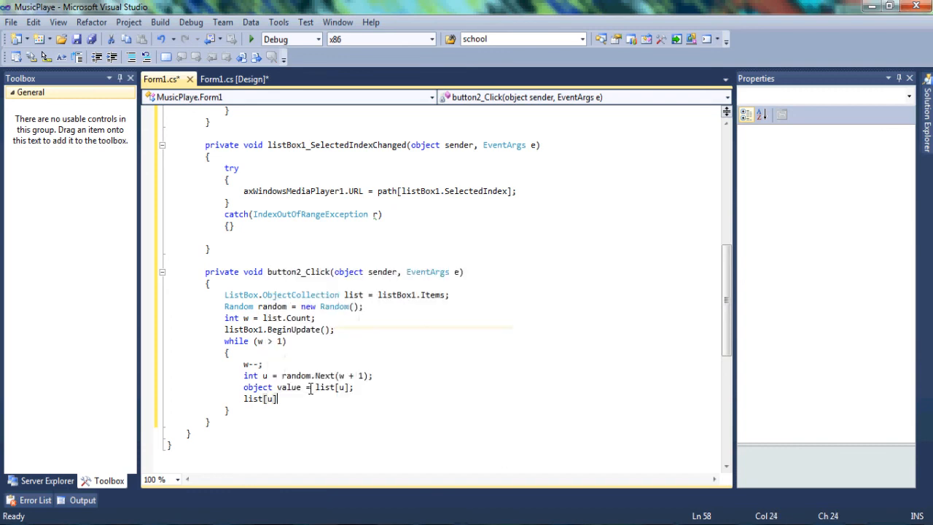
type("=li")
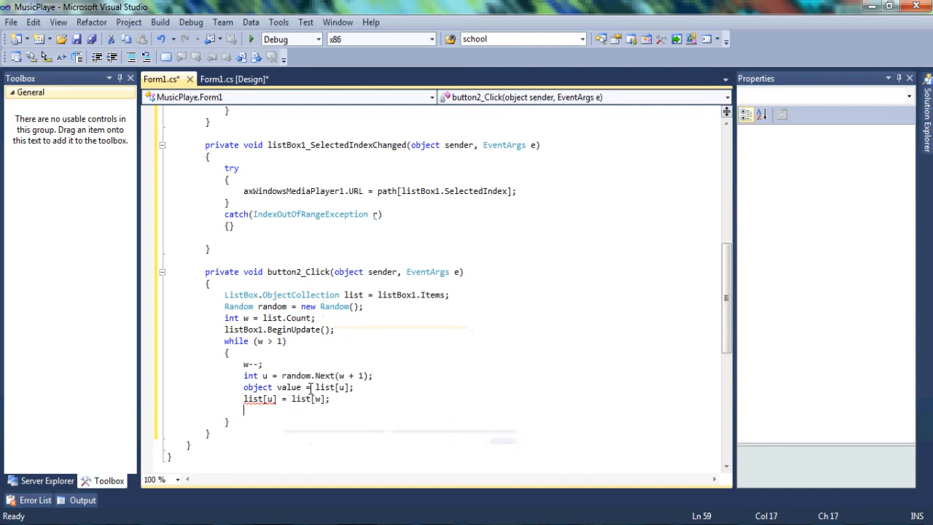
type("list[")
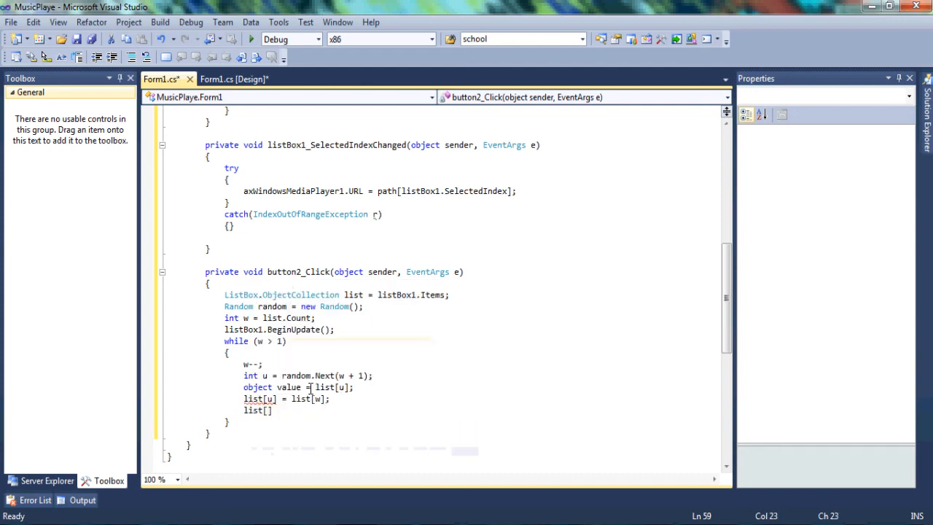
type("= value;")
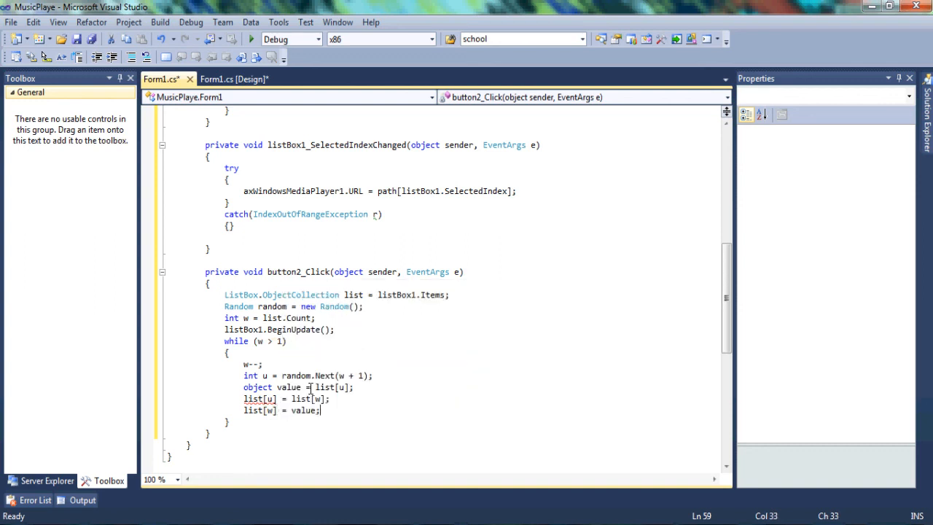
key("enter")
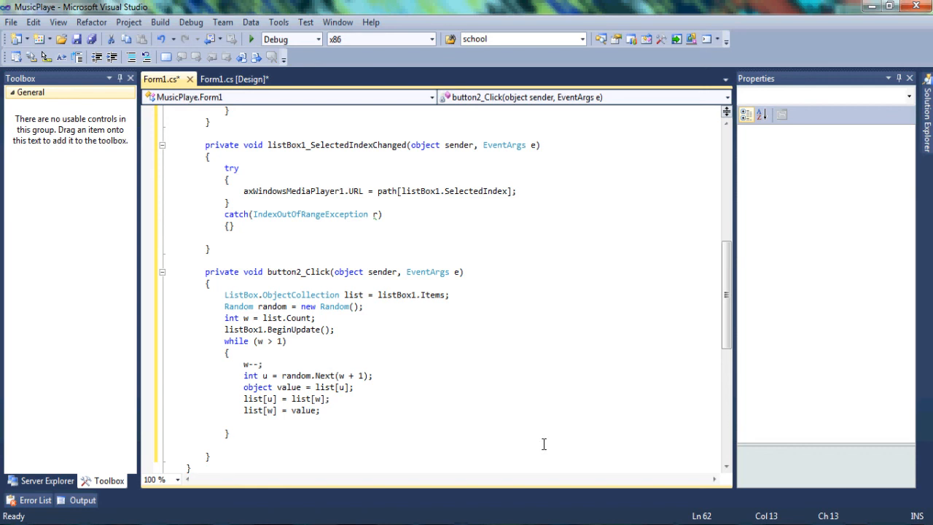
Add listBox1.EndUpdate(); and listBox1.Invalidate(); after the while loop.
type("lis")
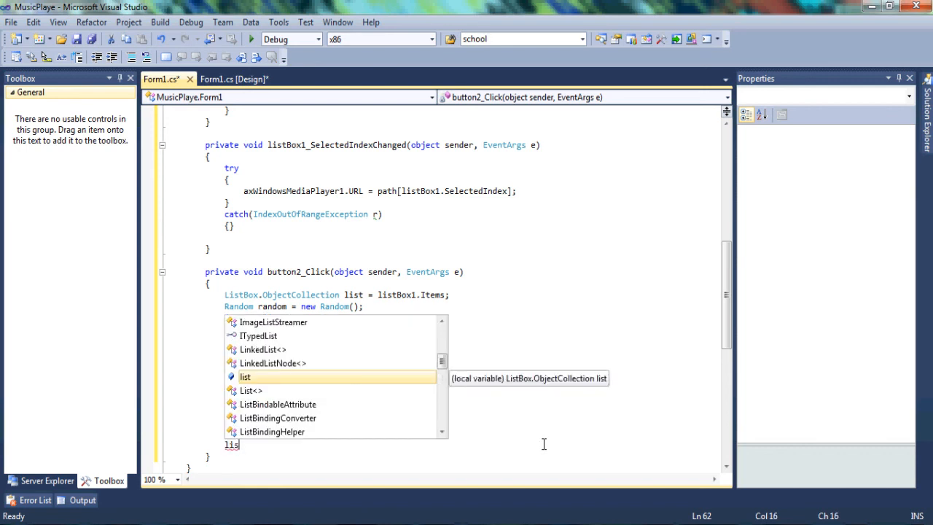
type("tBox1.")
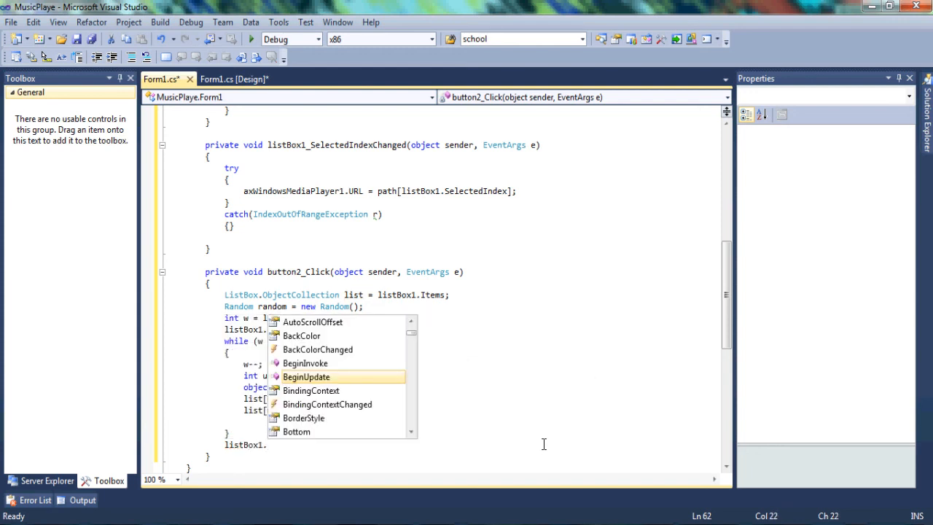
type("en")
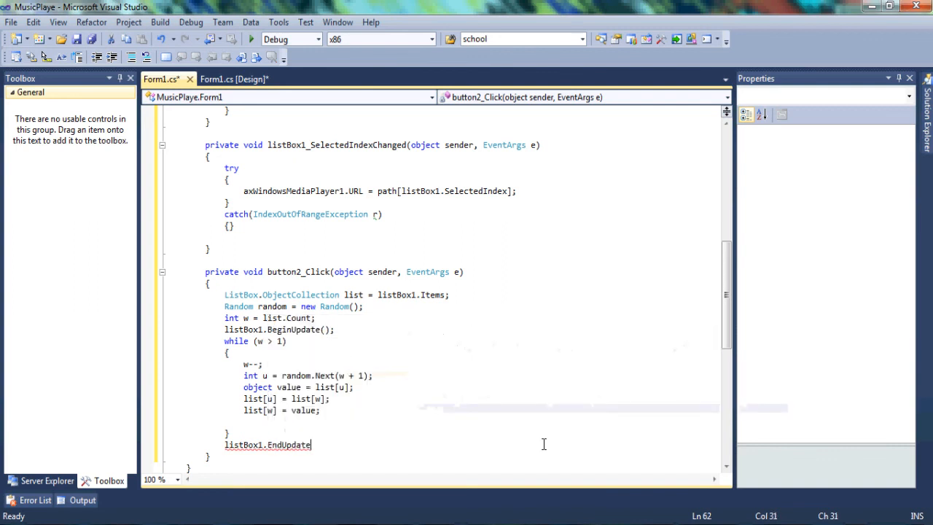
type("();")
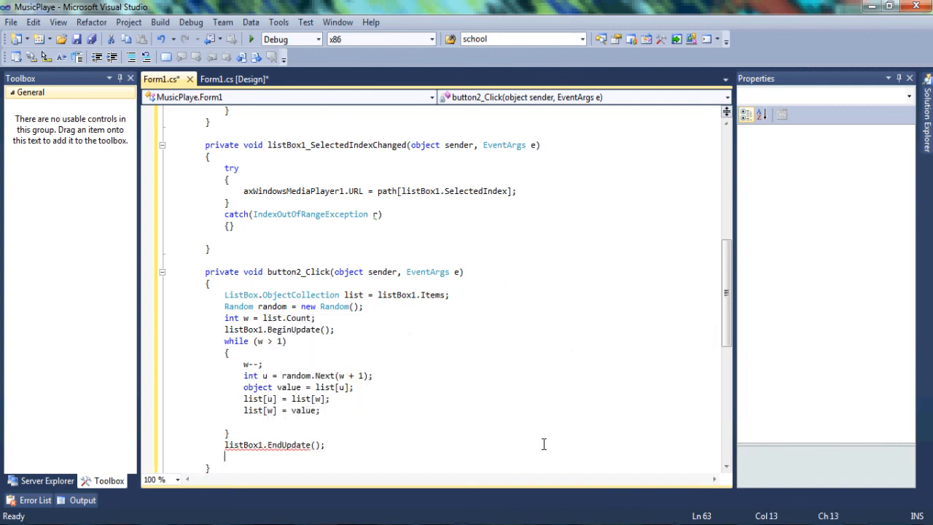
type("li")
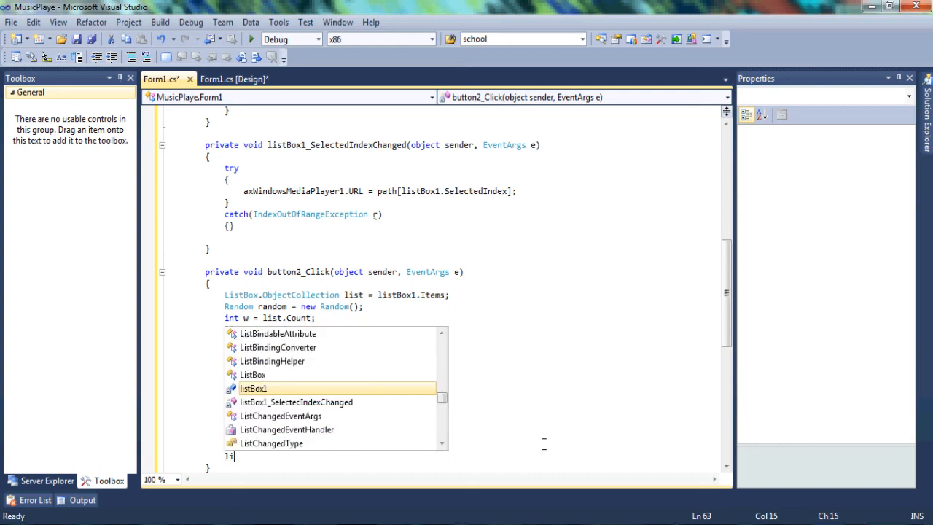
type("listBox1.in")
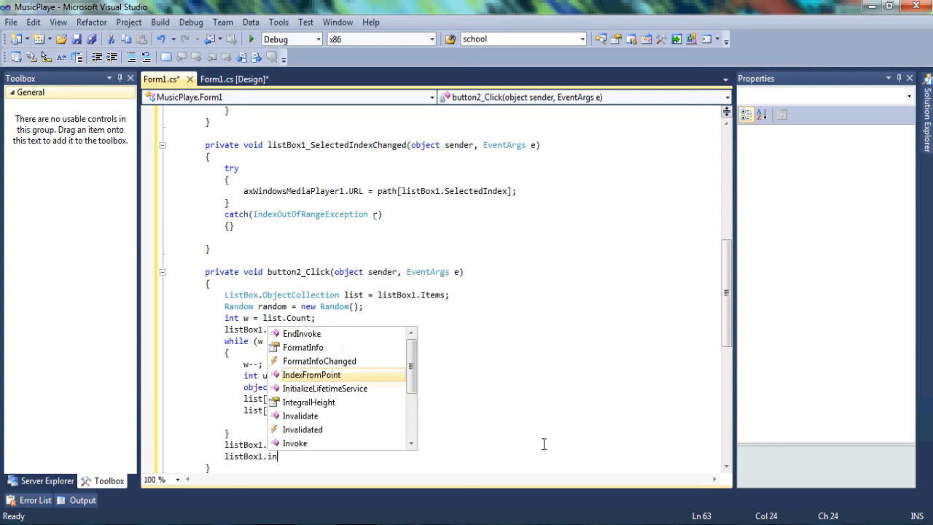
mouse_move(312, 373)
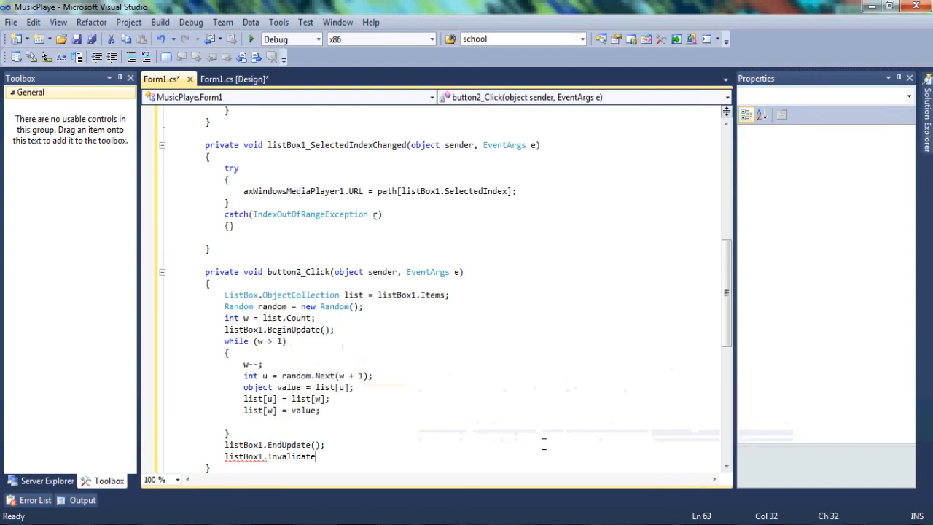
type("();")
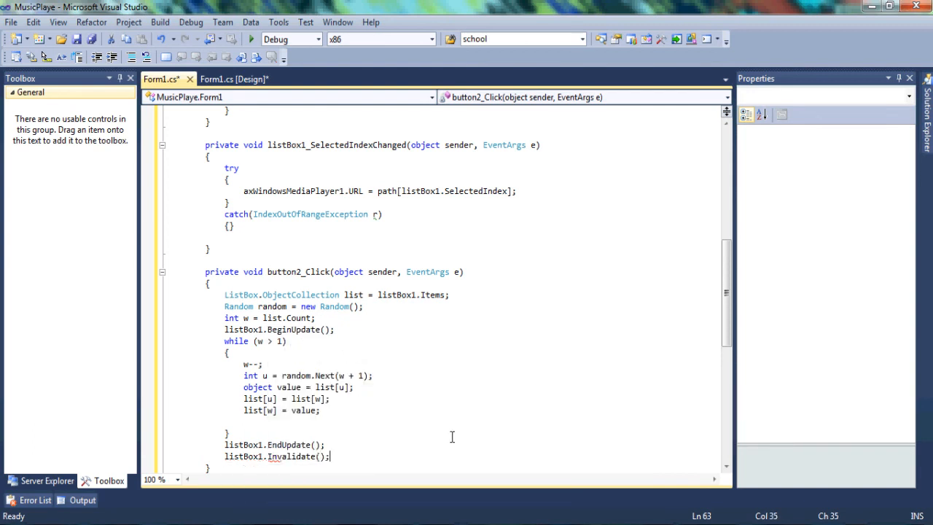
scroll("down", 3)
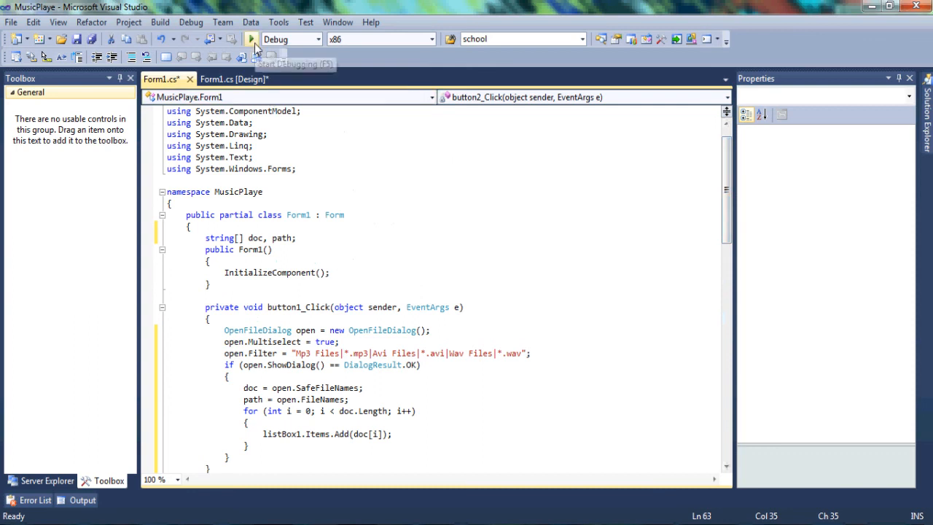
Run MusicPlayer and load the five Diplo MP3s from the Music library via Open Music Files.
left_click(251, 38)
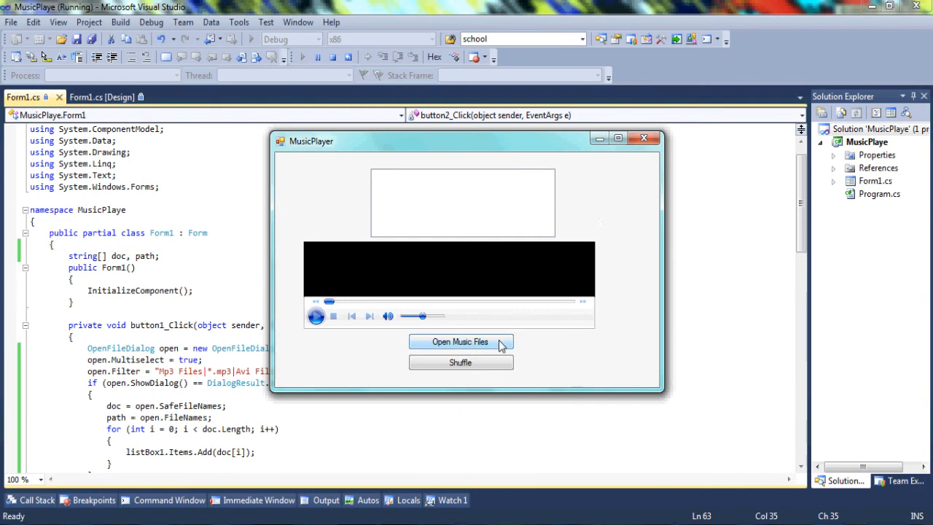
left_click(461, 342)
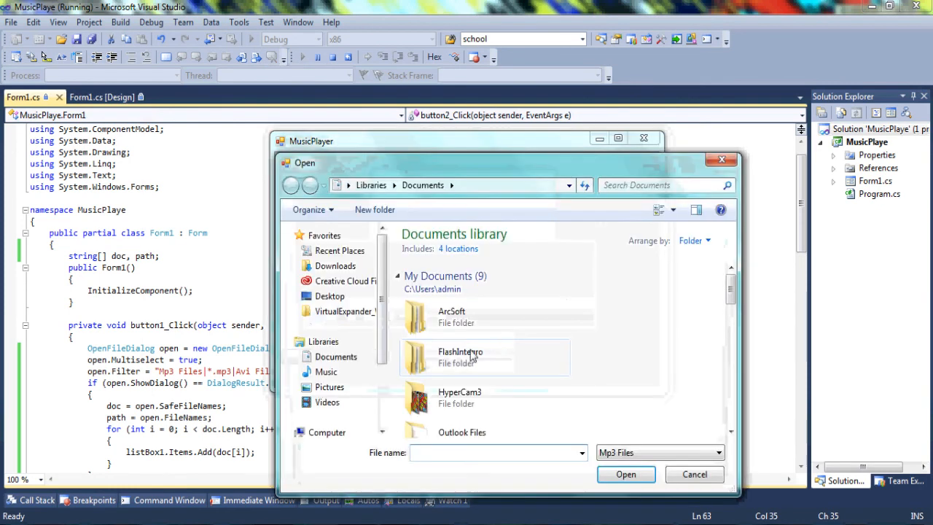
left_click(327, 372)
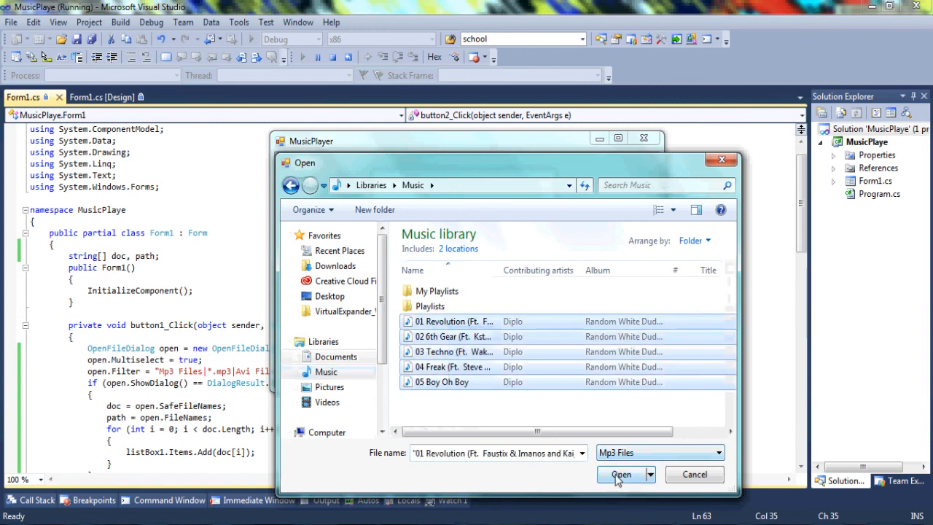
left_click(621, 475)
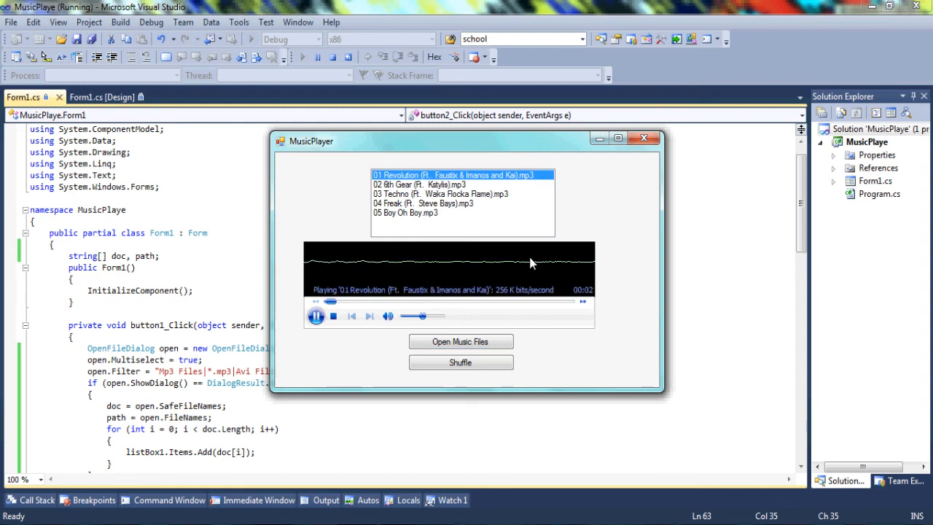
Shuffle the track list twice, then play a track from the reshuffled list.
left_click(461, 362)
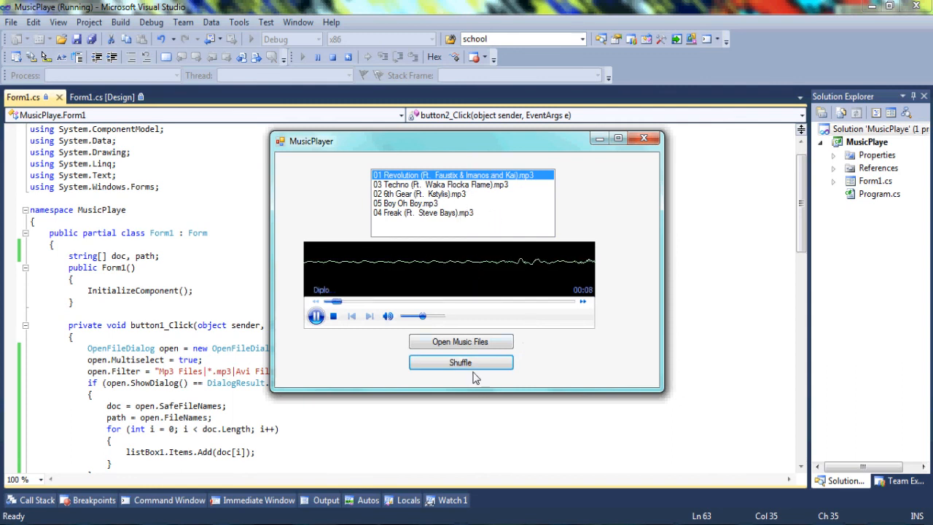
left_click(460, 361)
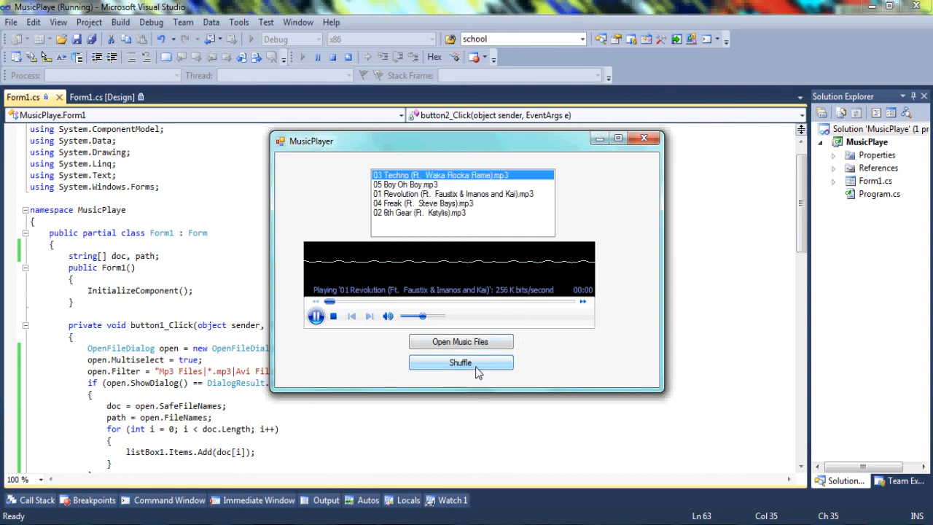
left_click(461, 361)
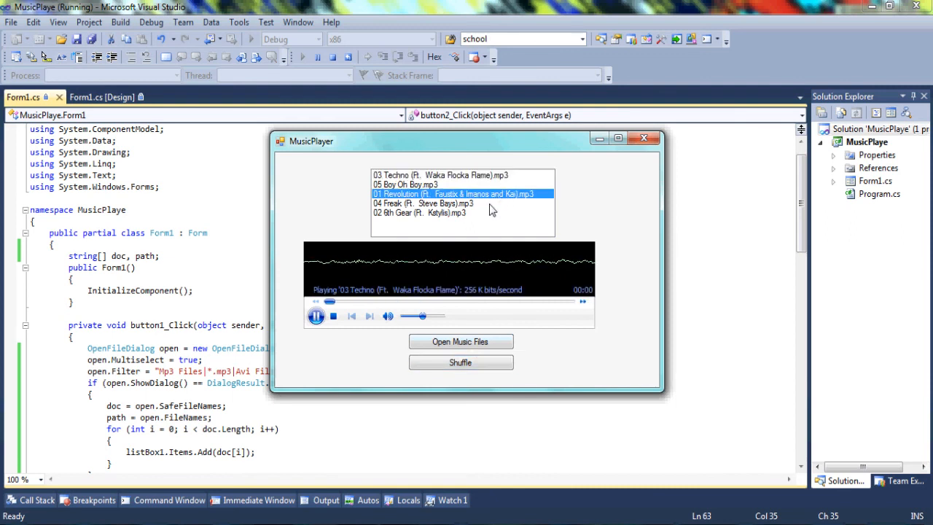